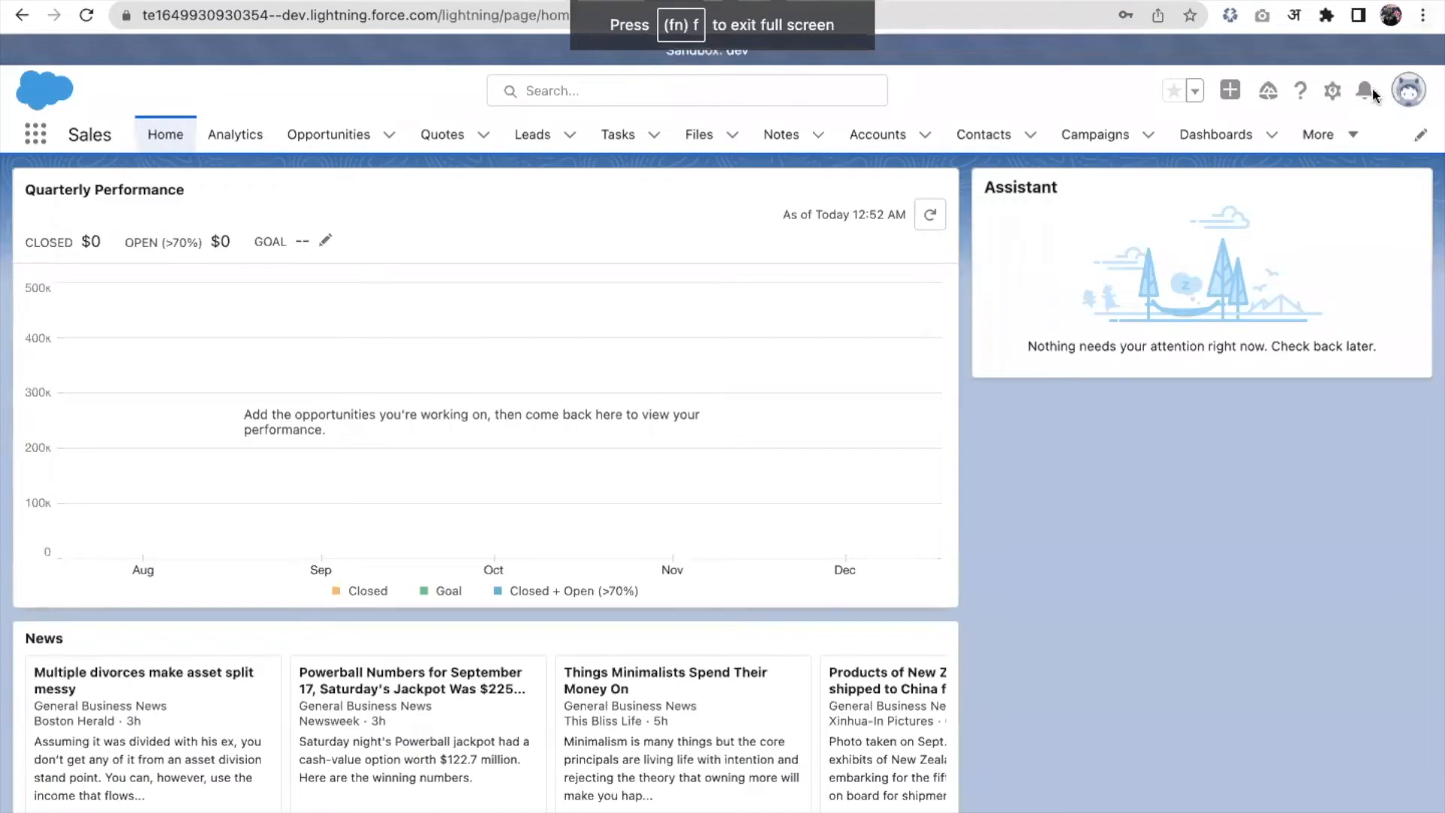
# Step: Open Company Information for TechMatrix Pte Ltd via Setup Quick Find 'company in'
pyautogui.click(1331, 90)
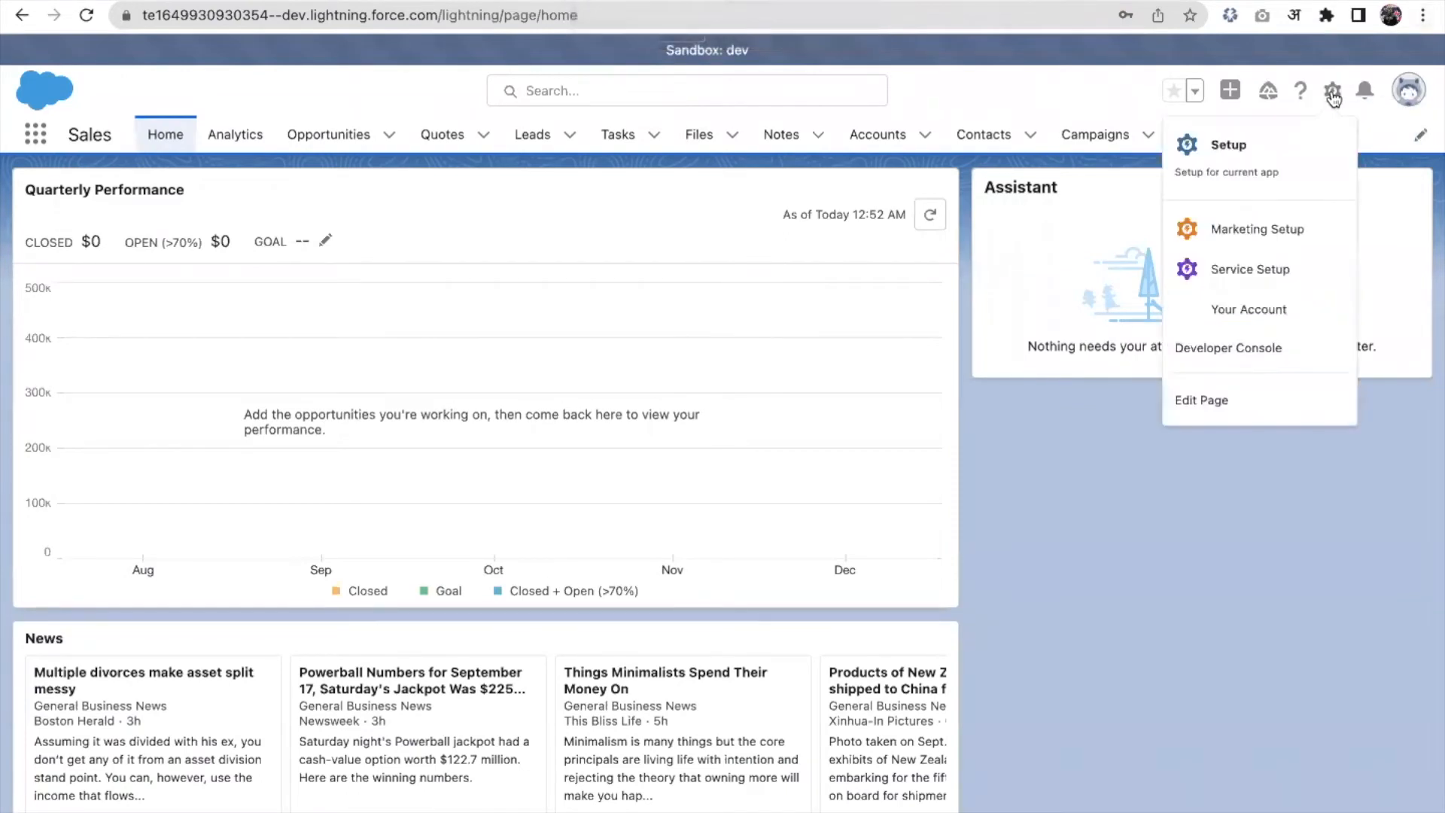
pyautogui.click(1227, 145)
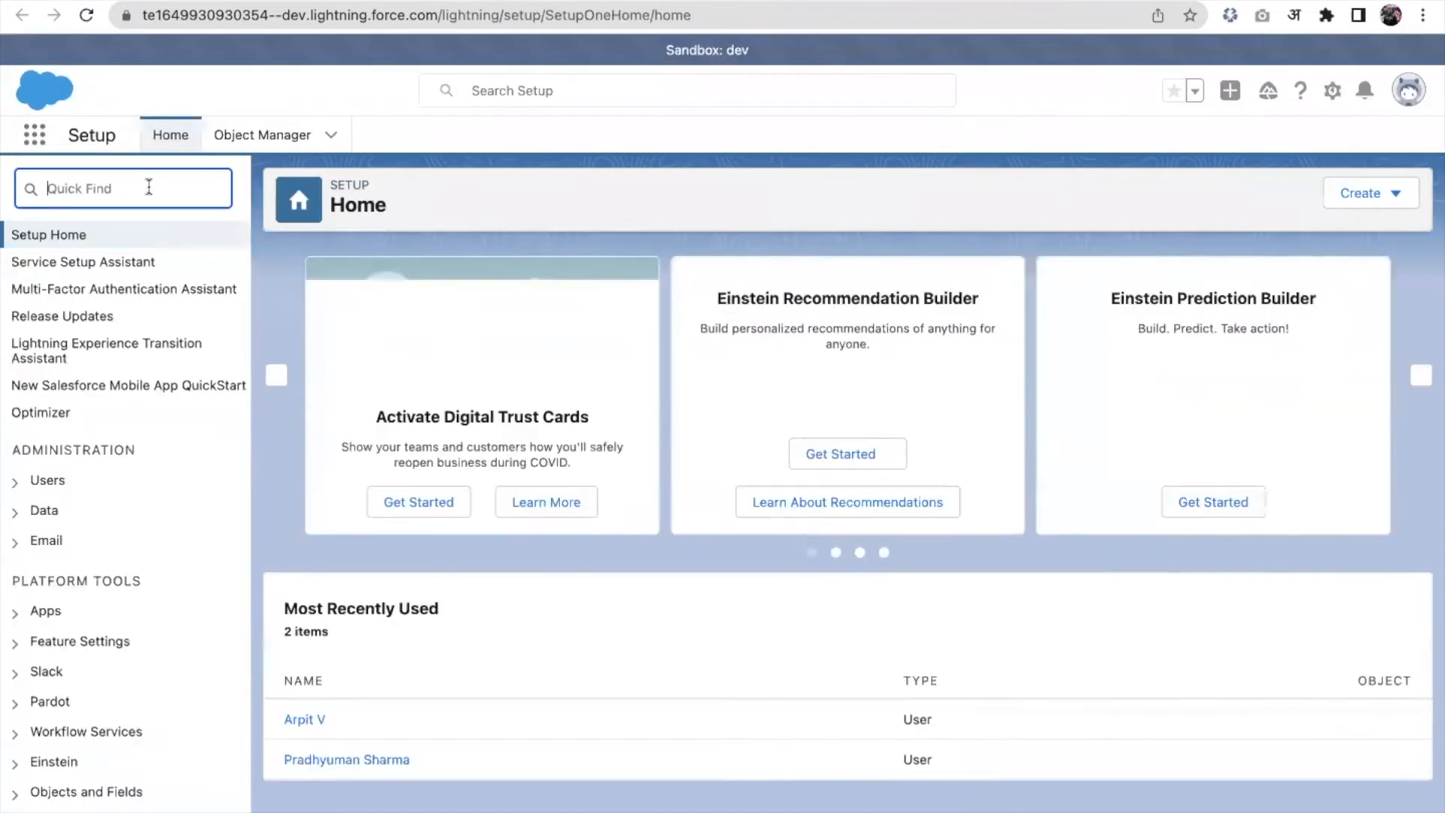
pyautogui.write('company in')
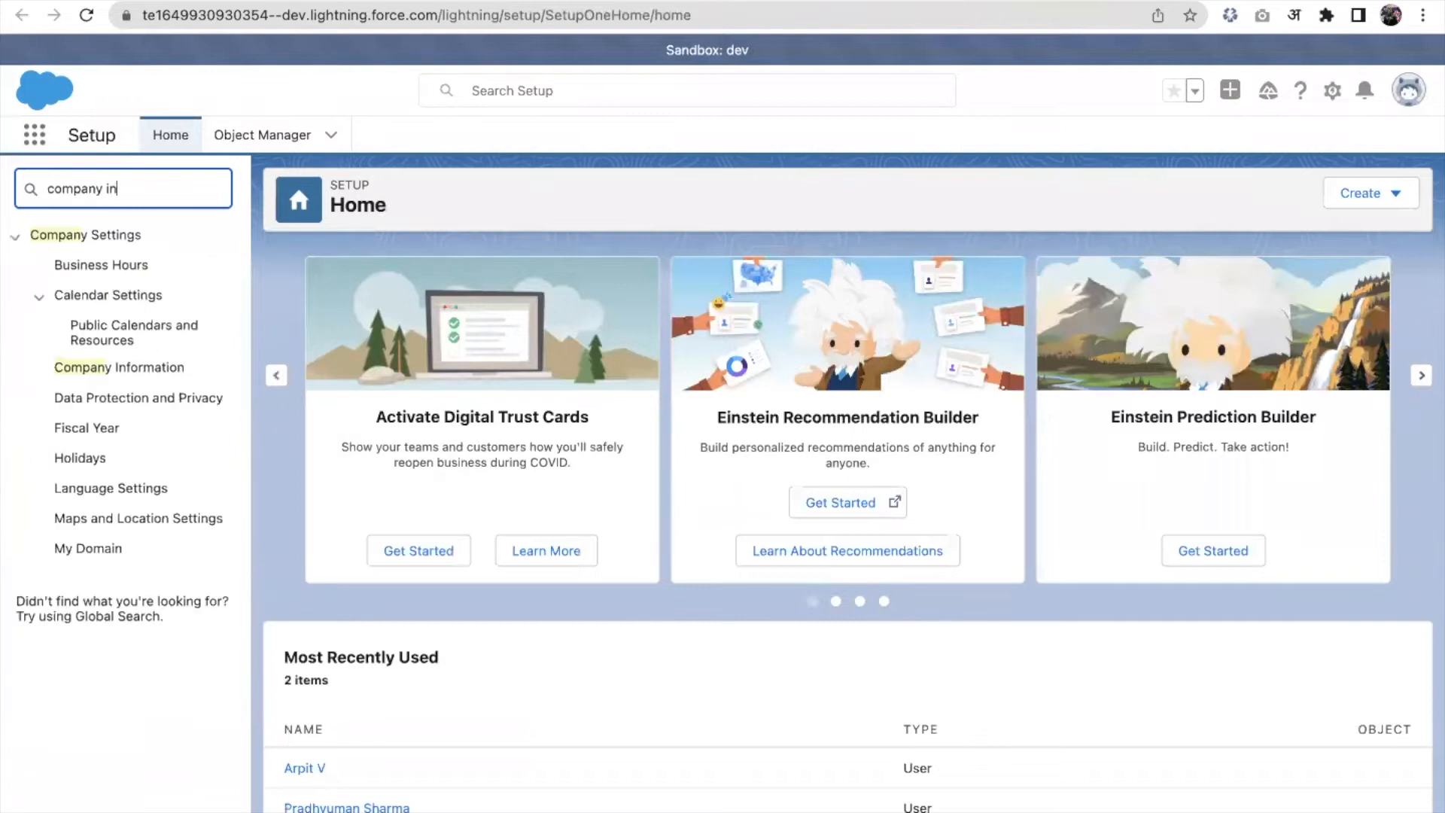
pyautogui.rightClick(119, 367)
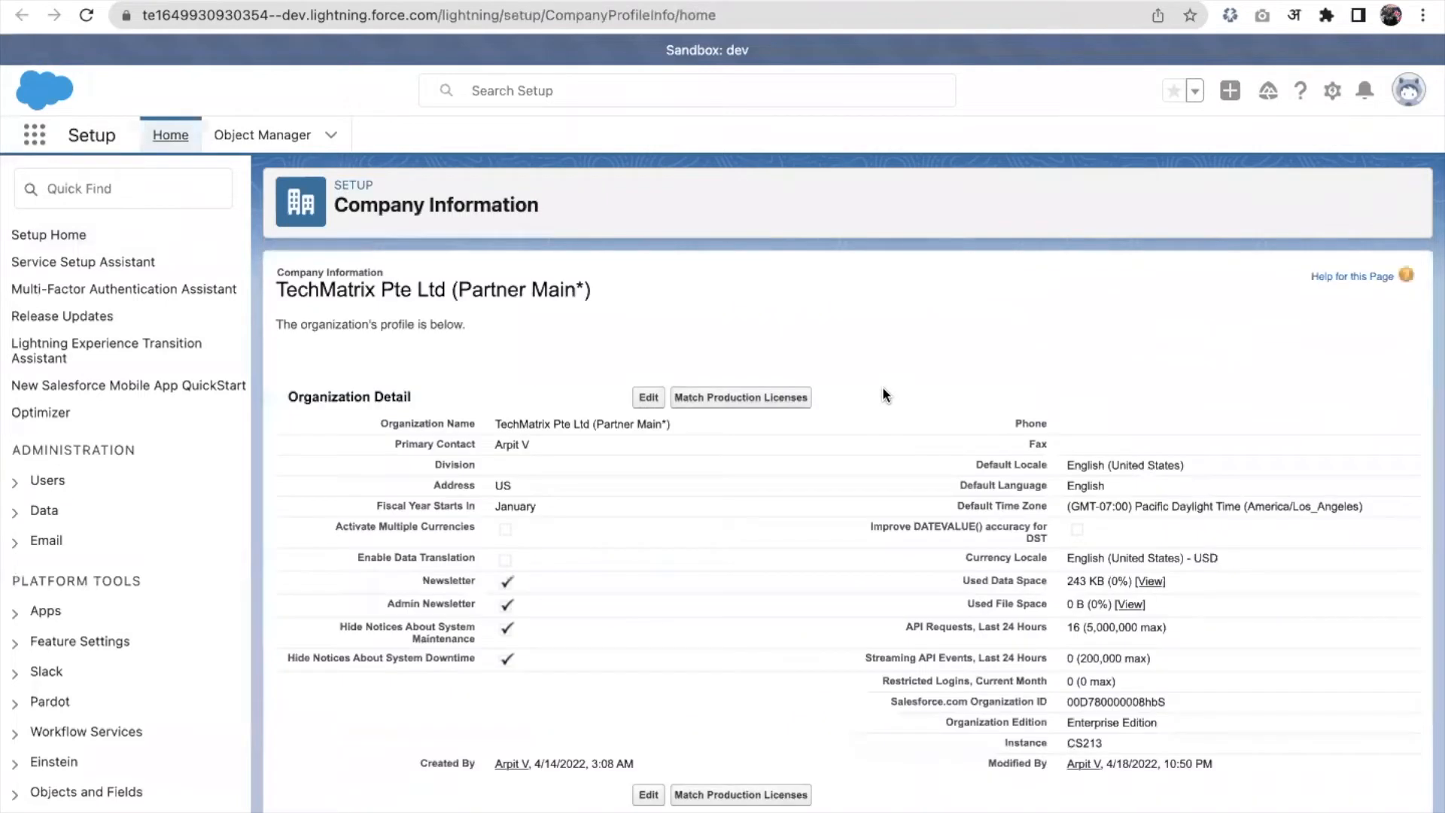
pyautogui.scroll(-3)
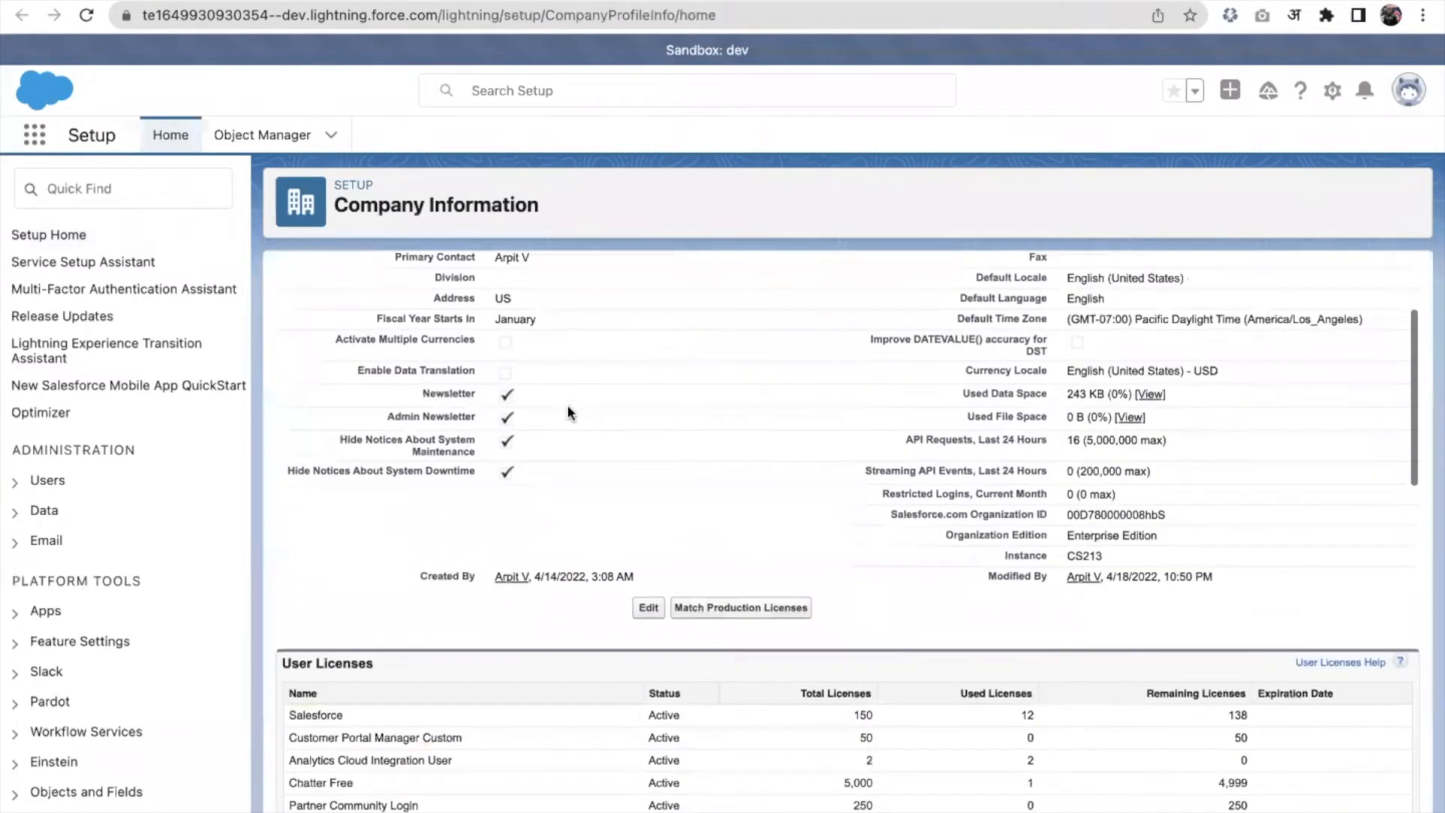
pyautogui.scroll(3)
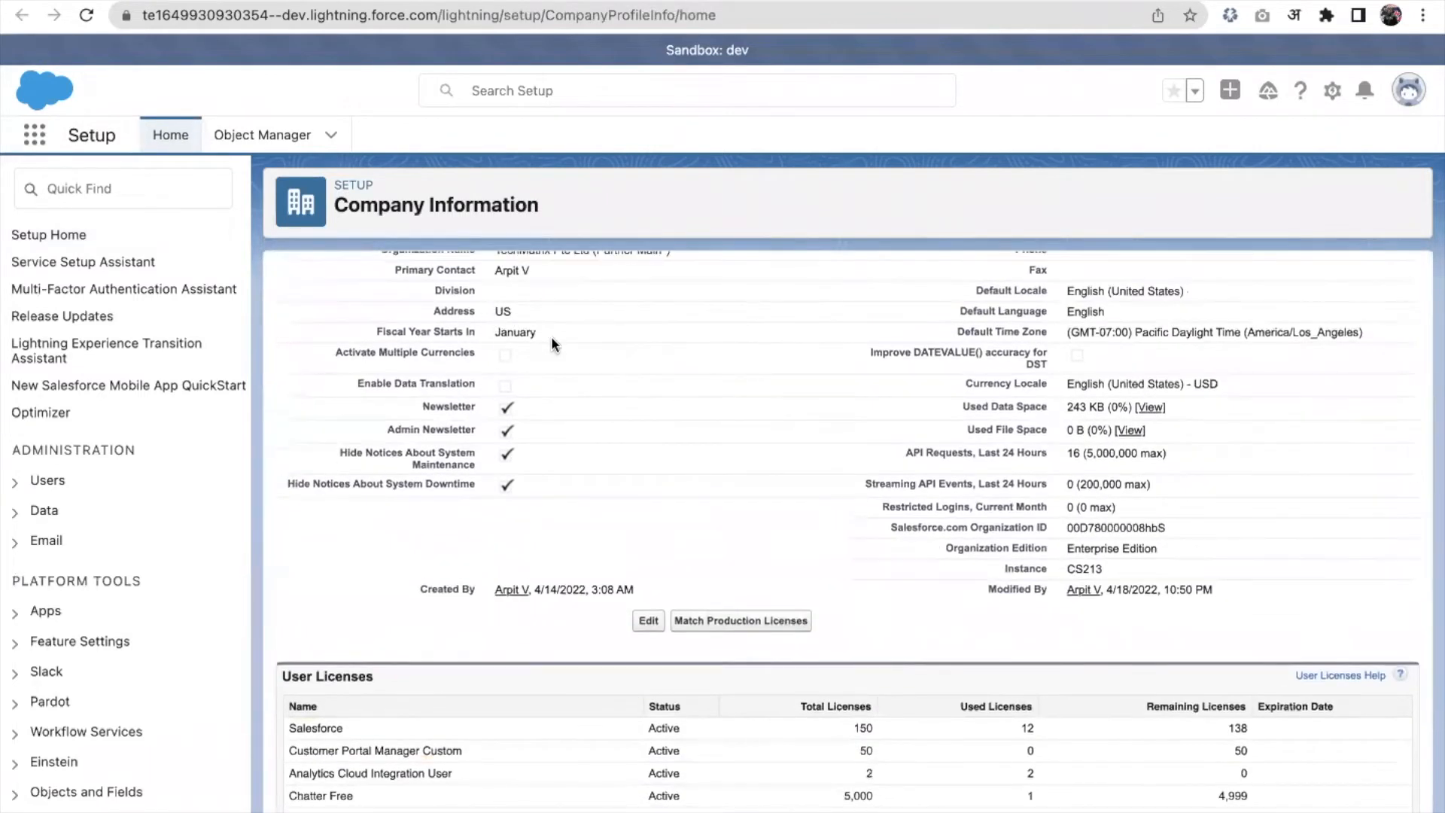
pyautogui.moveTo(562, 354)
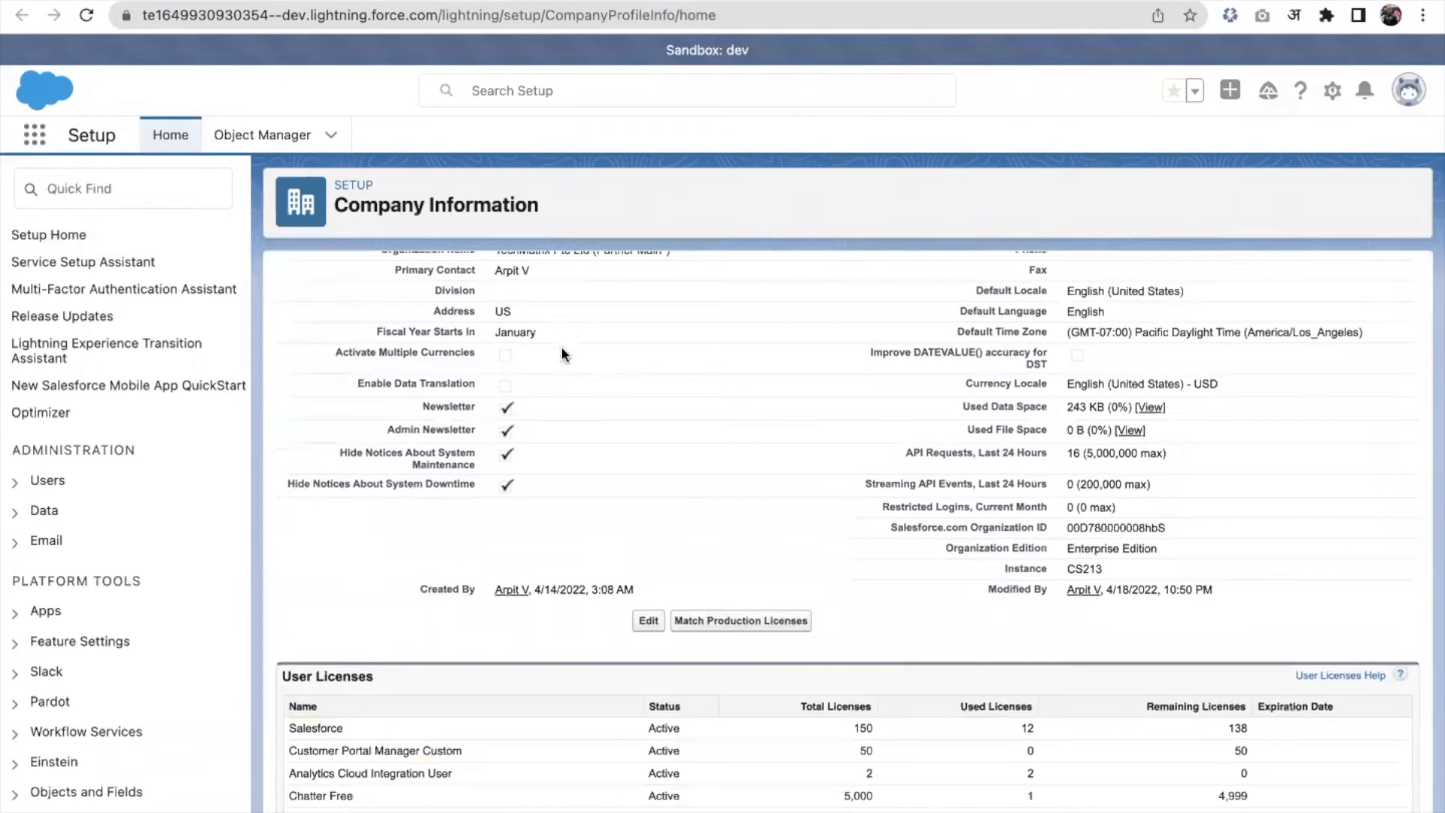
pyautogui.scroll(3)
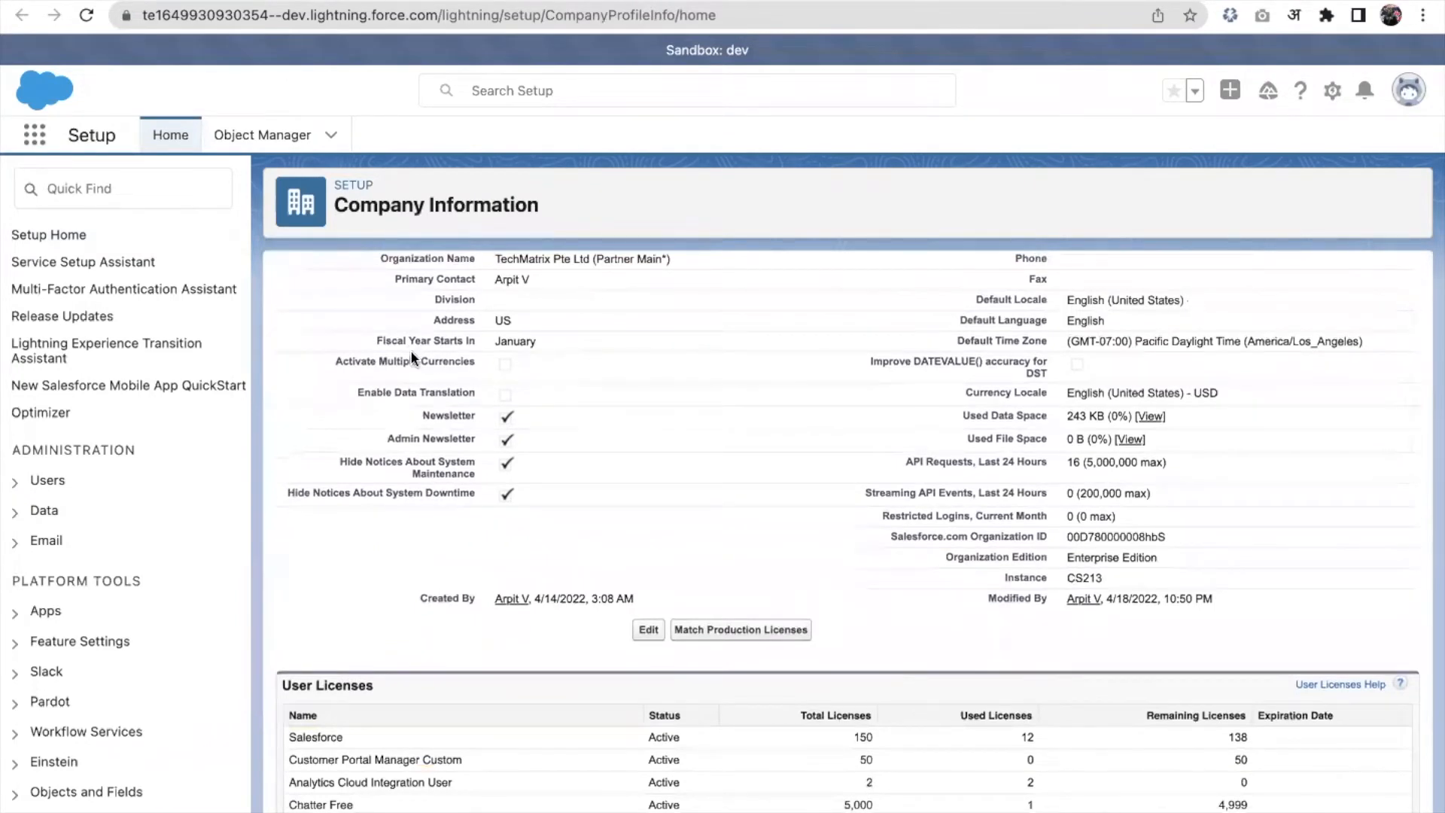
pyautogui.moveTo(966, 372)
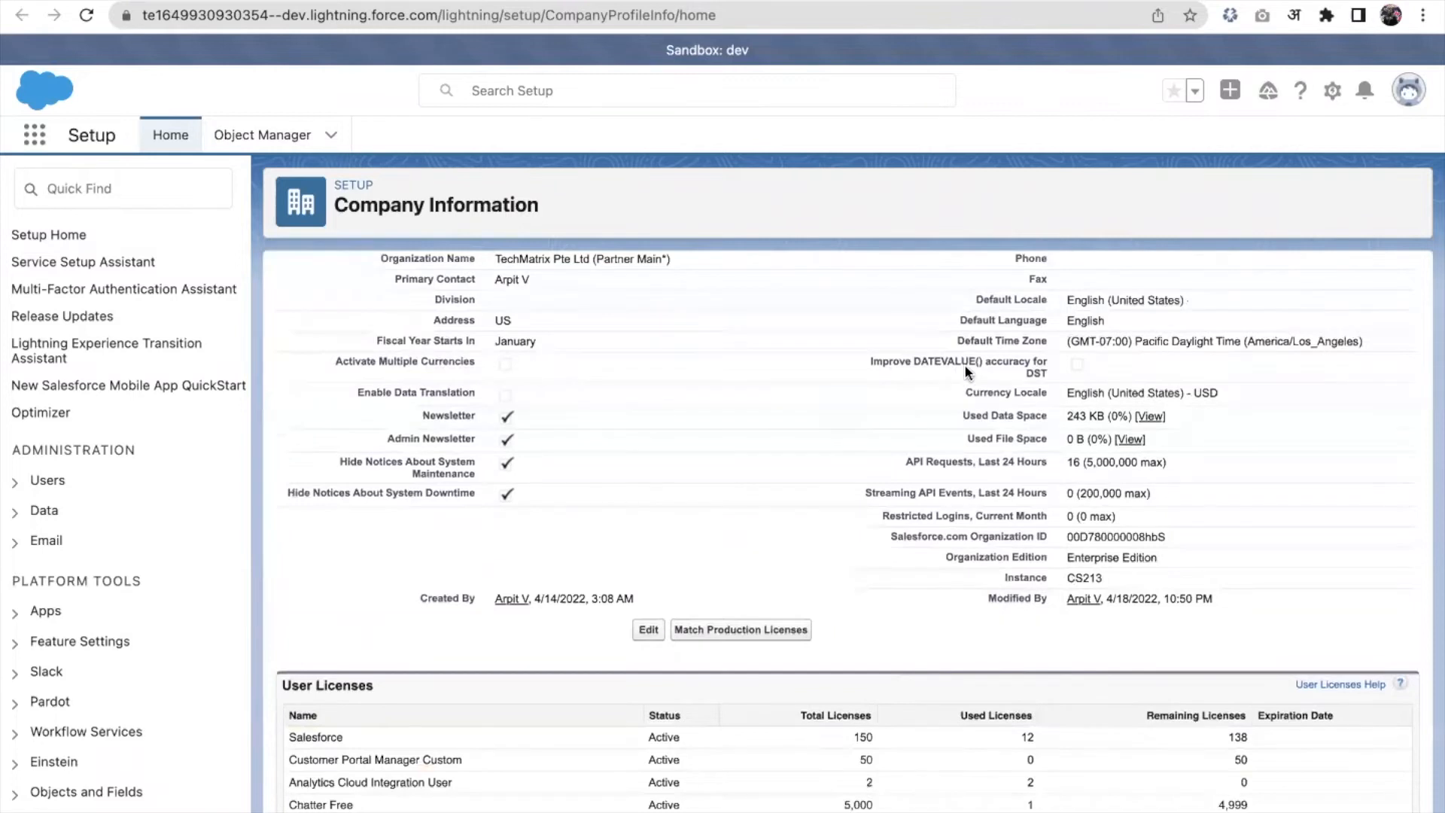
pyautogui.moveTo(1173, 361)
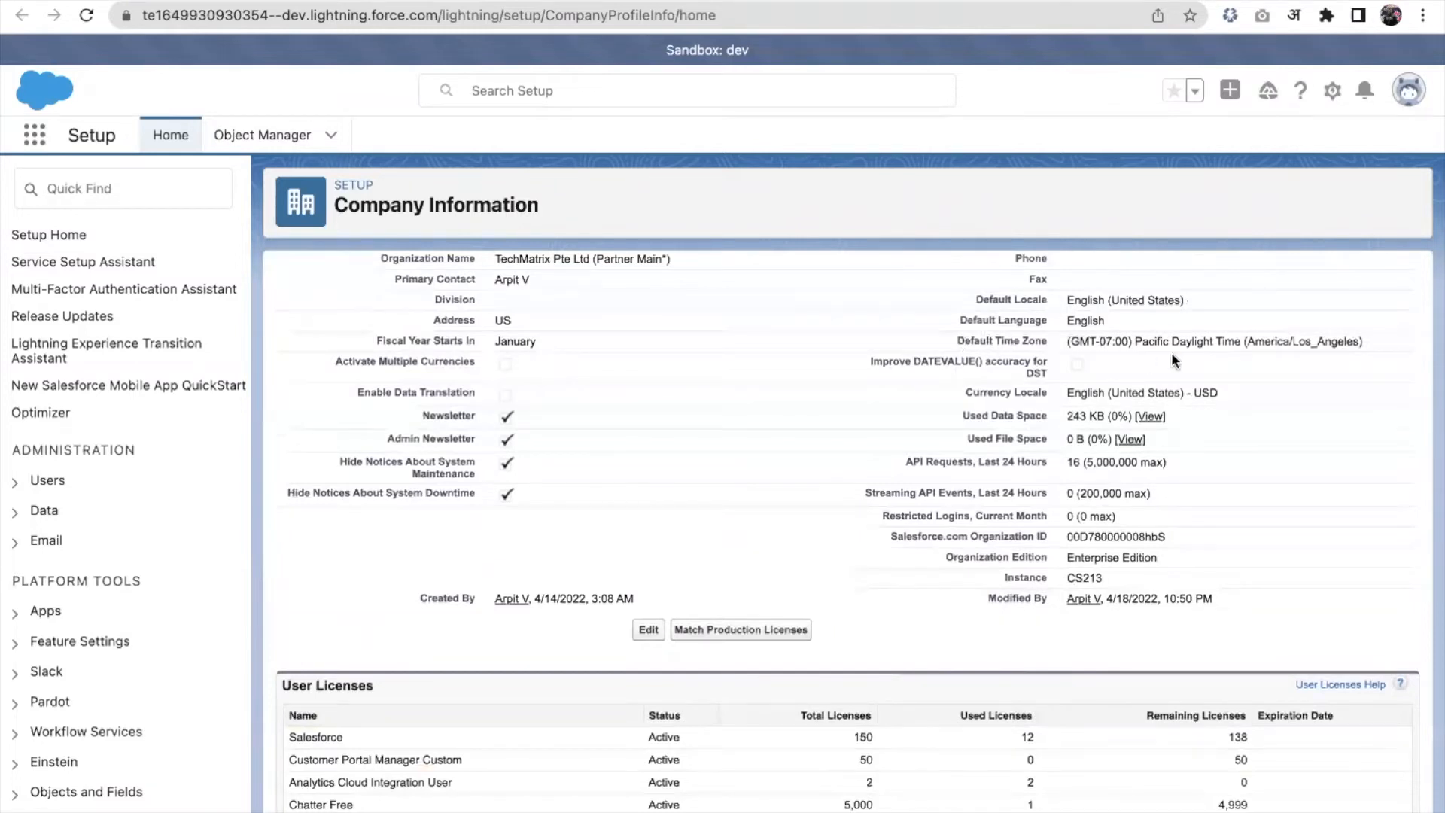
pyautogui.moveTo(988, 394)
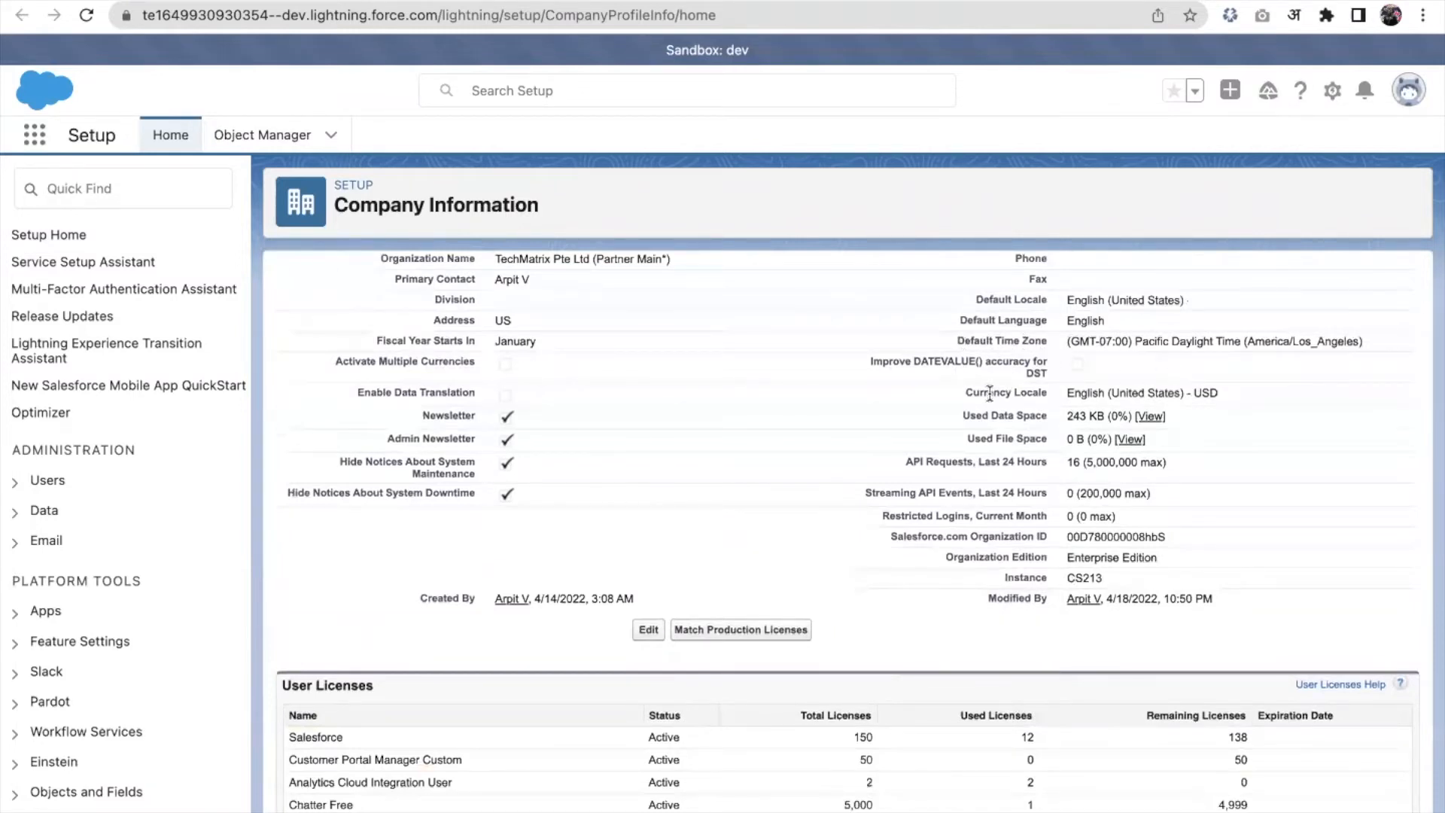
pyautogui.moveTo(969, 417)
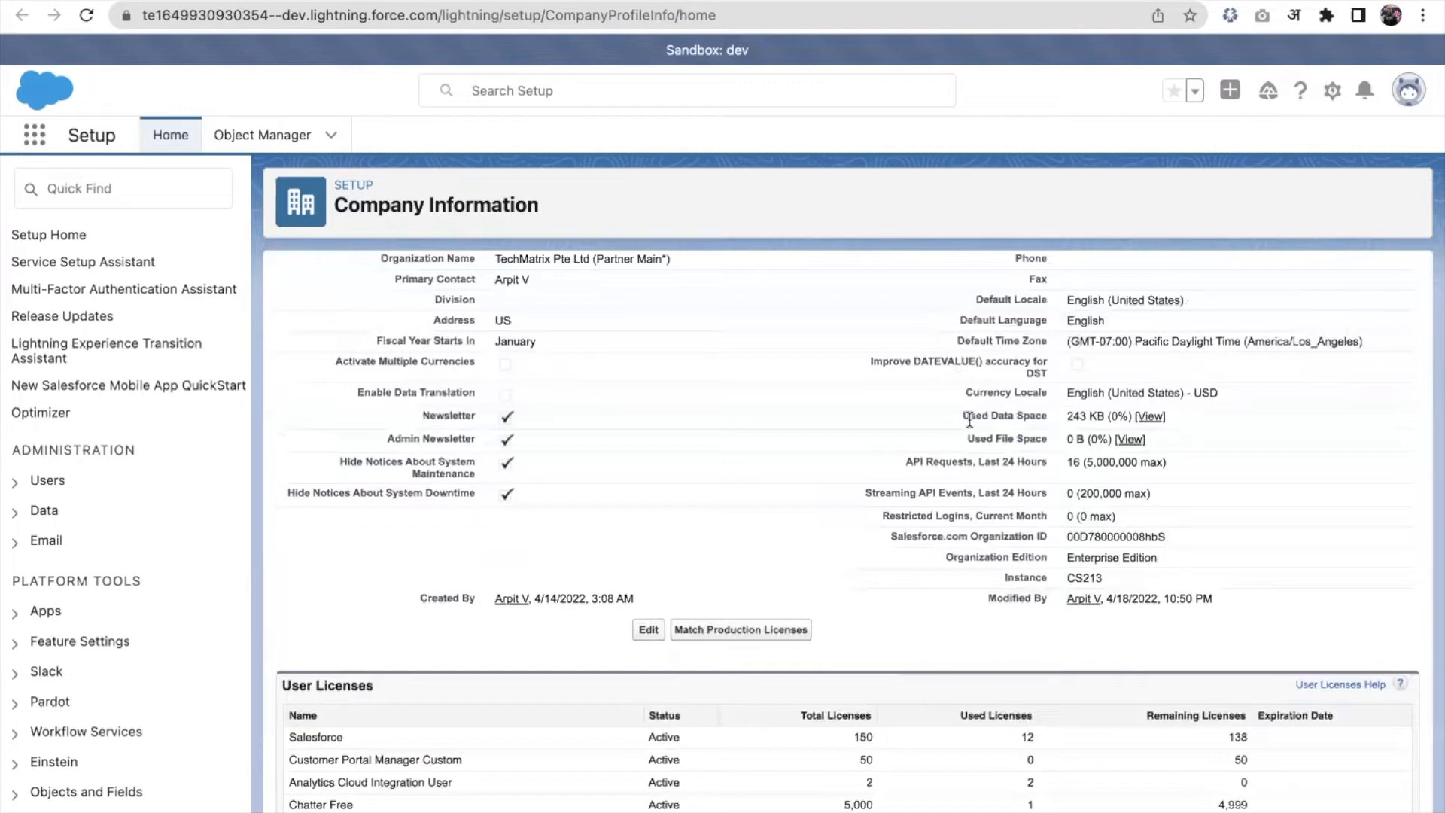
pyautogui.moveTo(1026, 432)
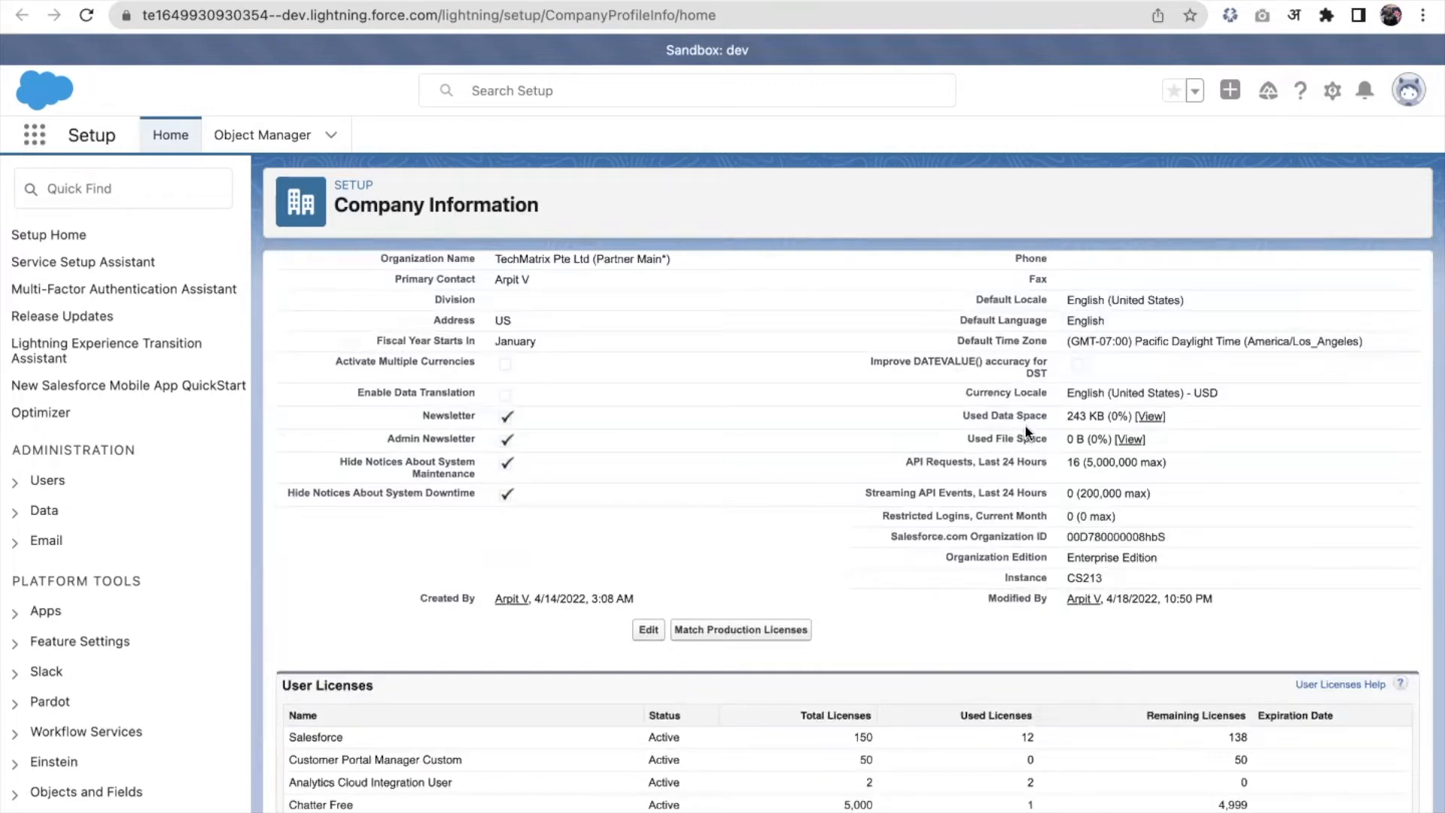
pyautogui.moveTo(1034, 458)
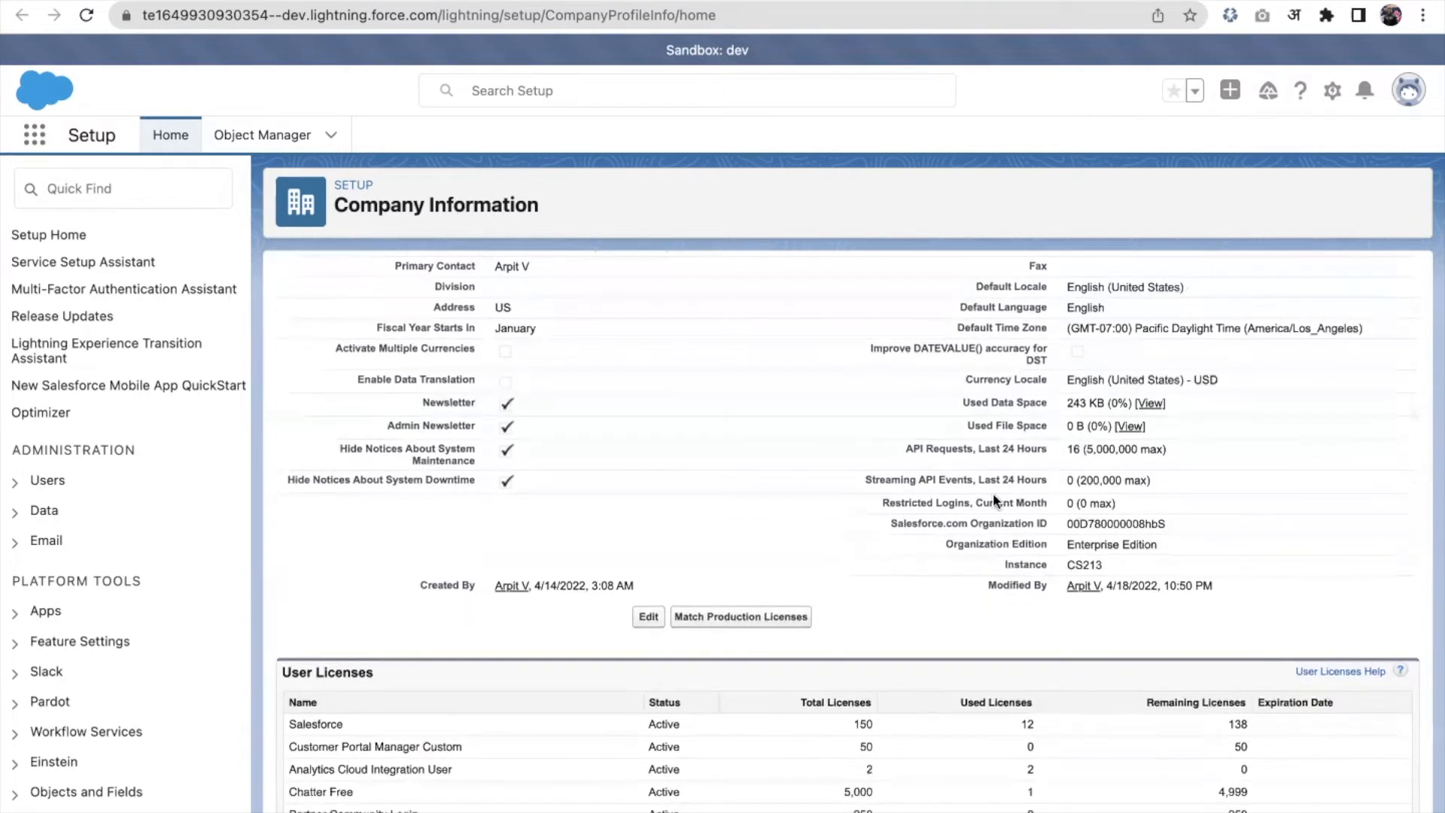
pyautogui.moveTo(1111, 543)
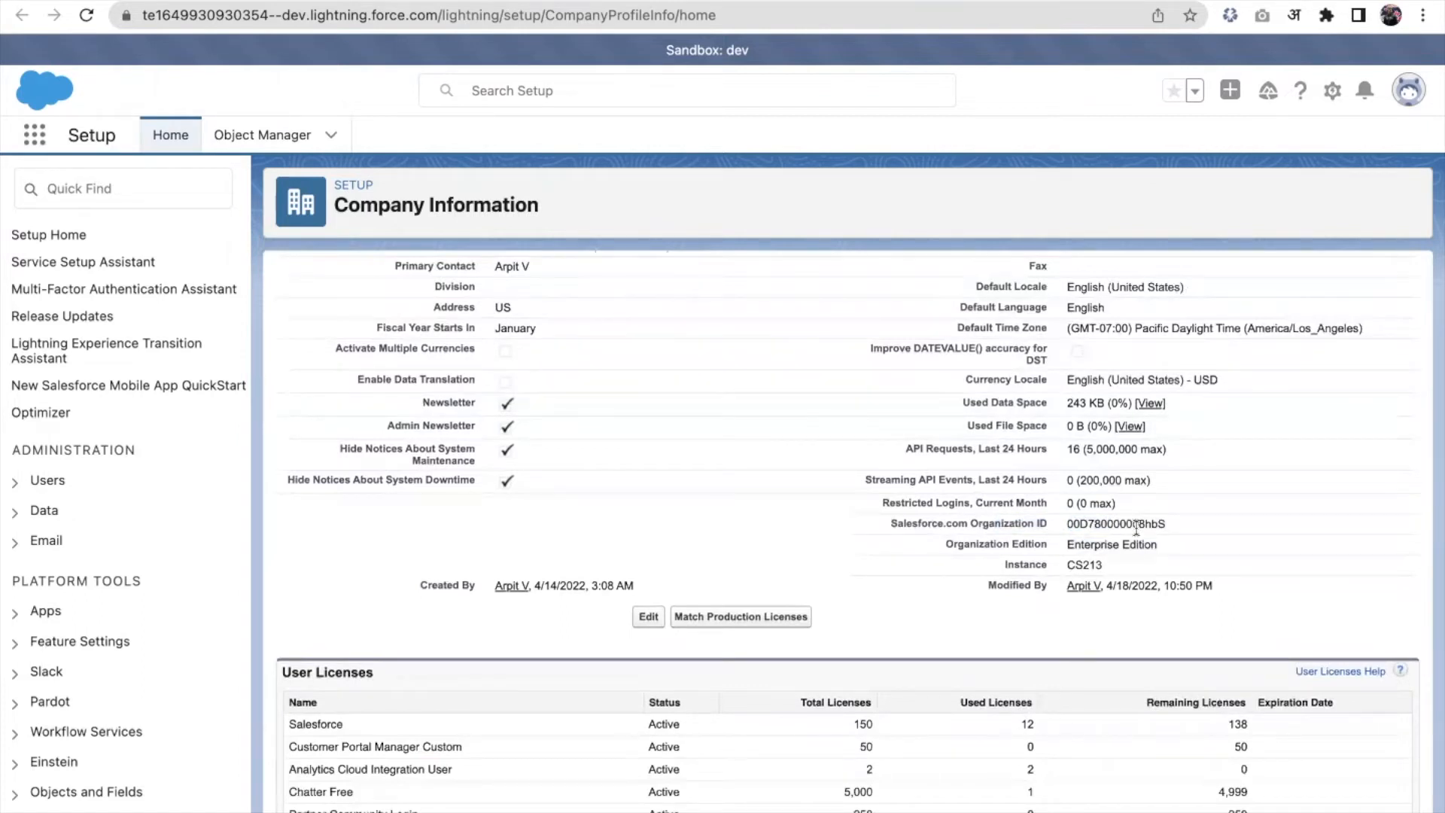
pyautogui.moveTo(1072, 565)
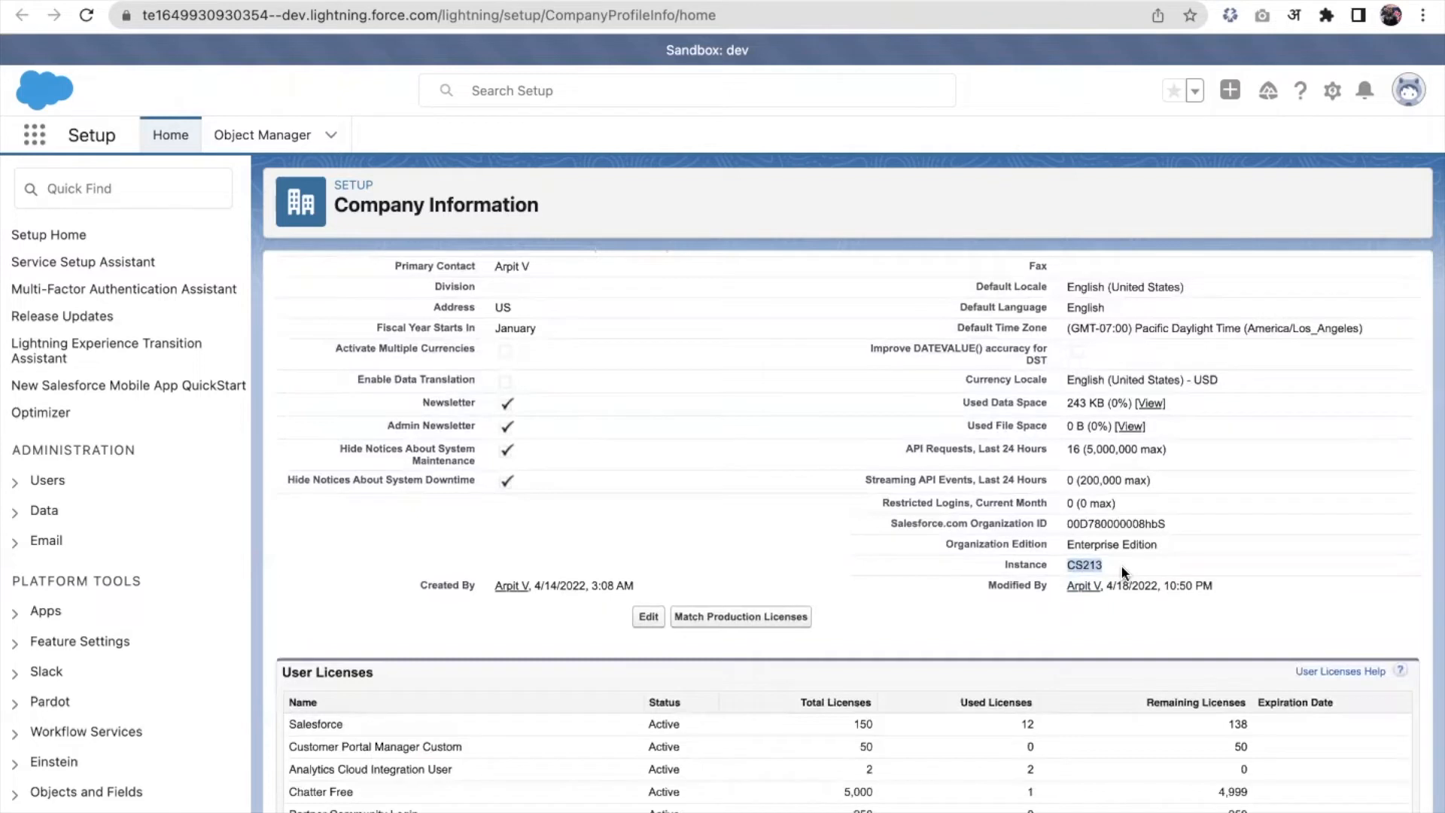
pyautogui.scroll(-3)
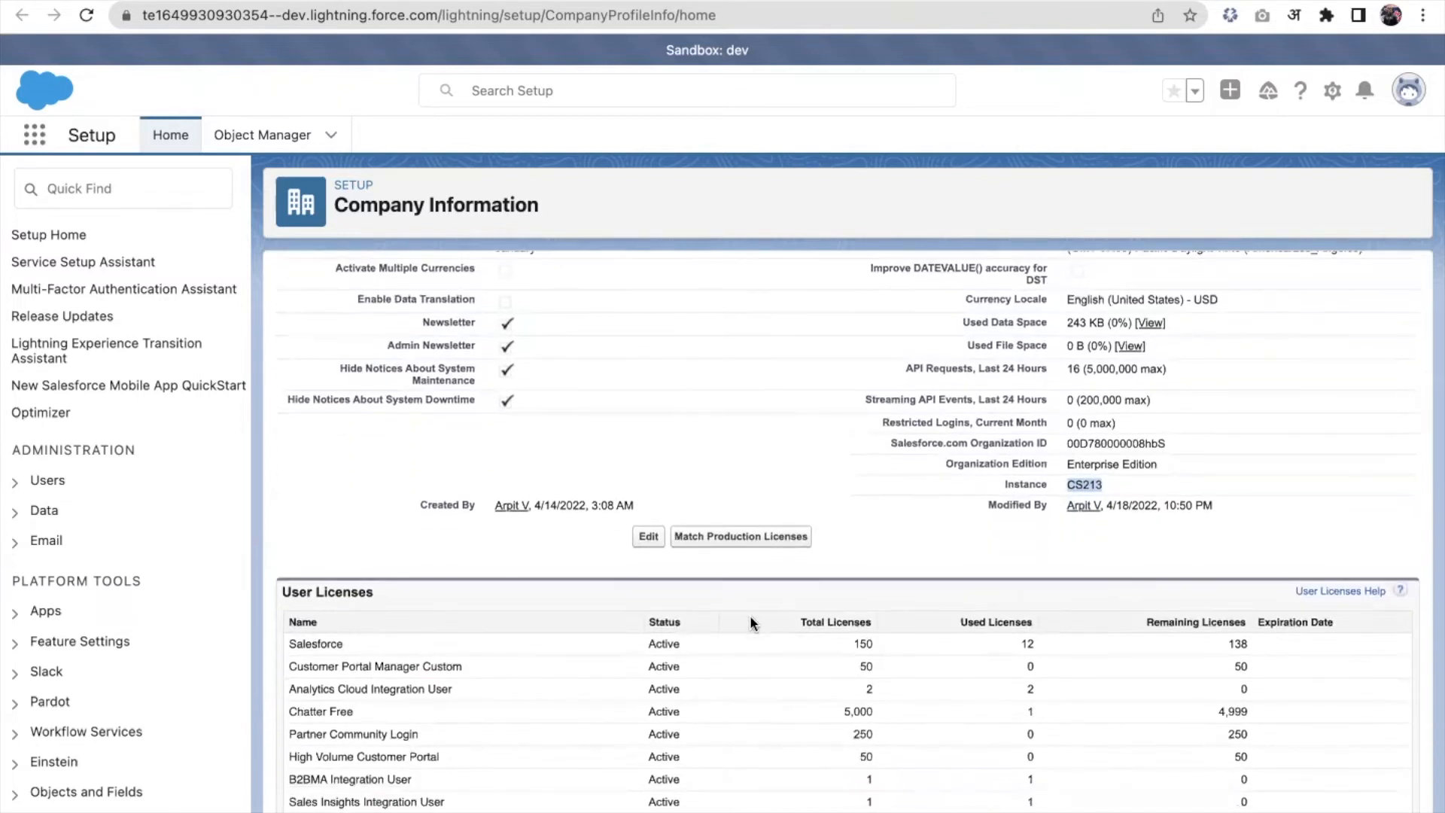
pyautogui.scroll(-3)
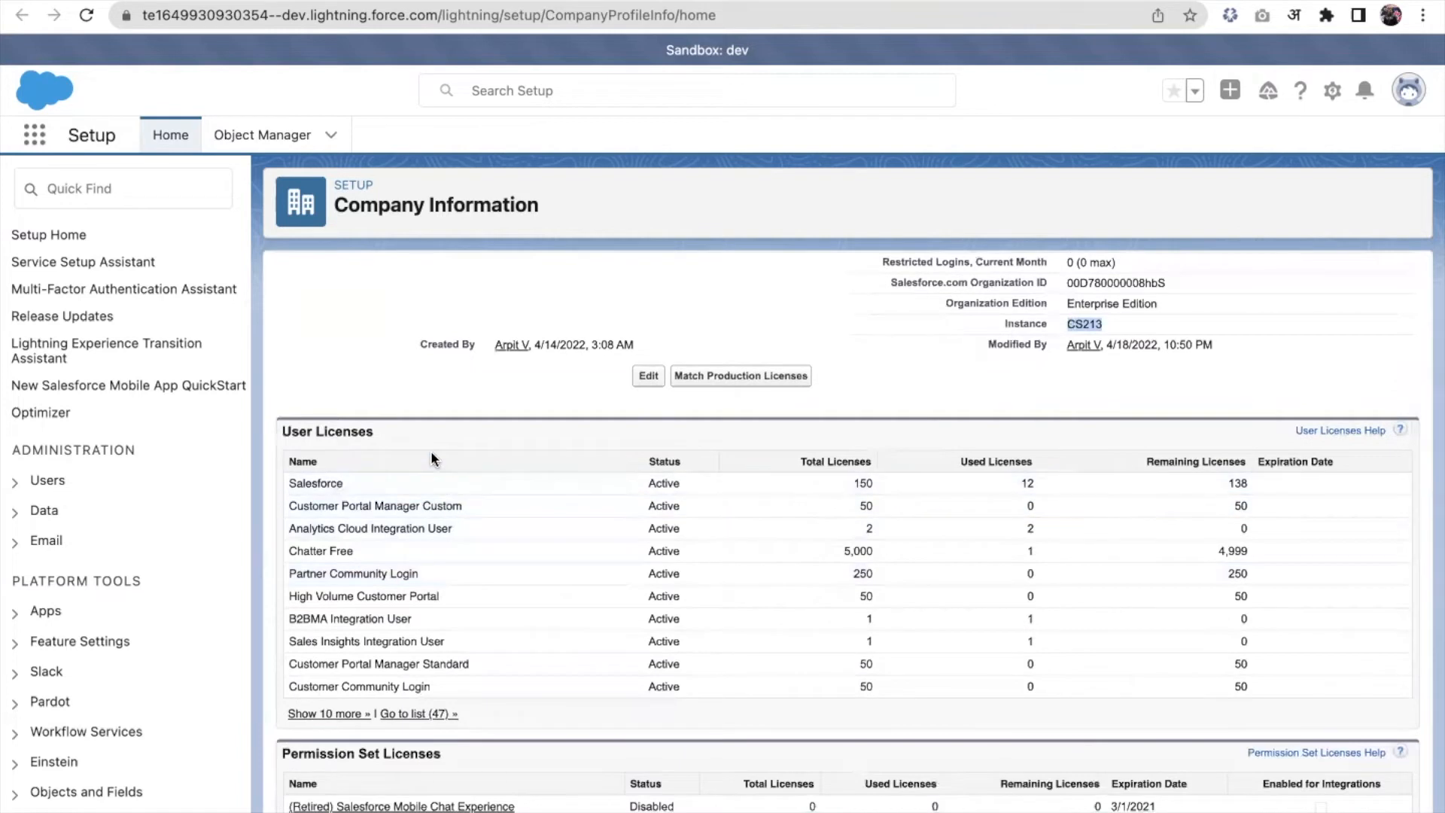
pyautogui.moveTo(521, 519)
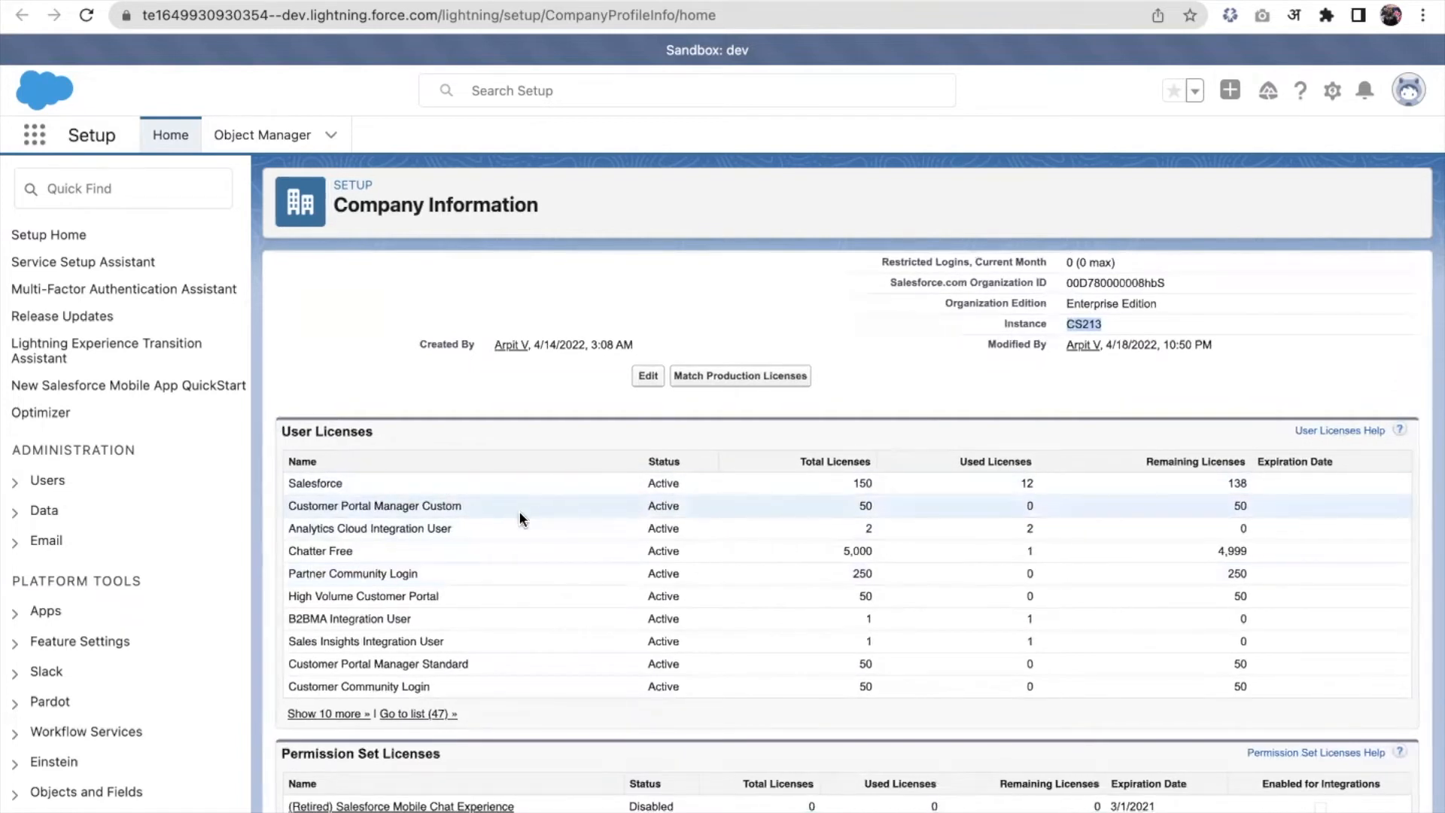
pyautogui.moveTo(413, 489)
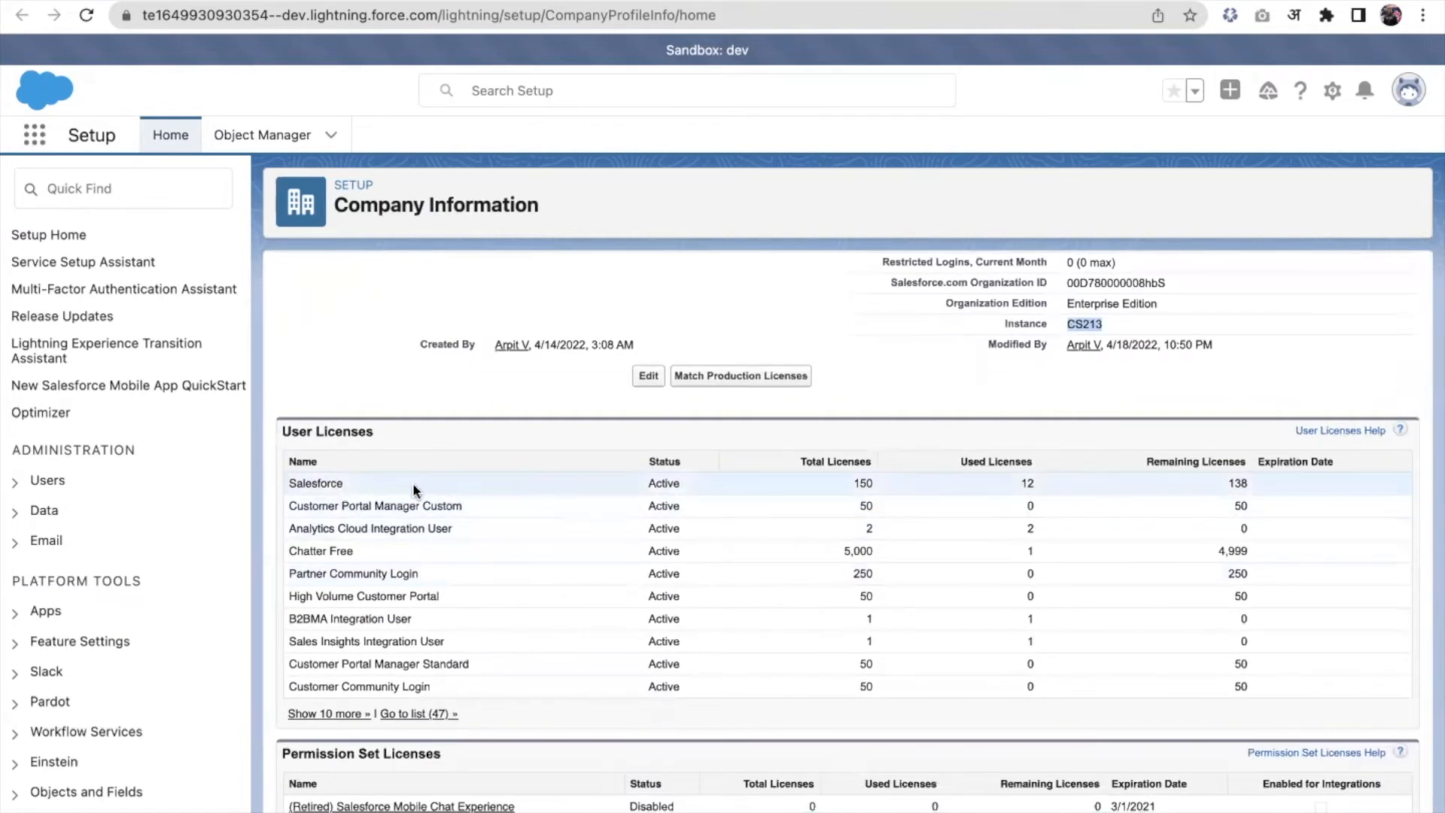
pyautogui.moveTo(834, 460)
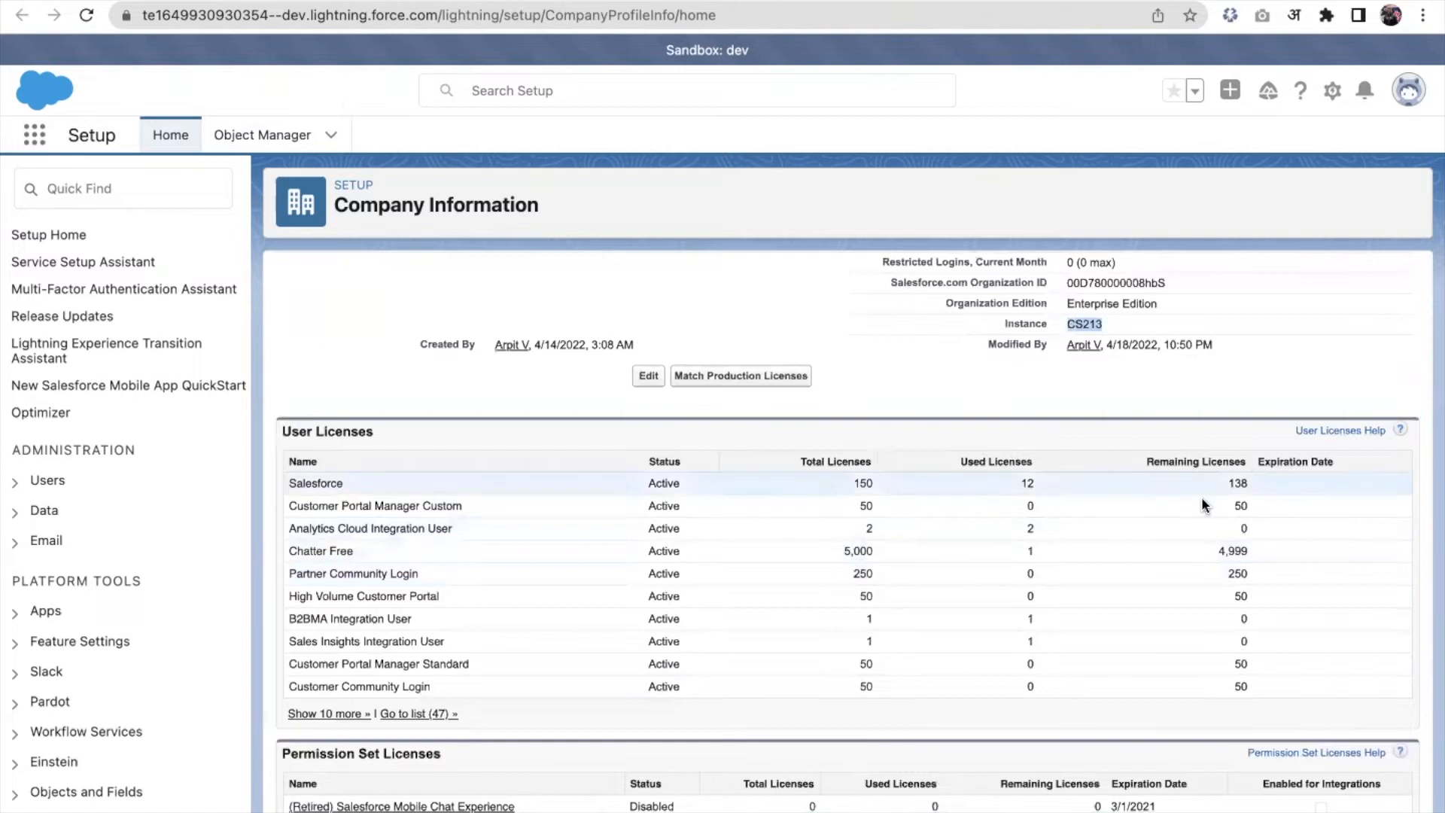
pyautogui.scroll(-3)
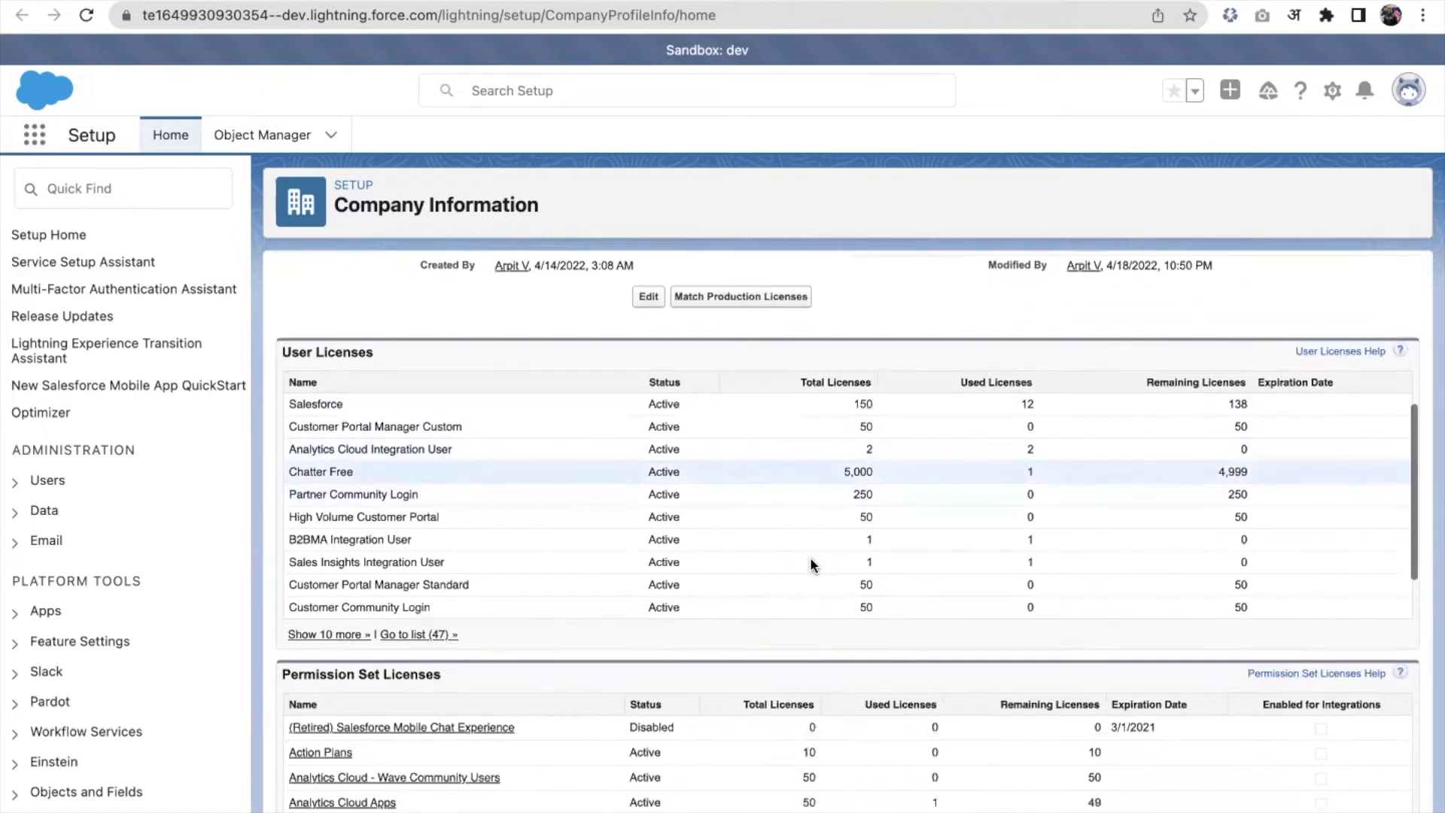
pyautogui.scroll(3)
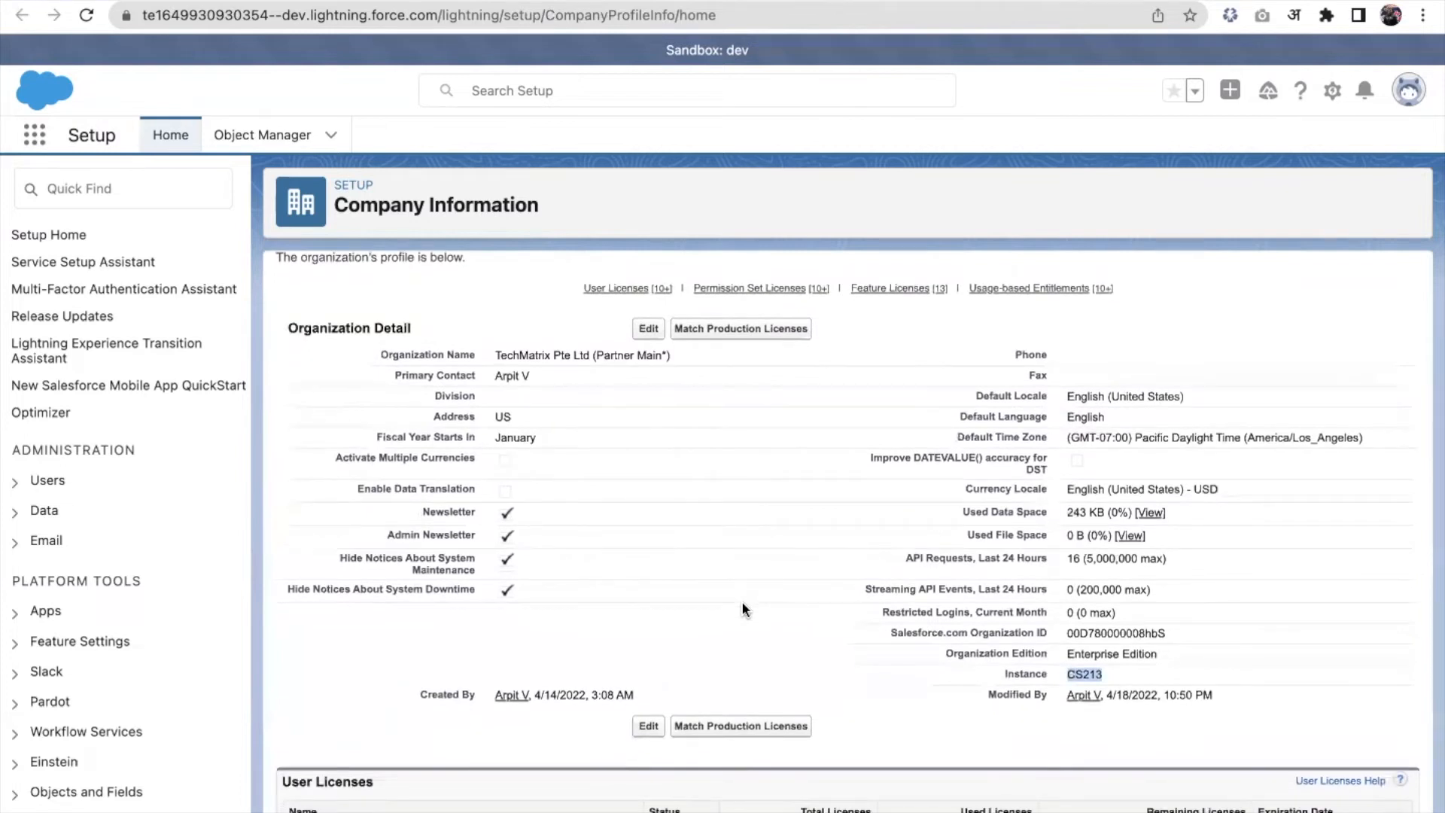
pyautogui.moveTo(653, 369)
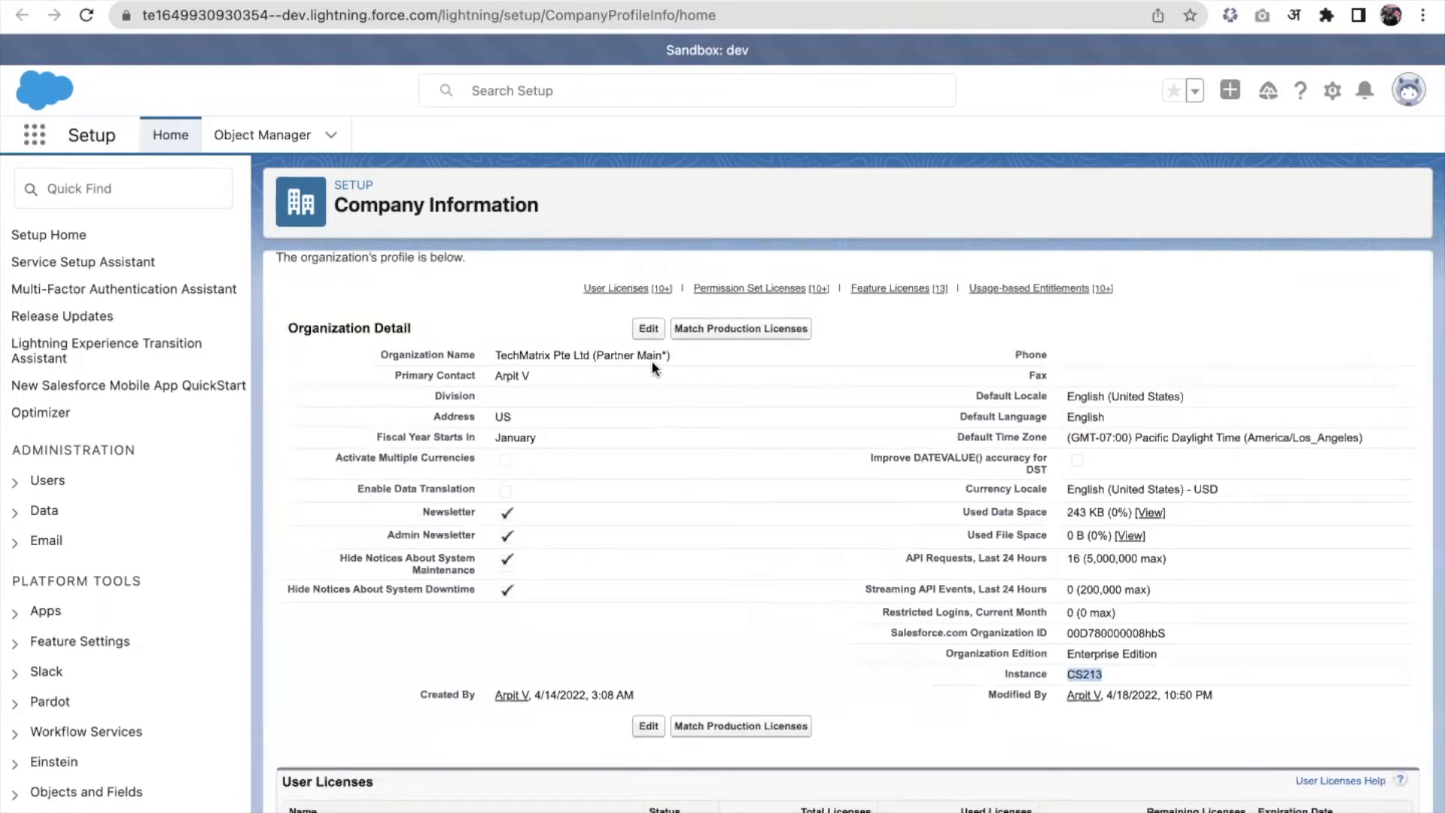
pyautogui.click(647, 328)
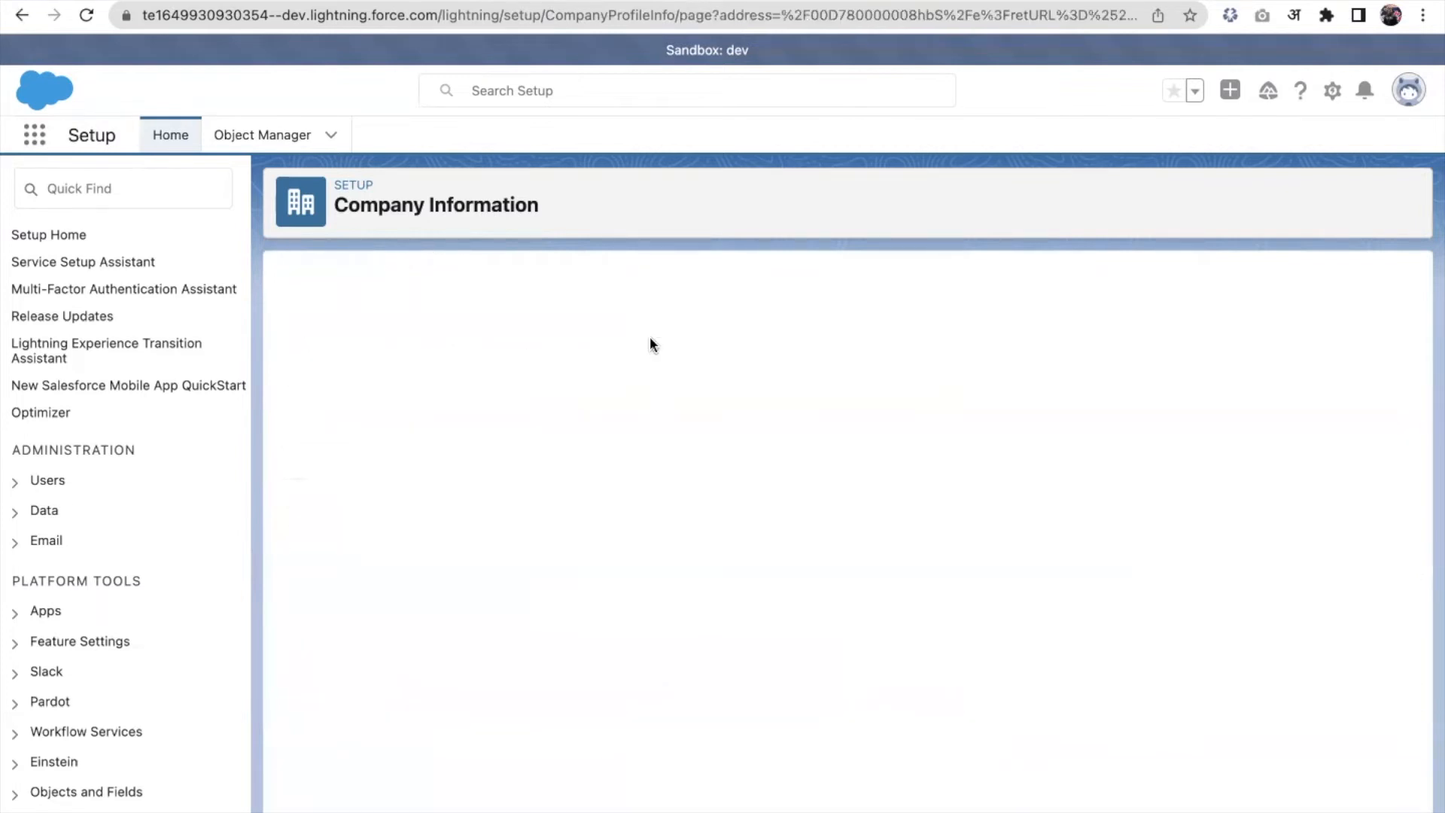
pyautogui.moveTo(821, 513)
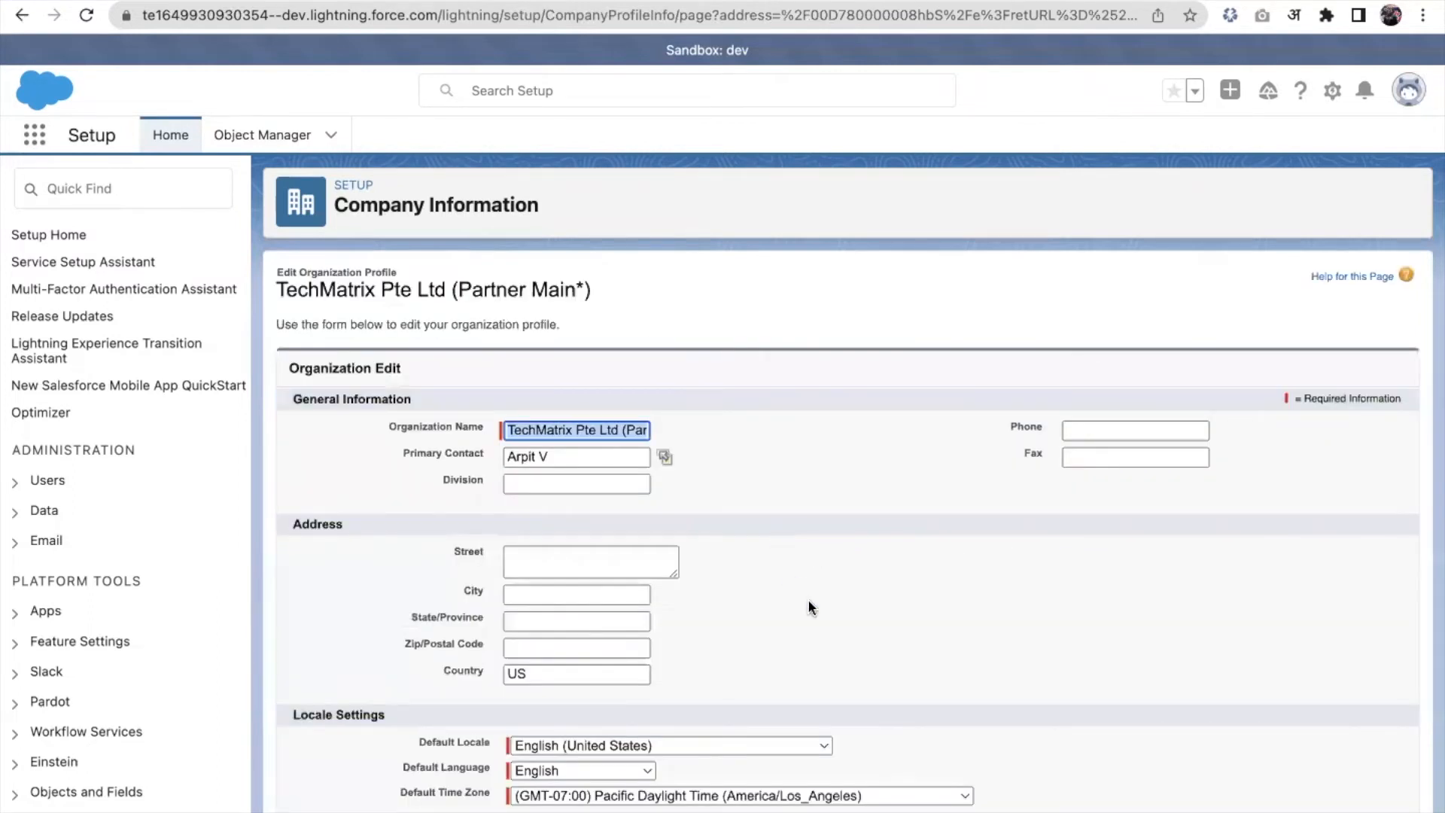
pyautogui.scroll(-3)
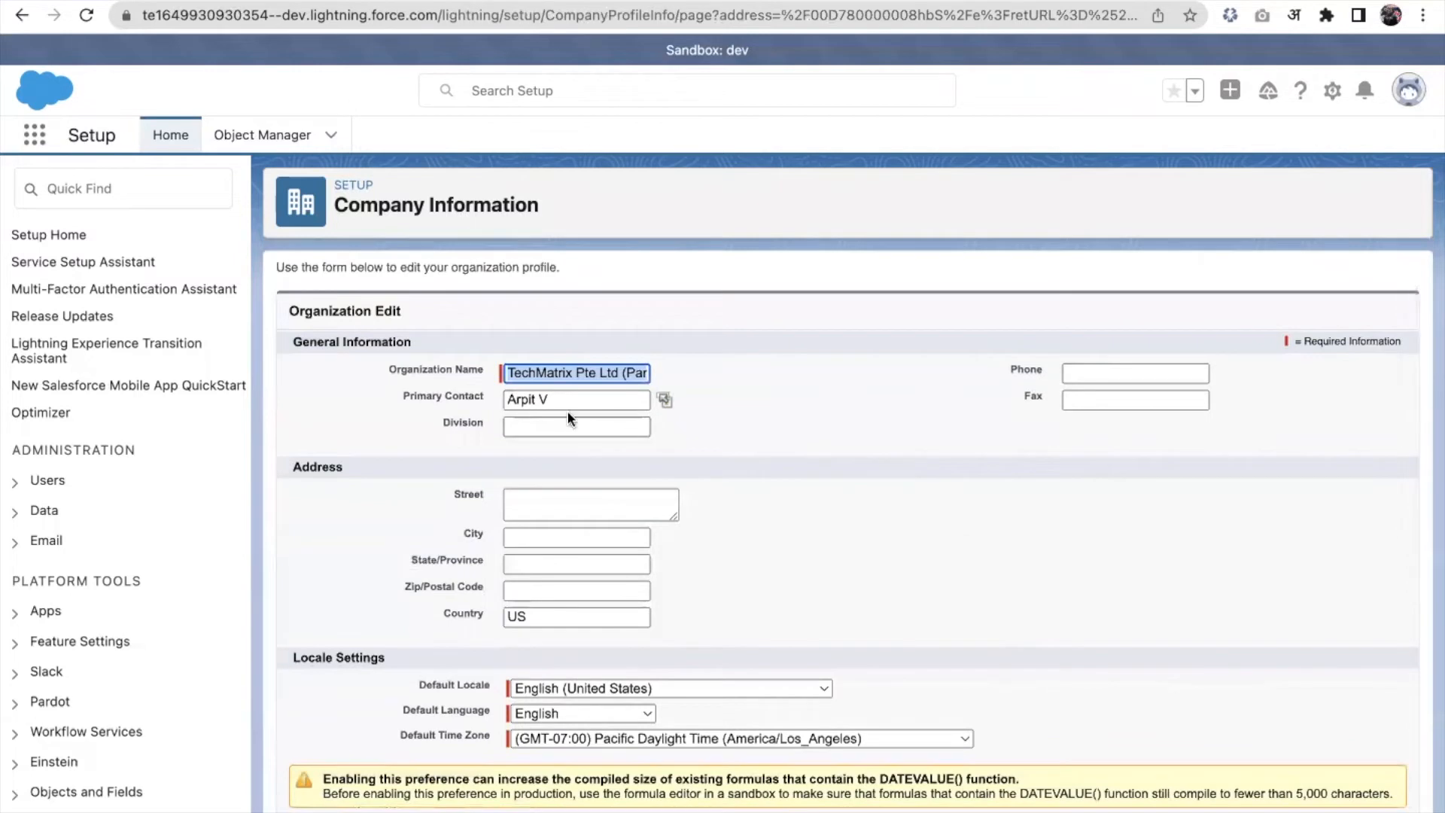
pyautogui.scroll(-3)
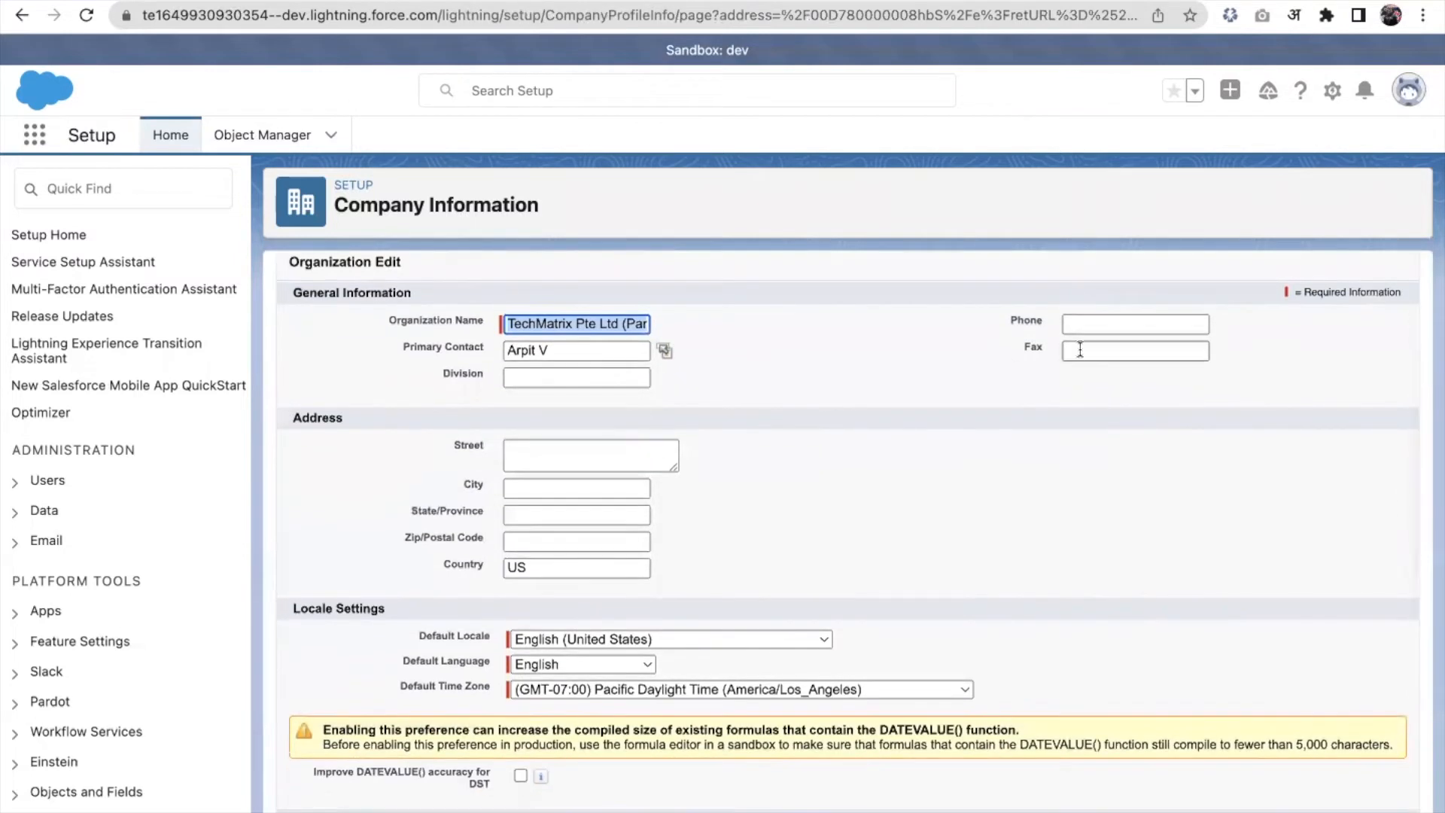
pyautogui.scroll(-3)
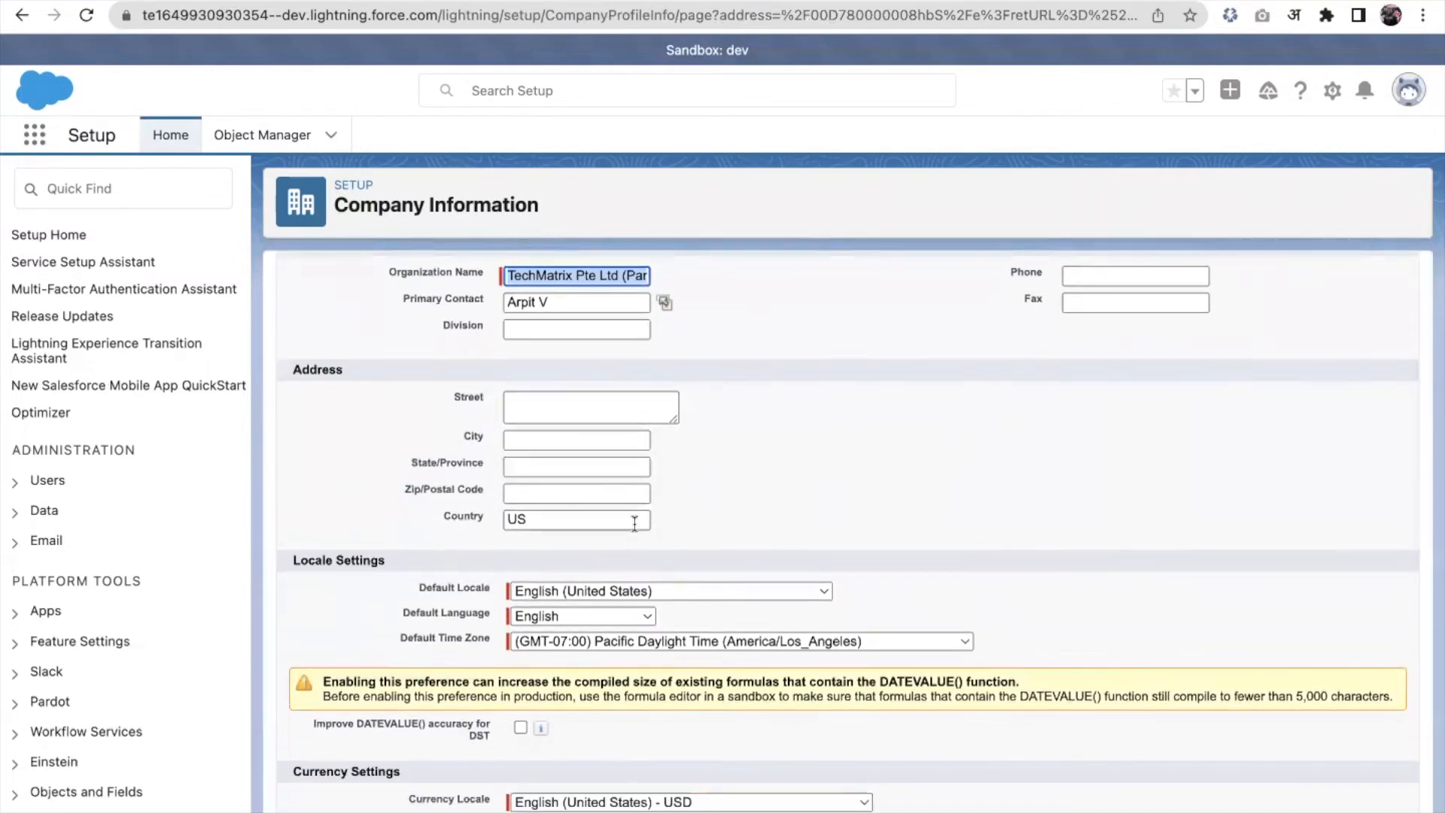
pyautogui.moveTo(634, 484)
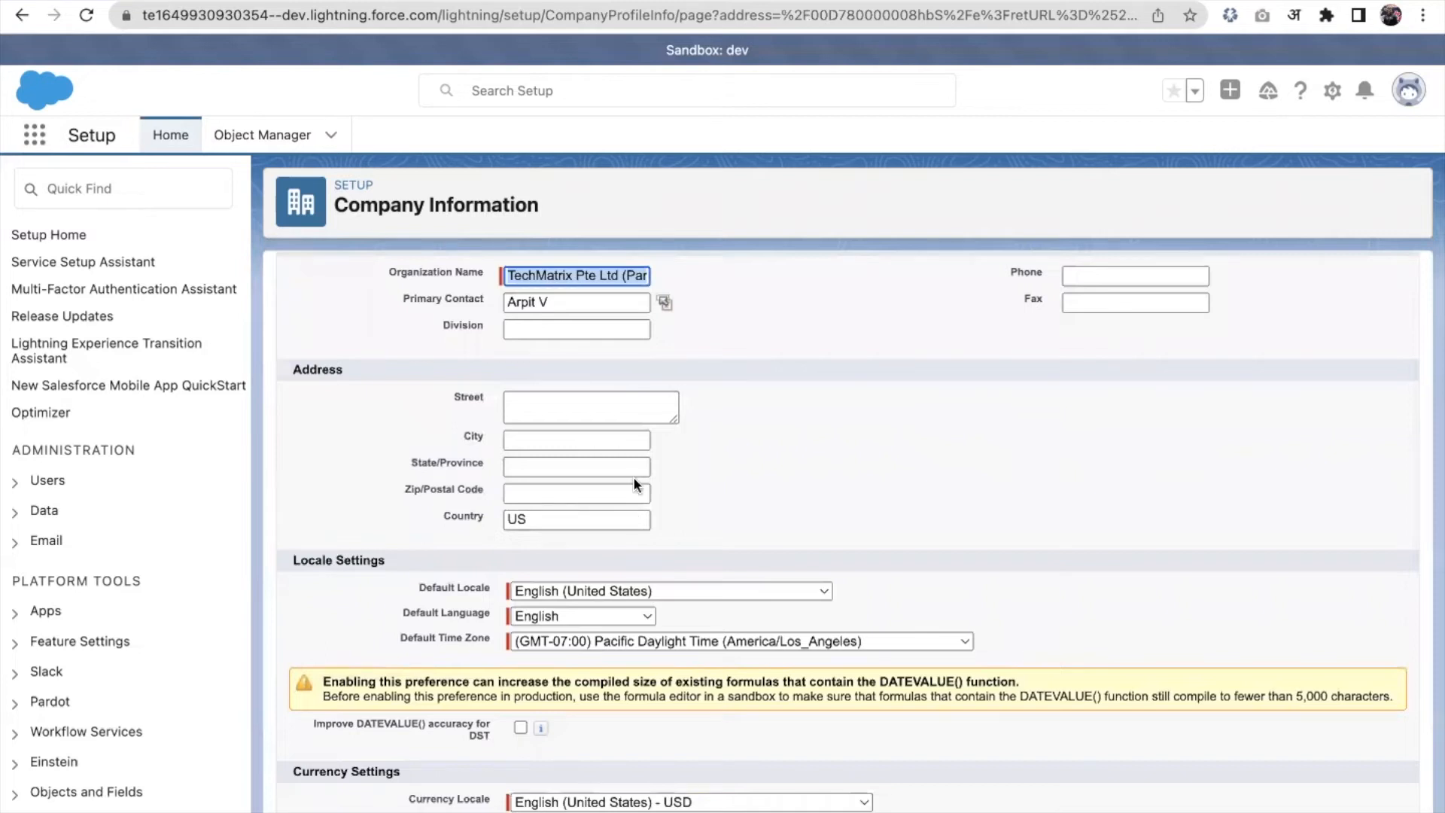
pyautogui.scroll(-3)
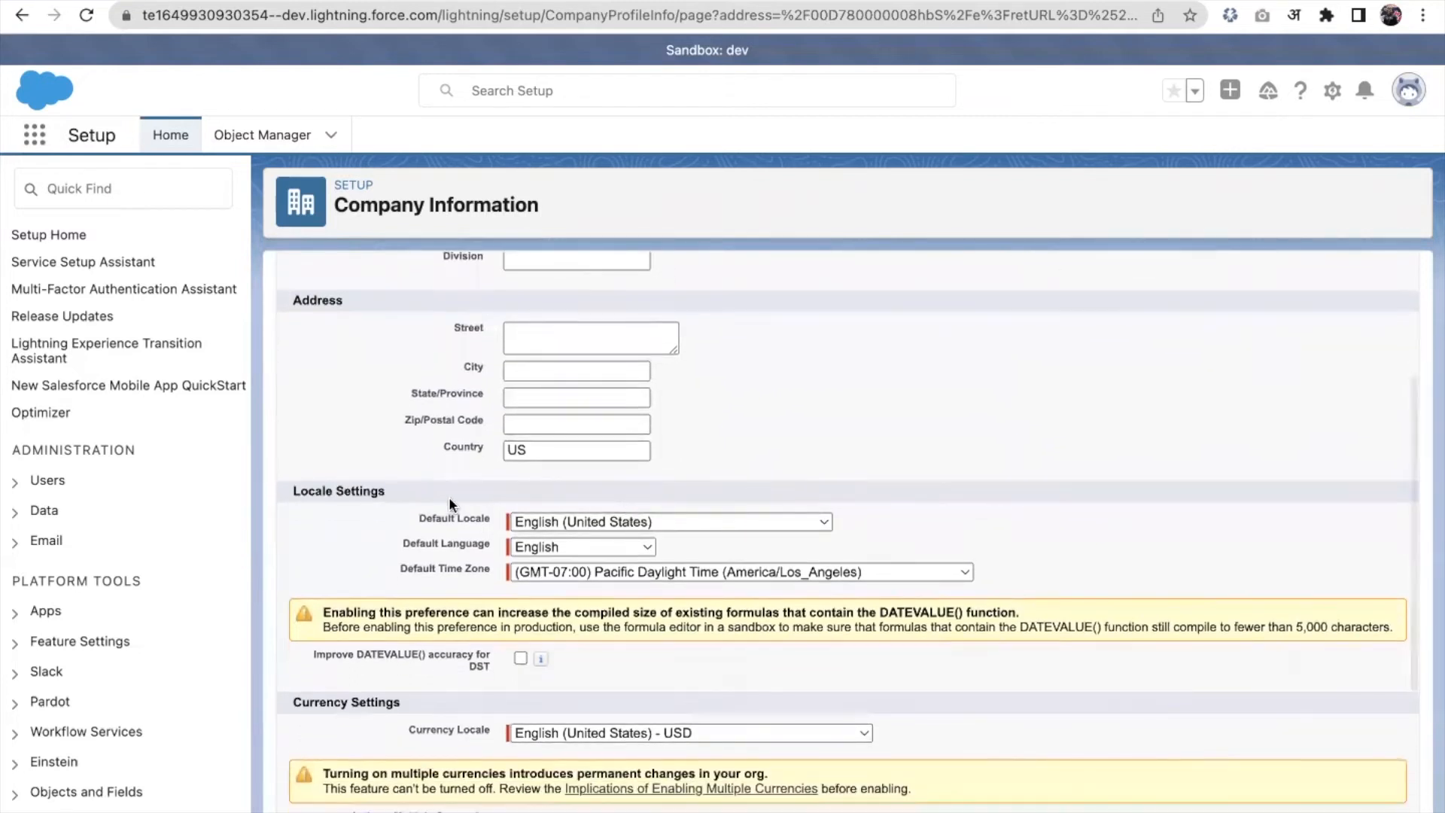
pyautogui.click(669, 521)
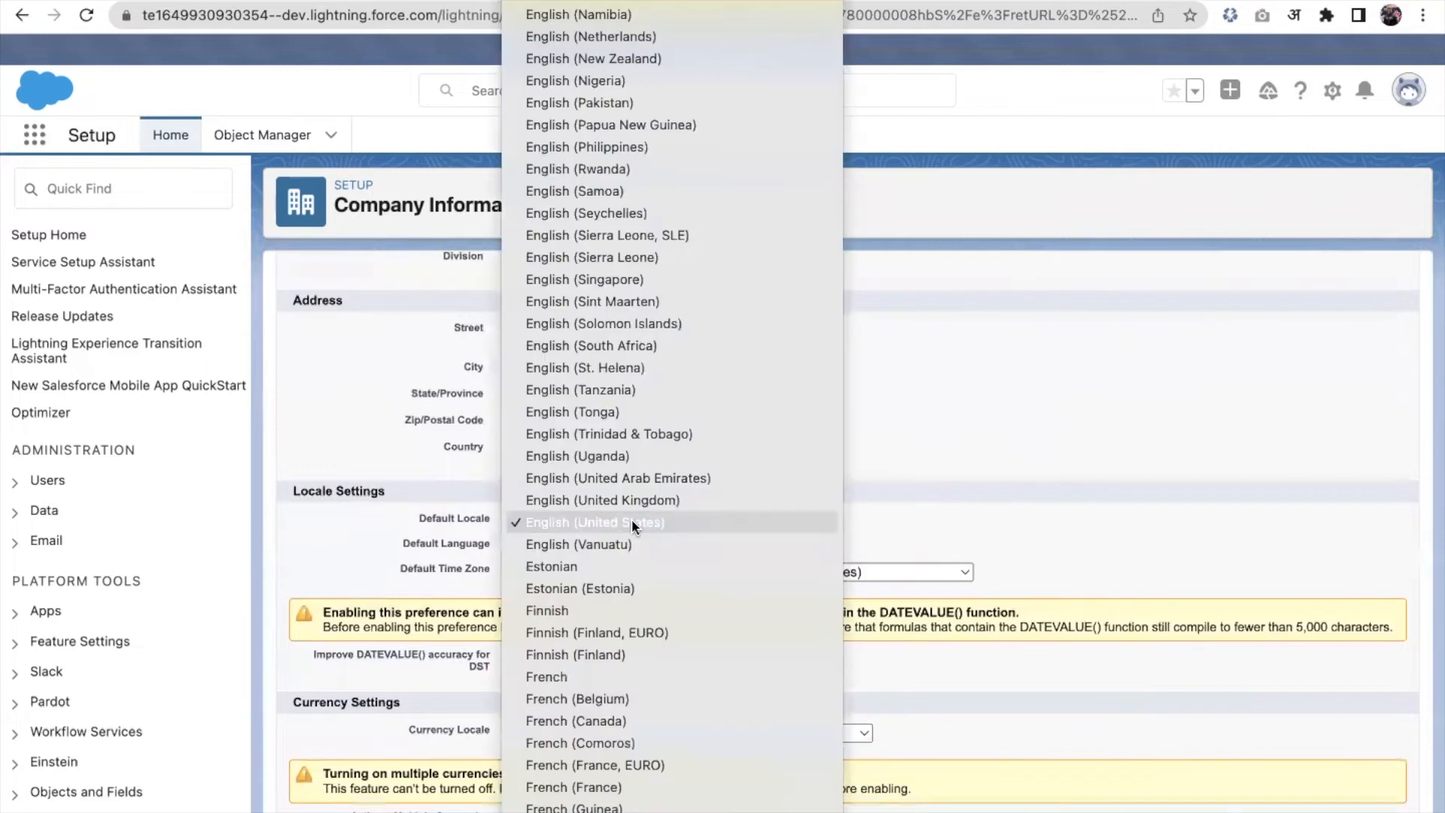
pyautogui.click(594, 522)
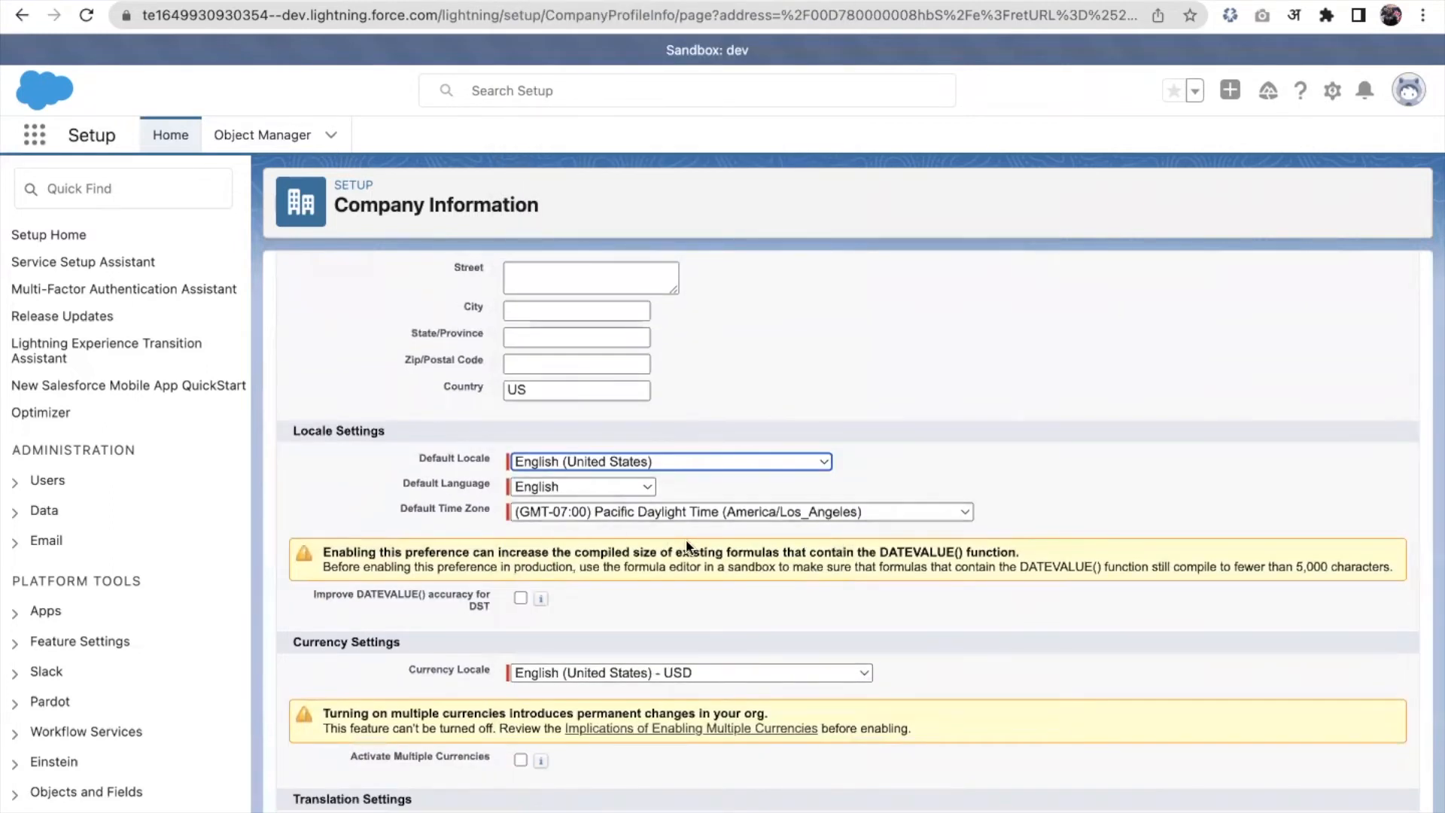
pyautogui.scroll(-3)
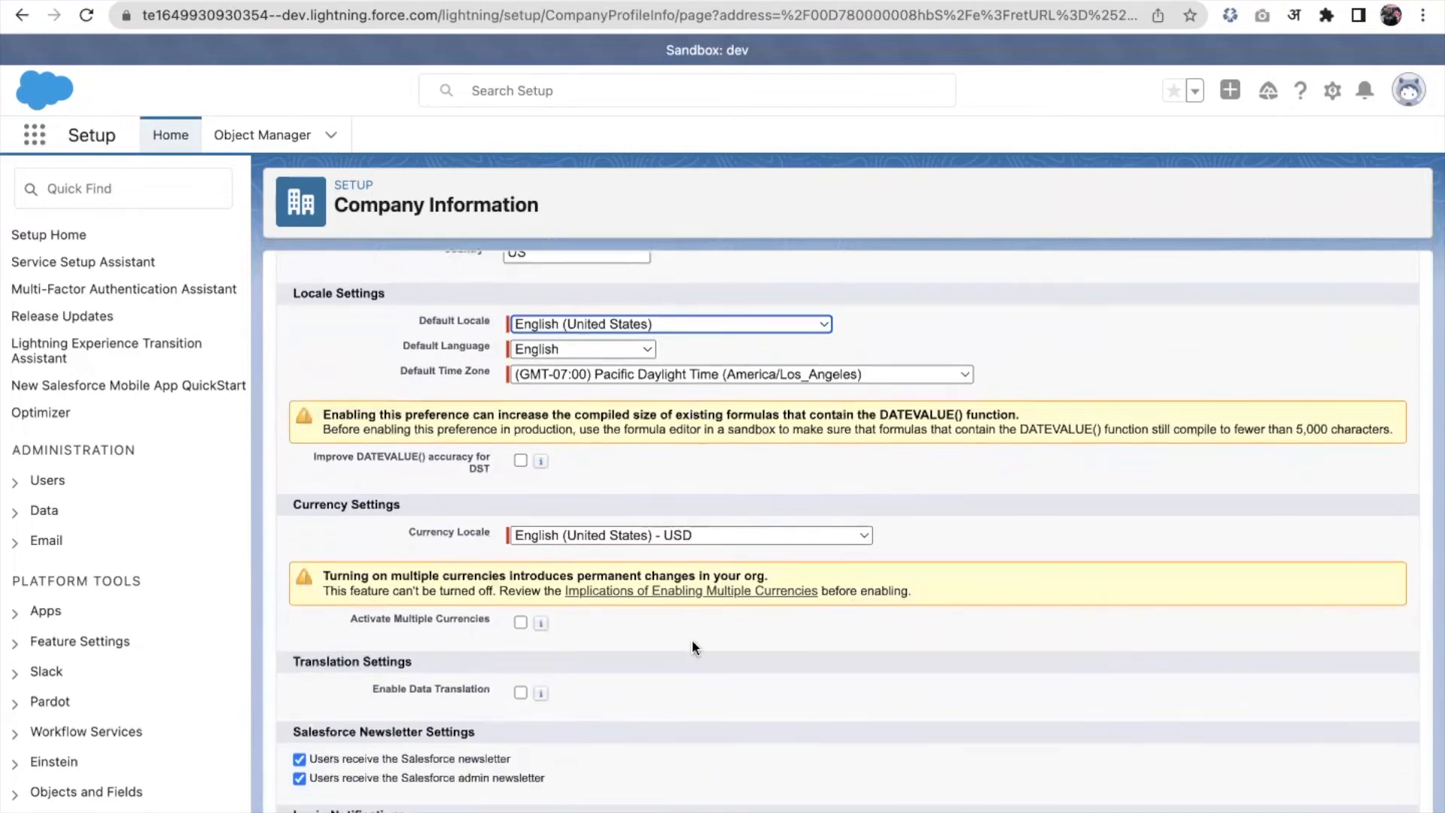
pyautogui.scroll(-3)
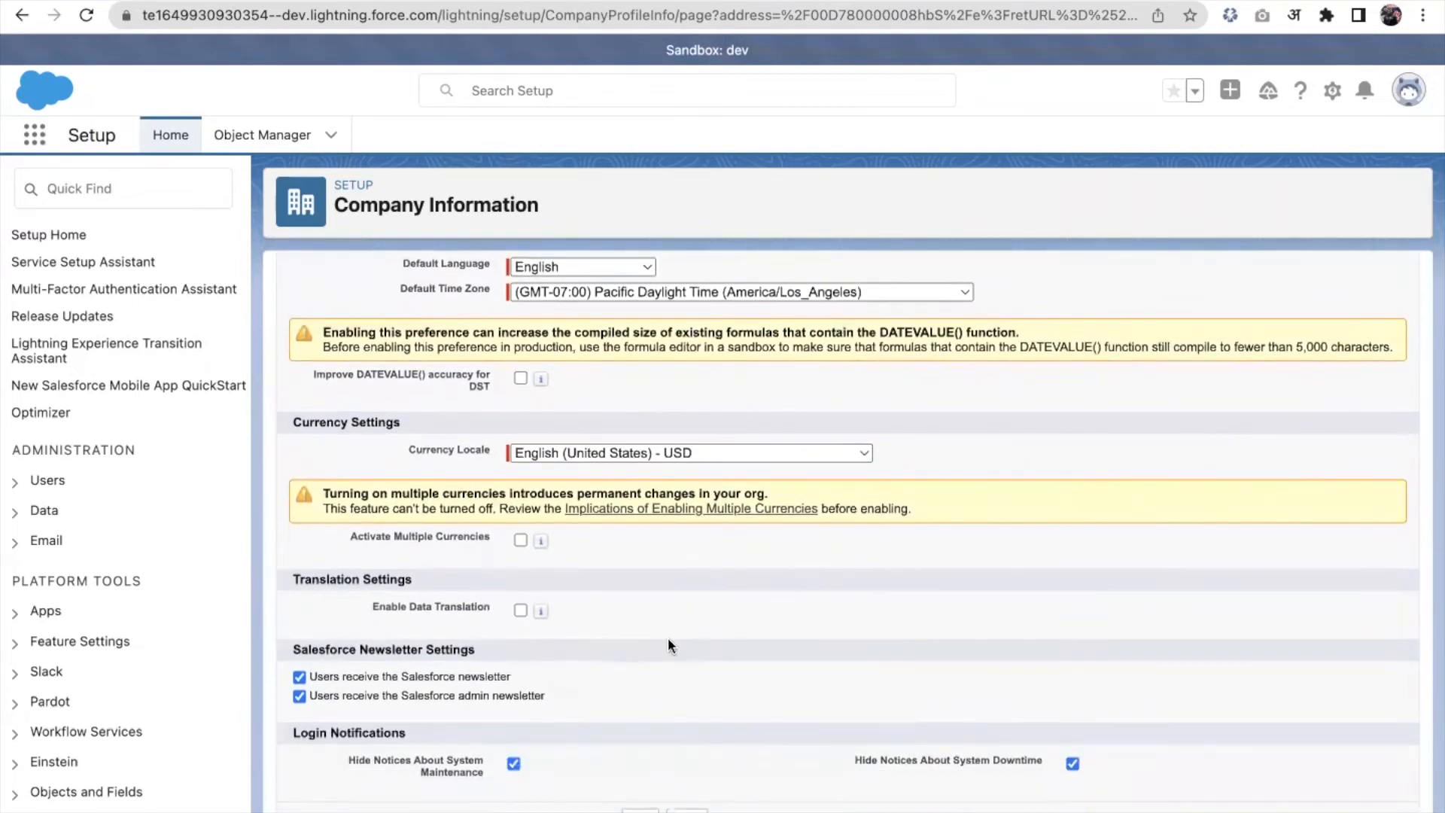
pyautogui.scroll(3)
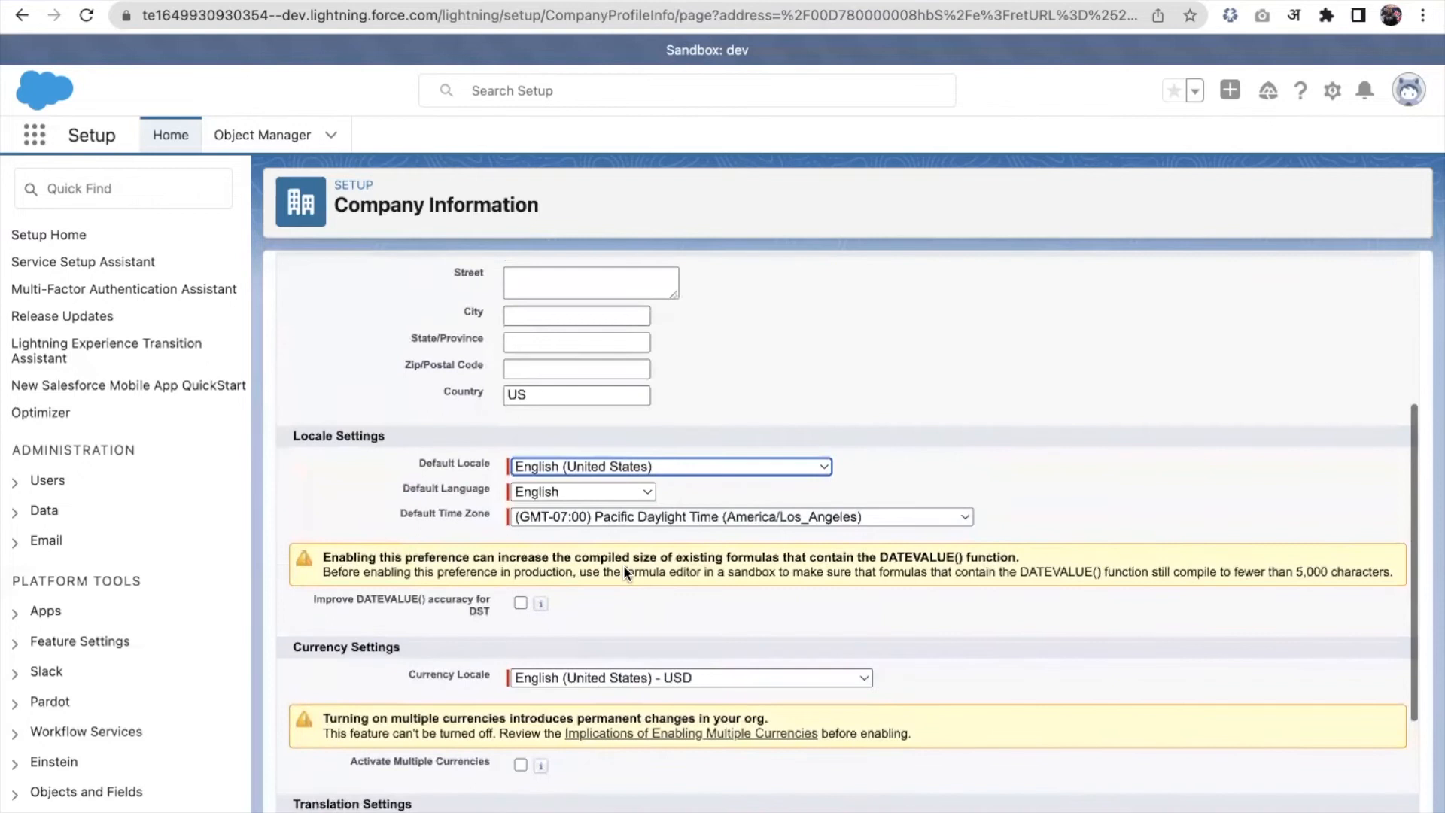
pyautogui.scroll(3)
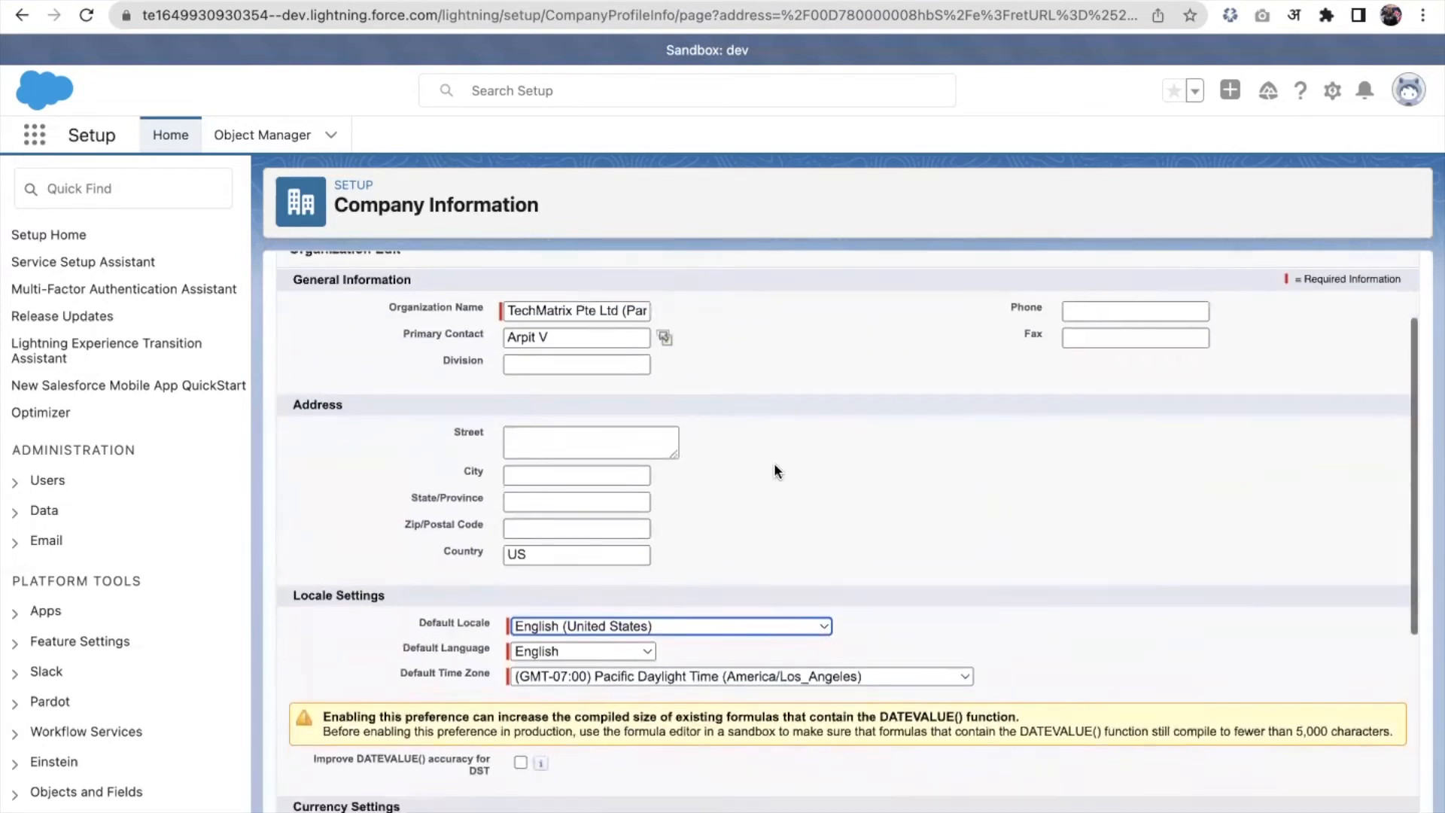
pyautogui.scroll(-3)
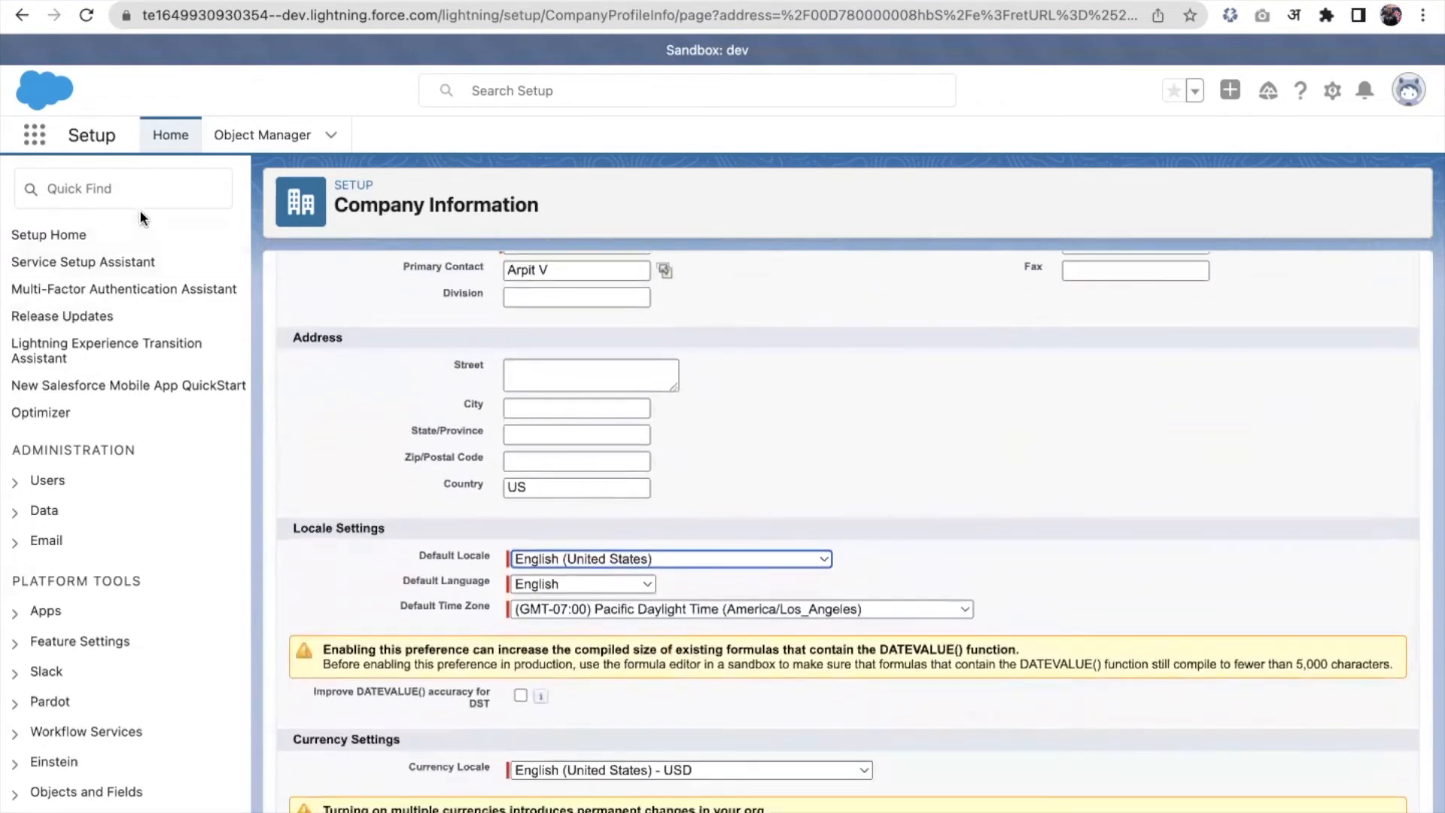
pyautogui.moveTo(341, 53)
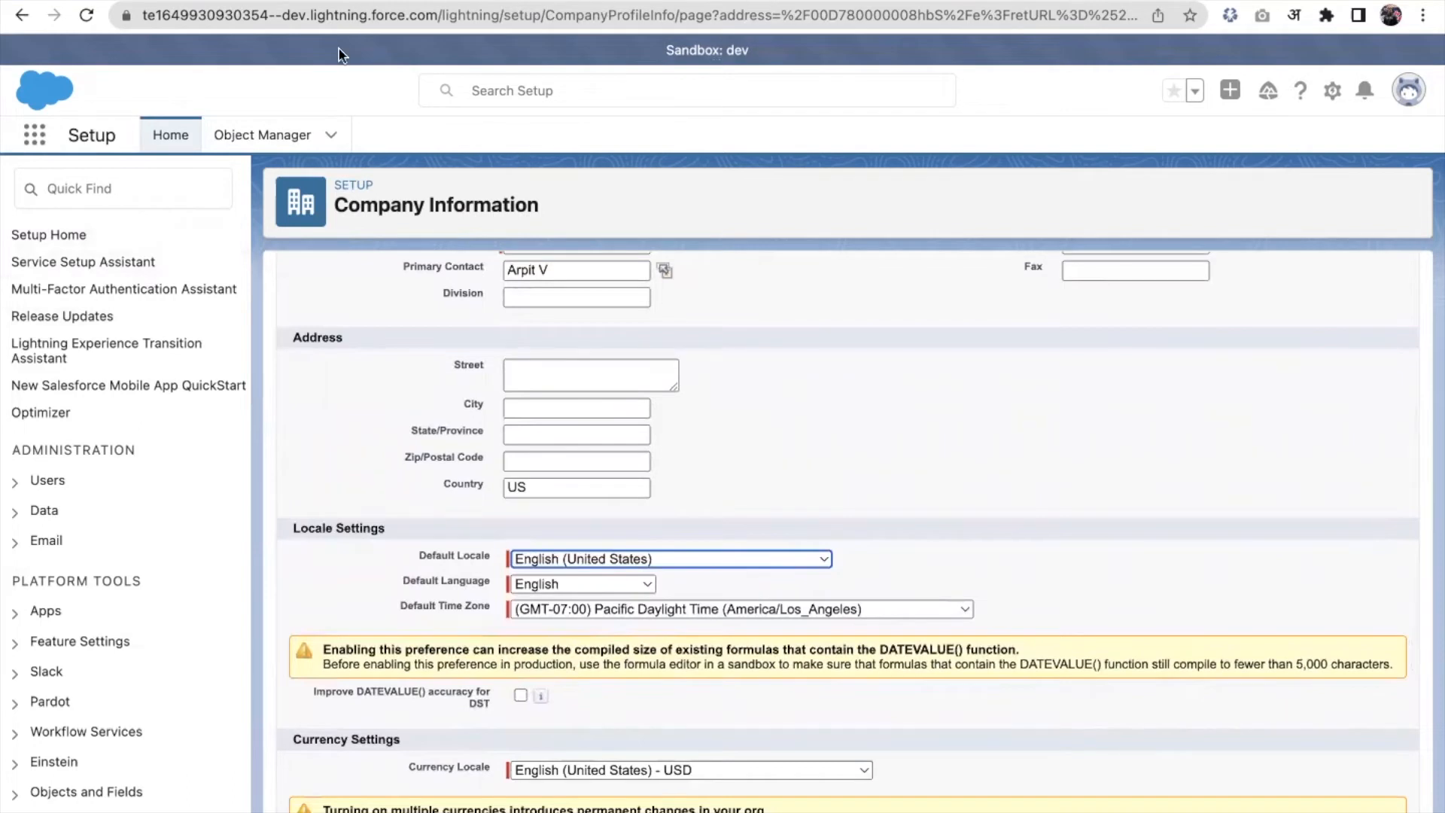
# Step: Search the Setup Quick Find for 'fis' to list Fiscal Year
pyautogui.click(122, 188)
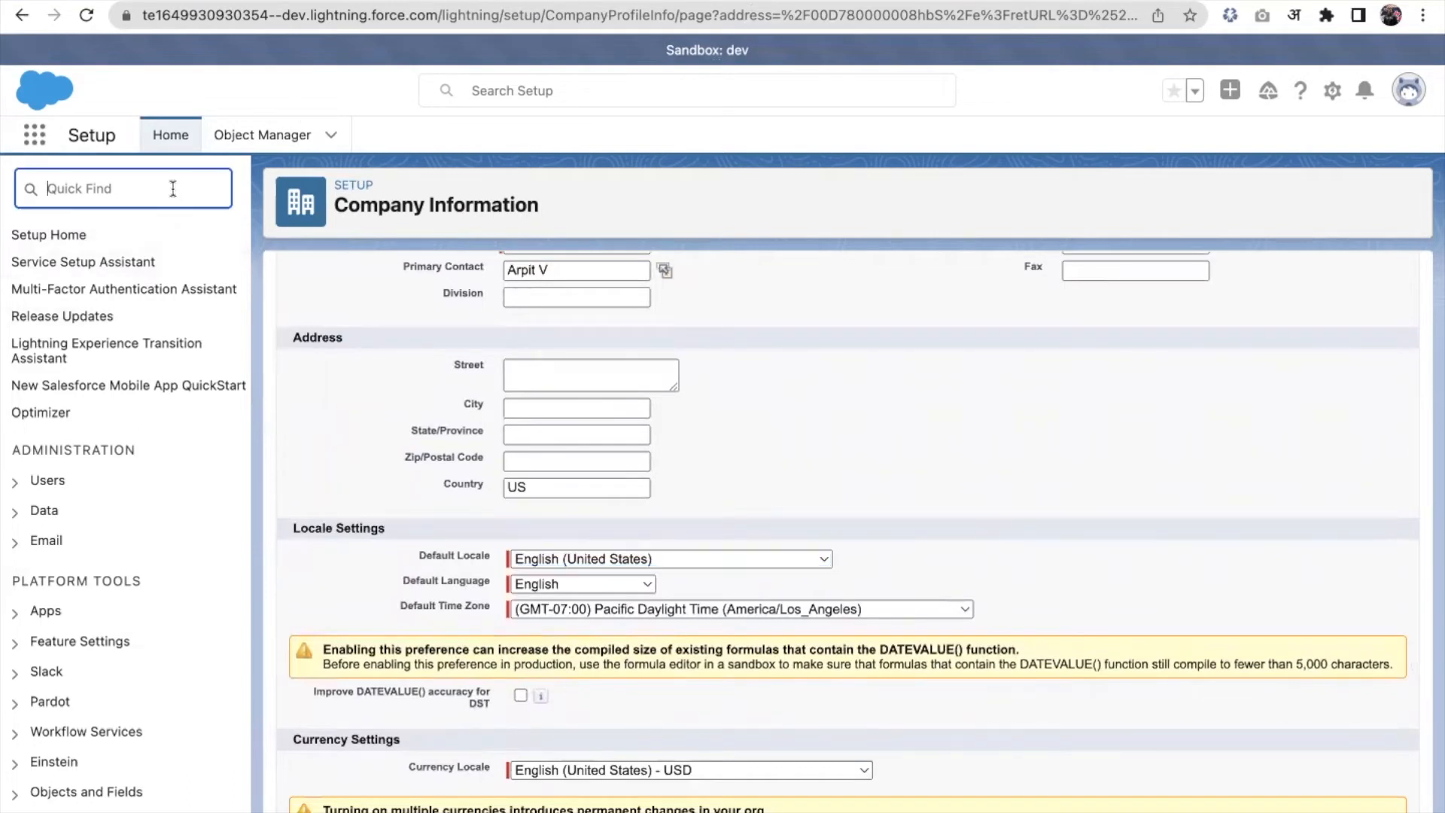
pyautogui.write('f')
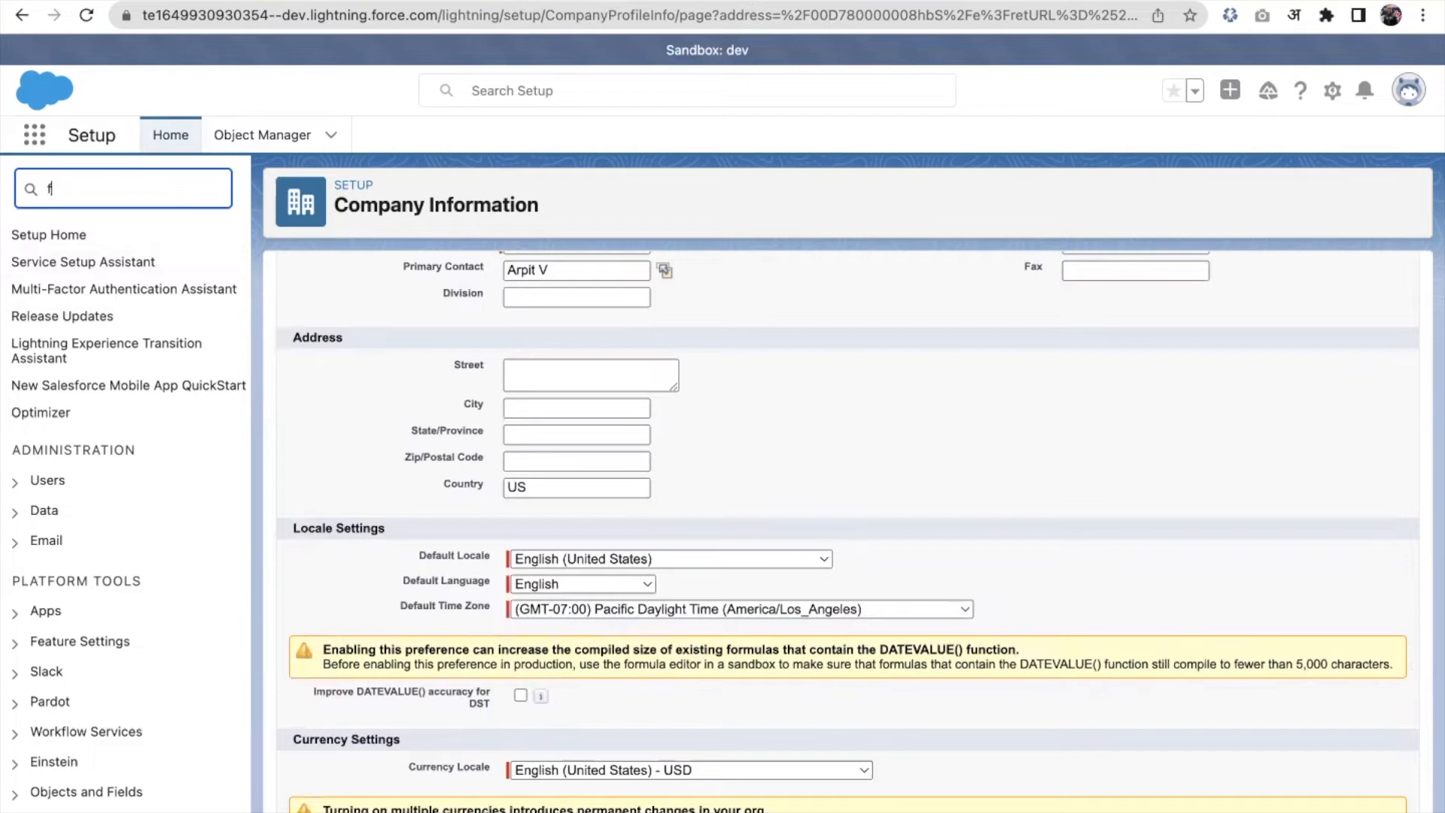
pyautogui.write('is')
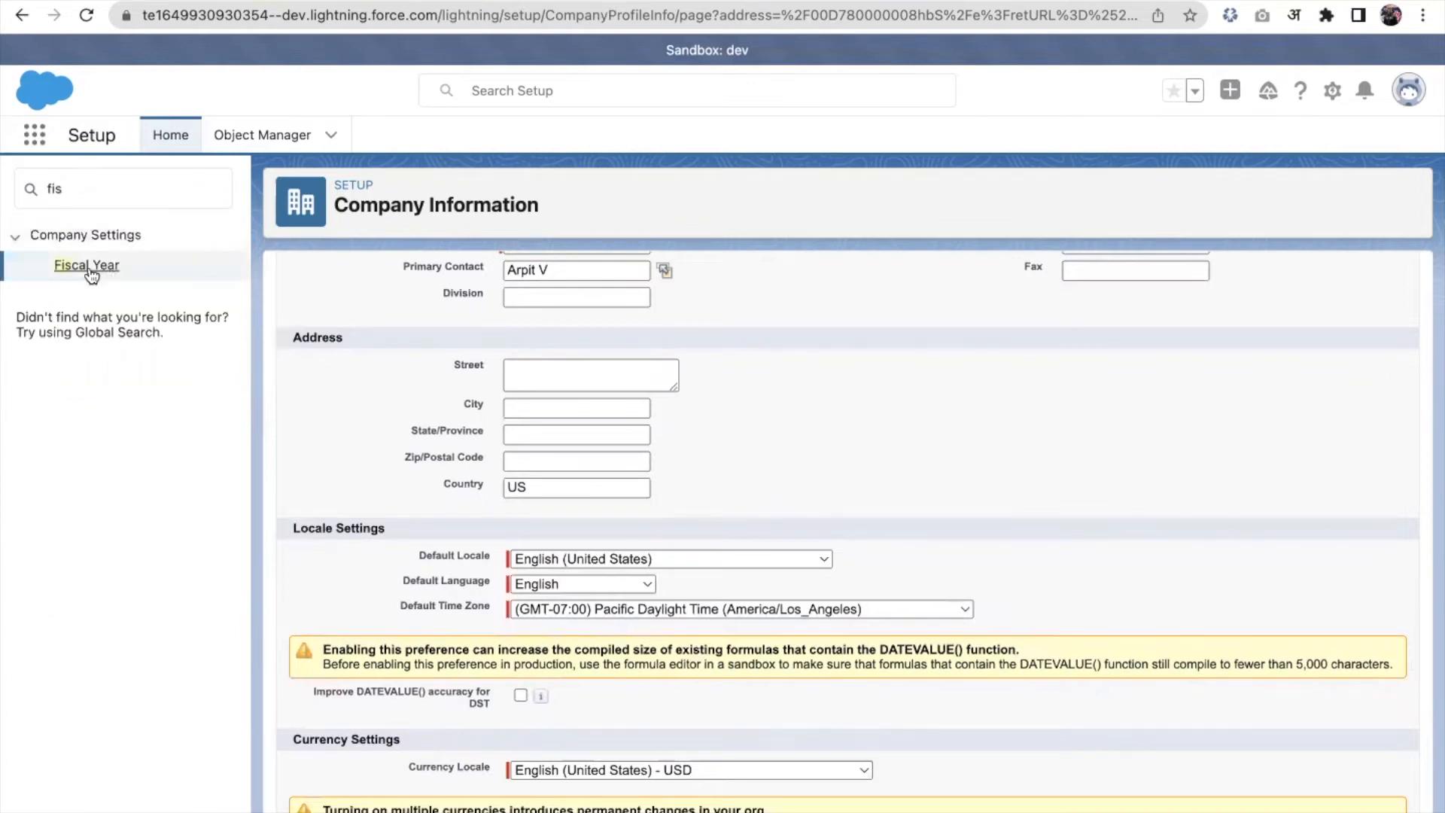
# Step: Open the Fiscal Year settings page from the Company Settings results
pyautogui.click(87, 266)
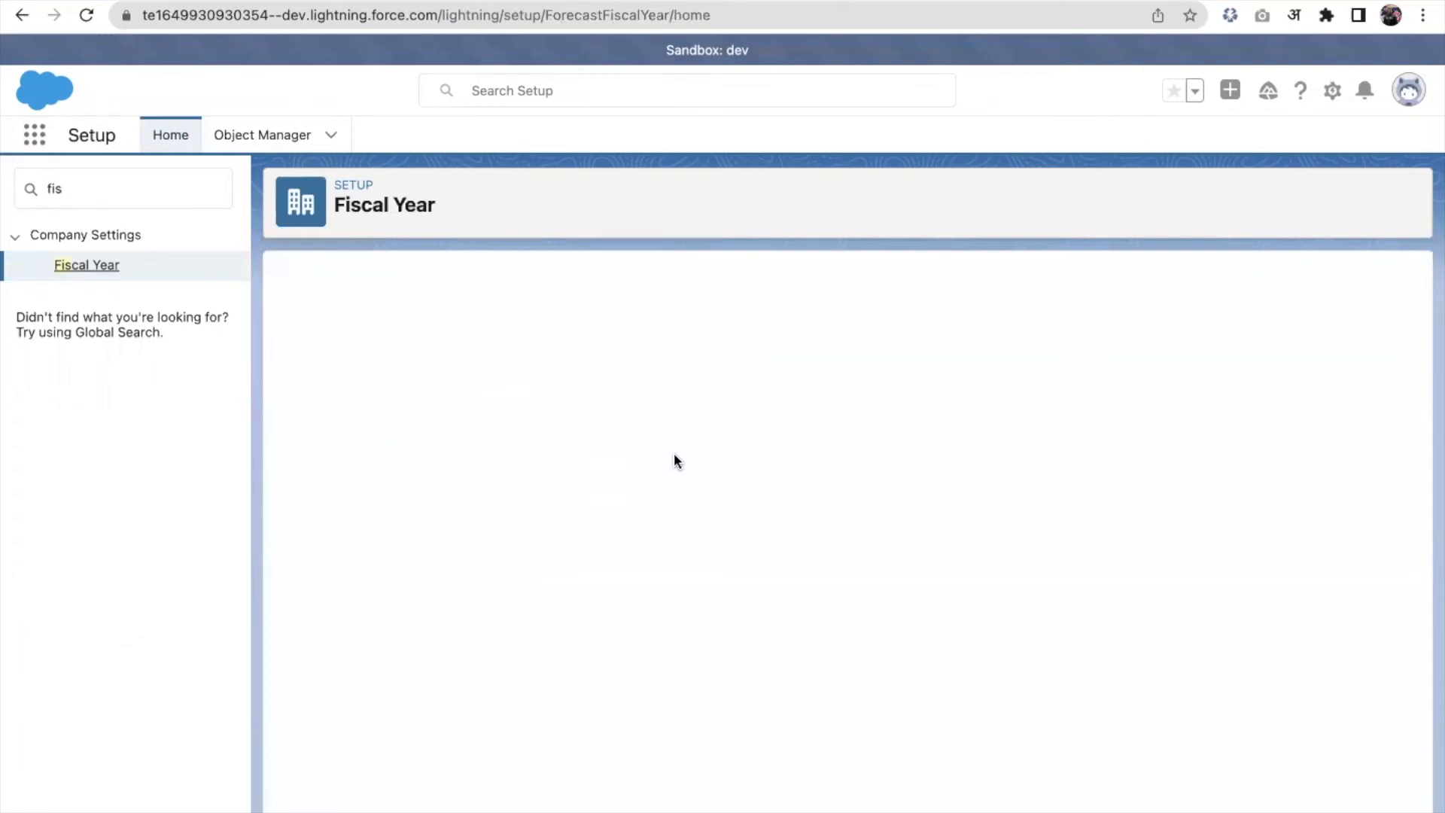
pyautogui.moveTo(722, 708)
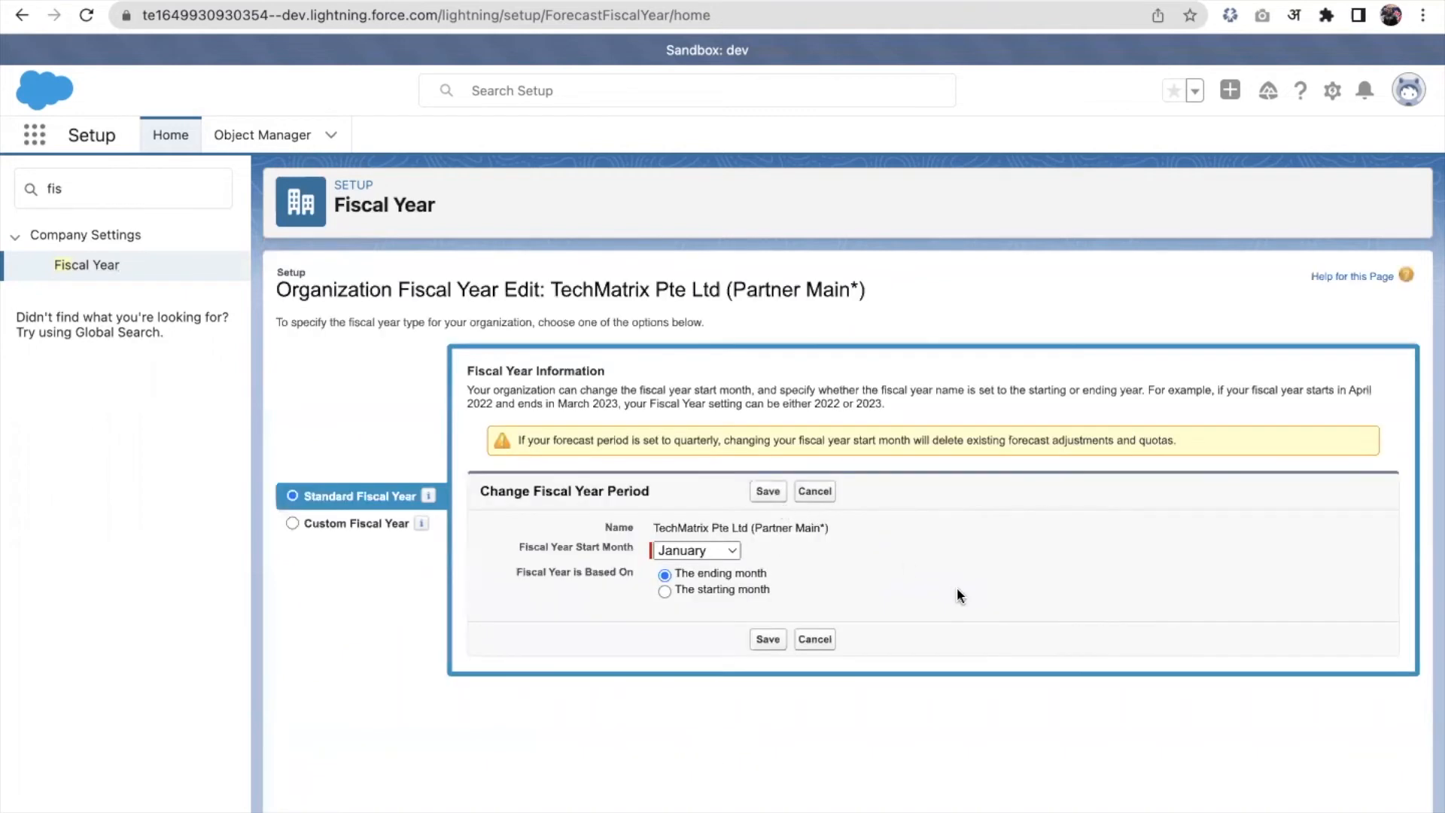
pyautogui.moveTo(383, 596)
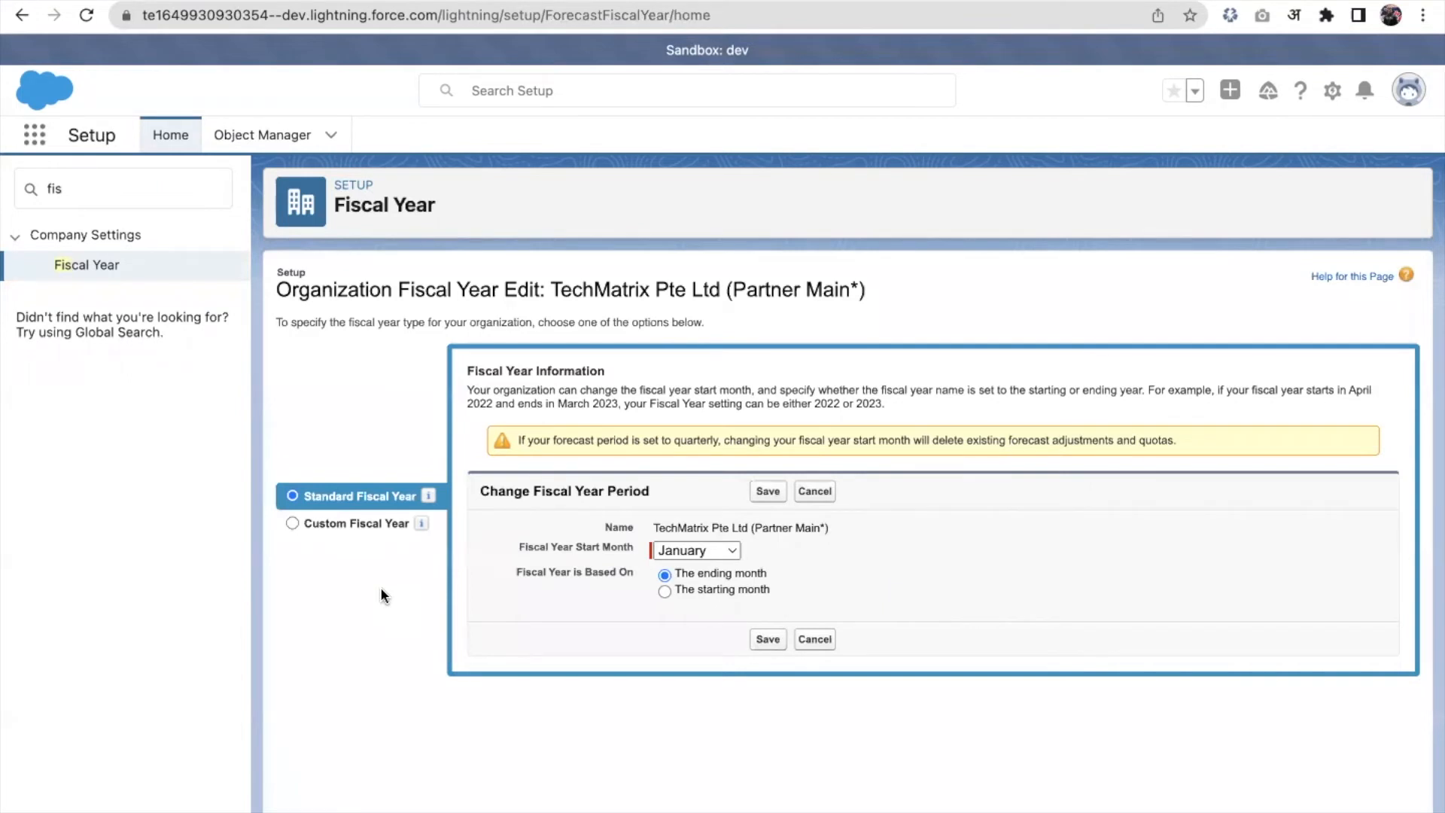
# Step: Select the Custom Fiscal Year option to view its enabling warnings
pyautogui.click(292, 522)
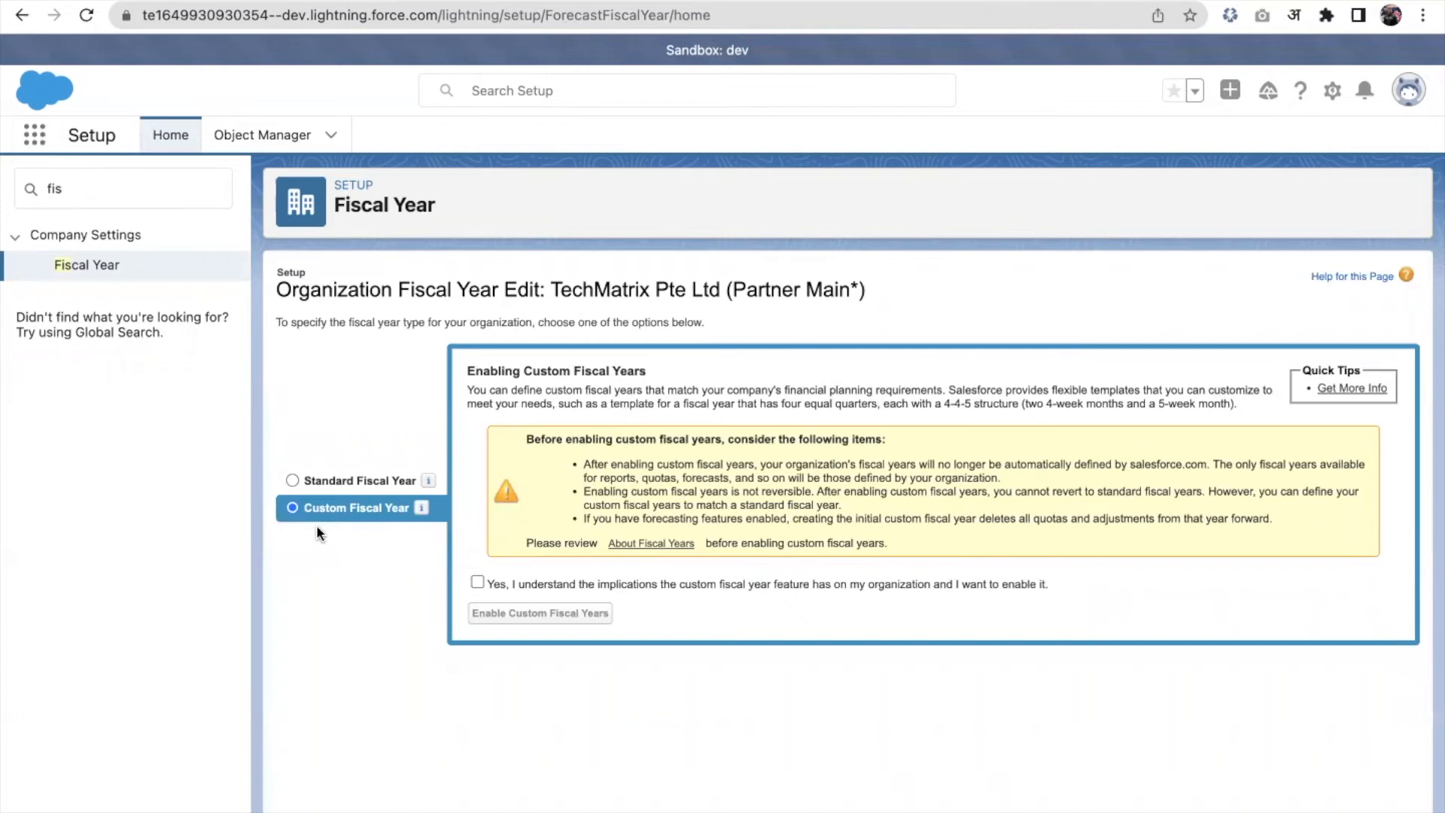
pyautogui.moveTo(415, 523)
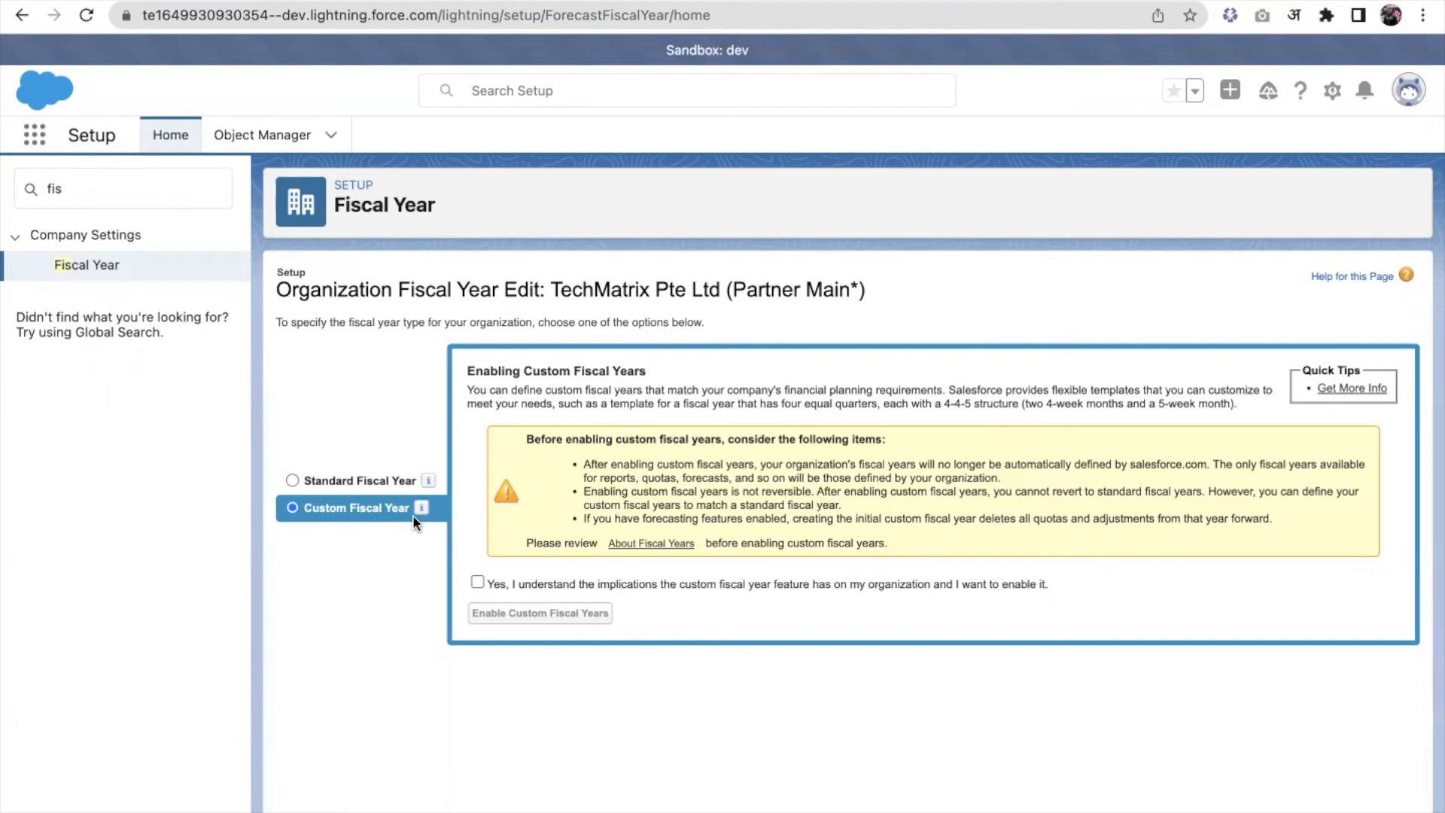
# Step: Switch back to Standard Fiscal Year with January start based on ending month
pyautogui.click(292, 495)
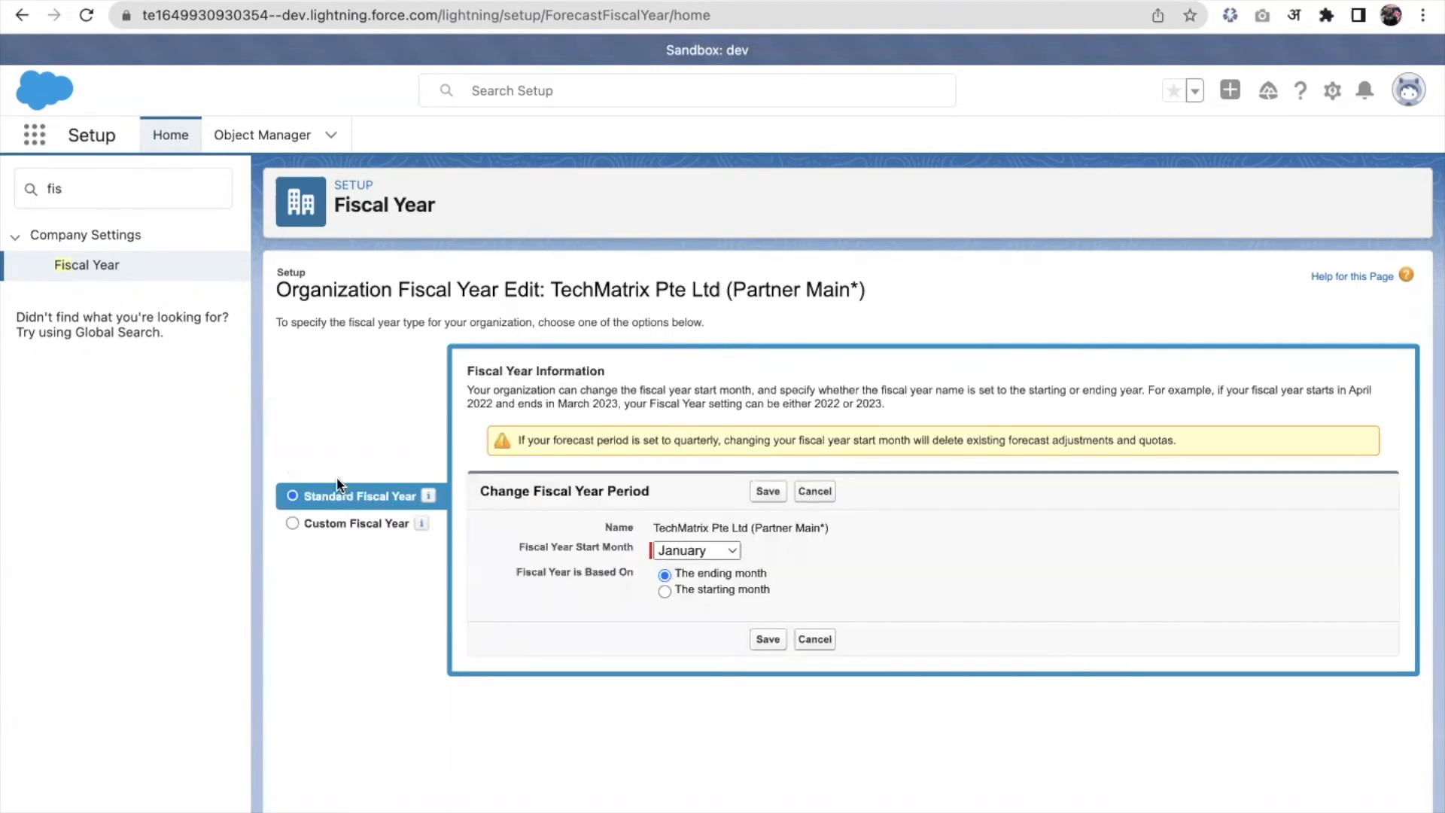
pyautogui.moveTo(634, 502)
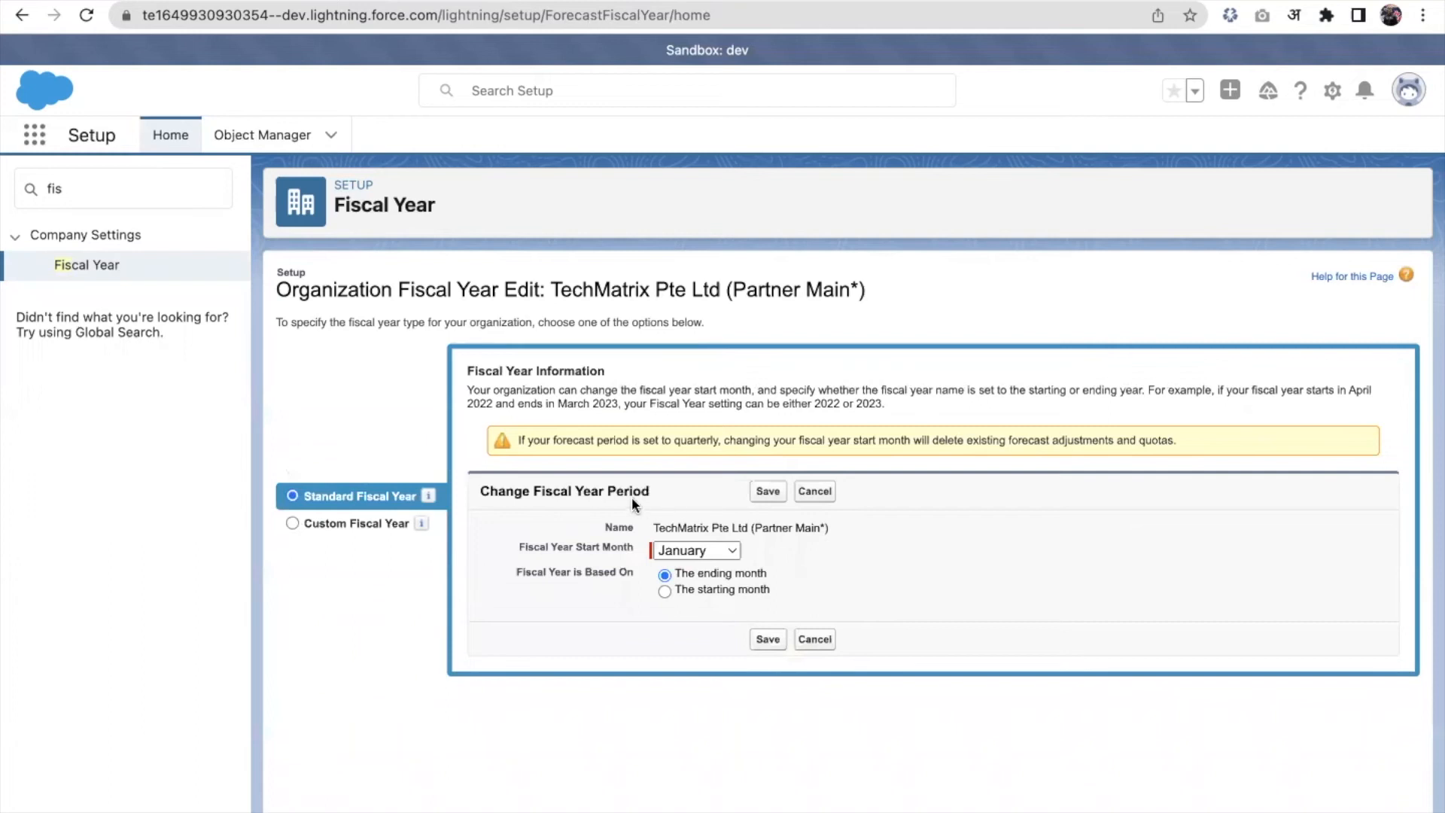
pyautogui.moveTo(638, 571)
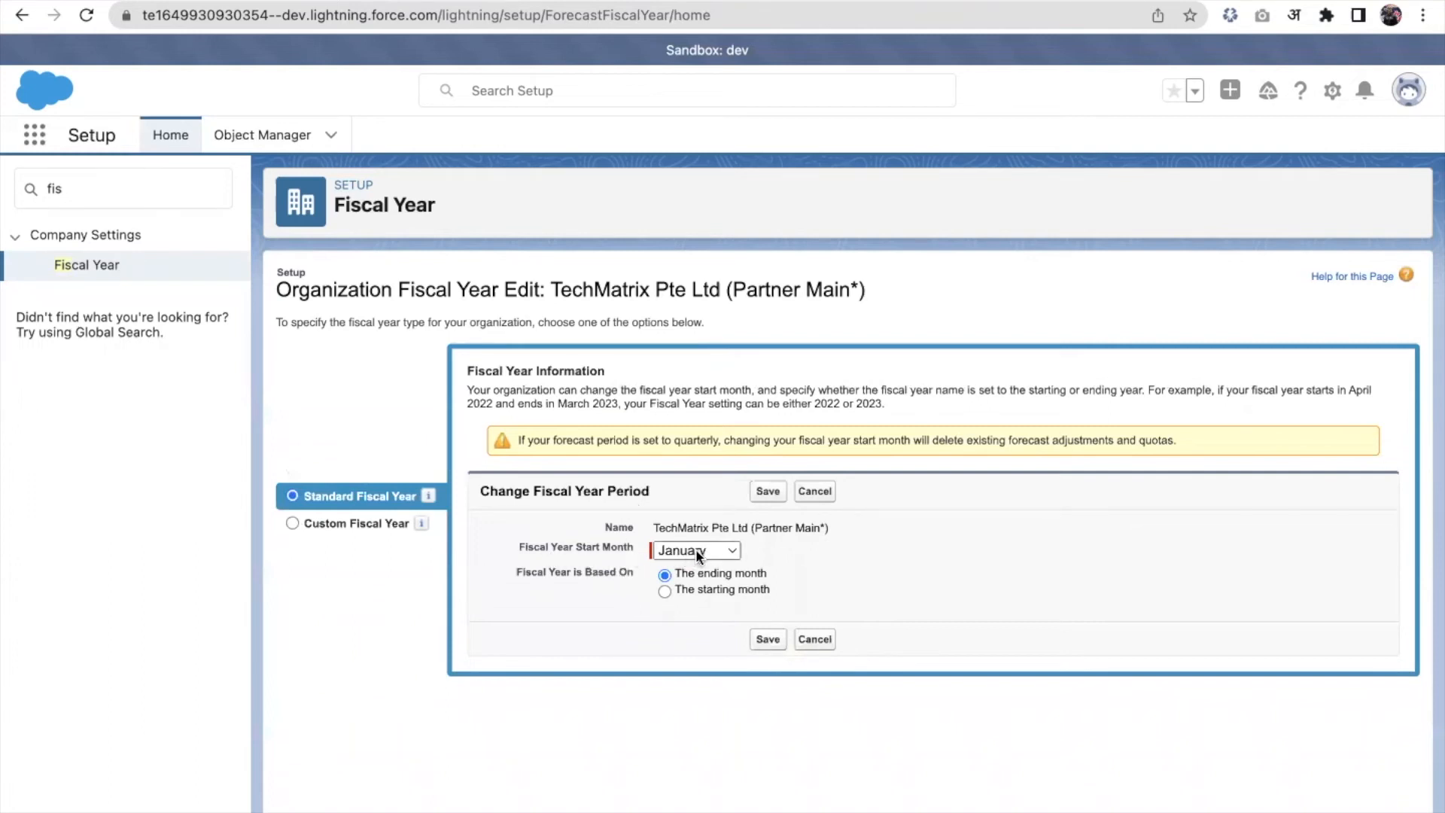
pyautogui.moveTo(700, 554)
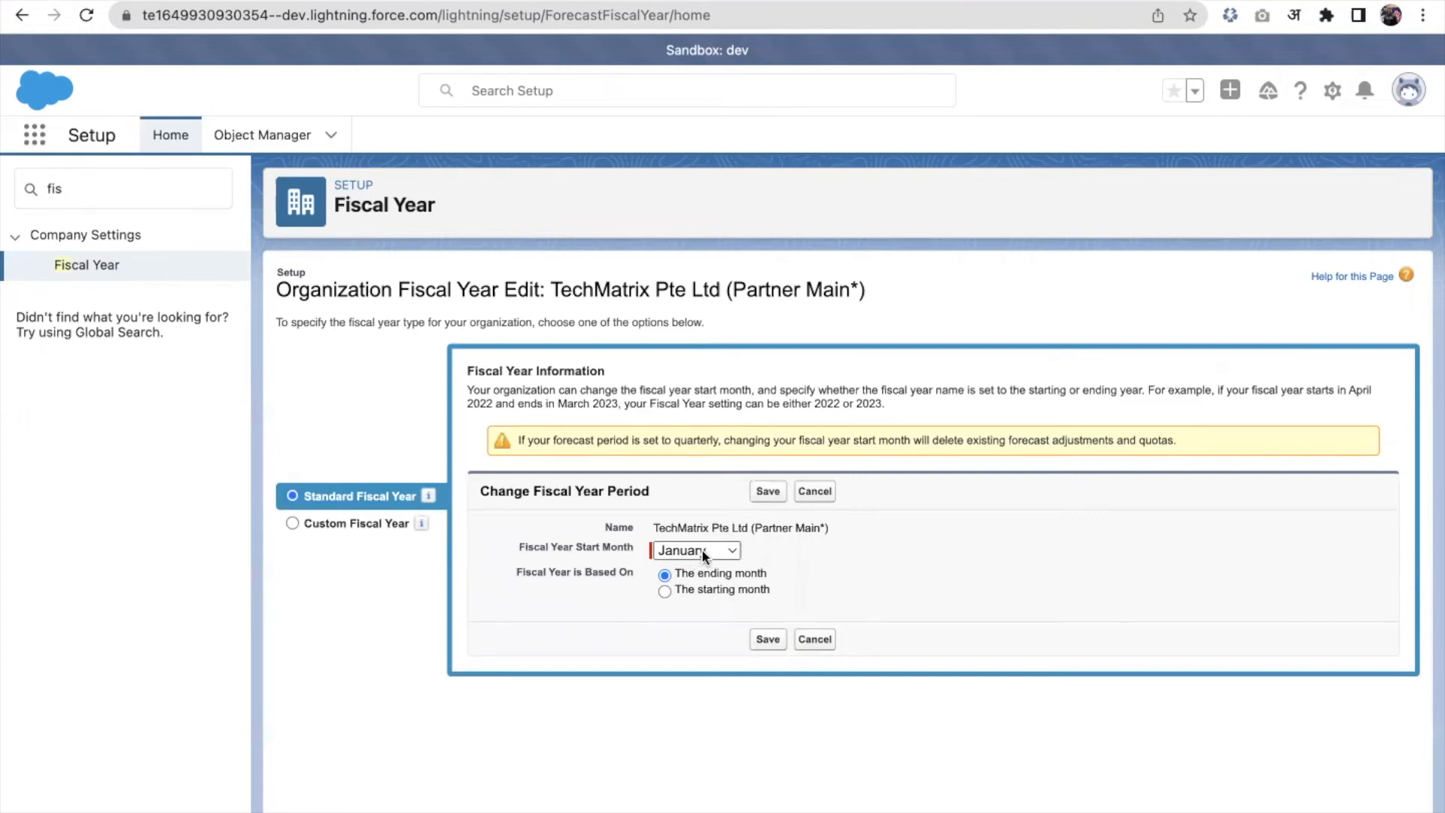
pyautogui.moveTo(756, 580)
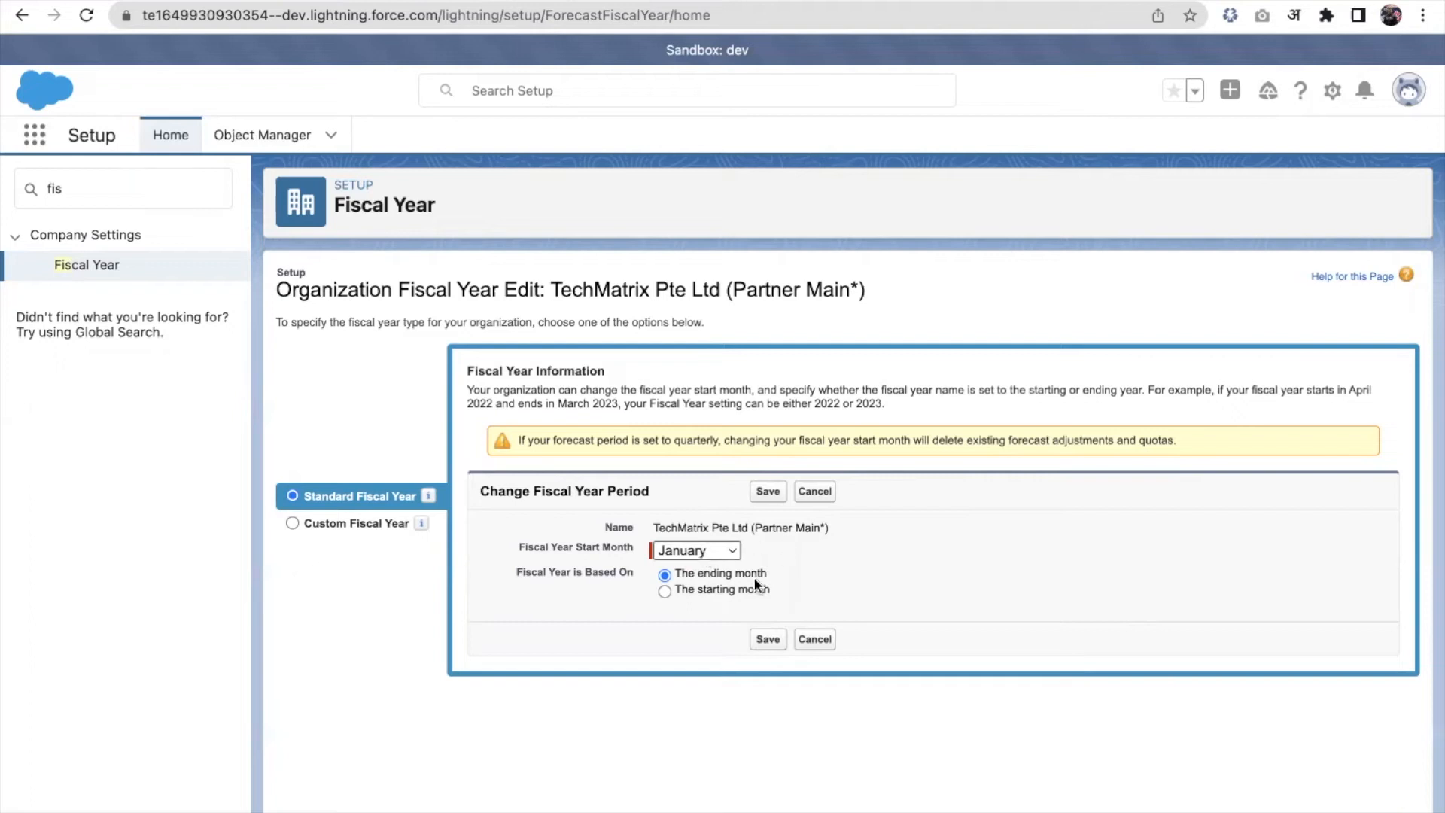
pyautogui.moveTo(669, 677)
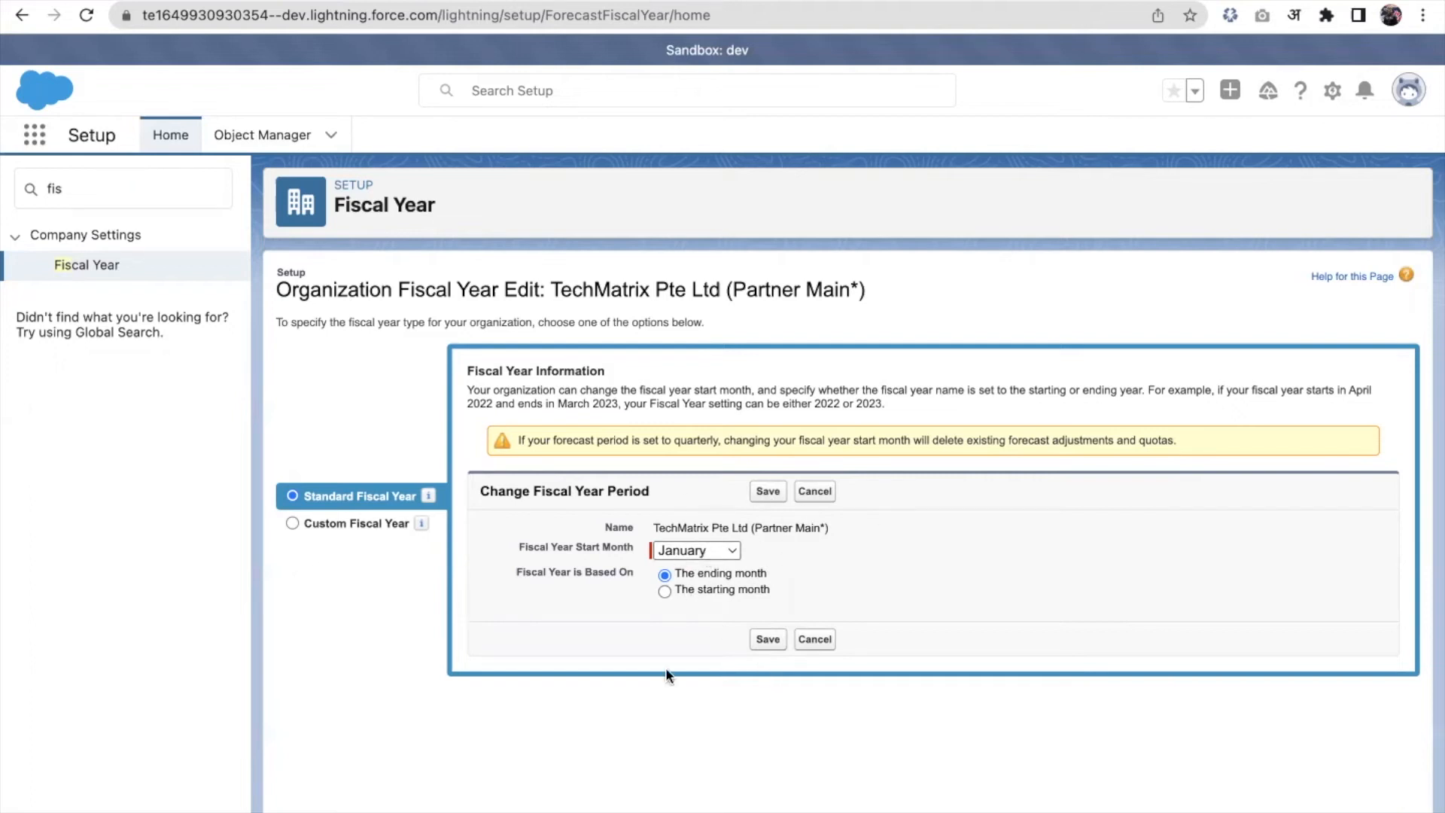
pyautogui.click(120, 189)
pyautogui.write('business')
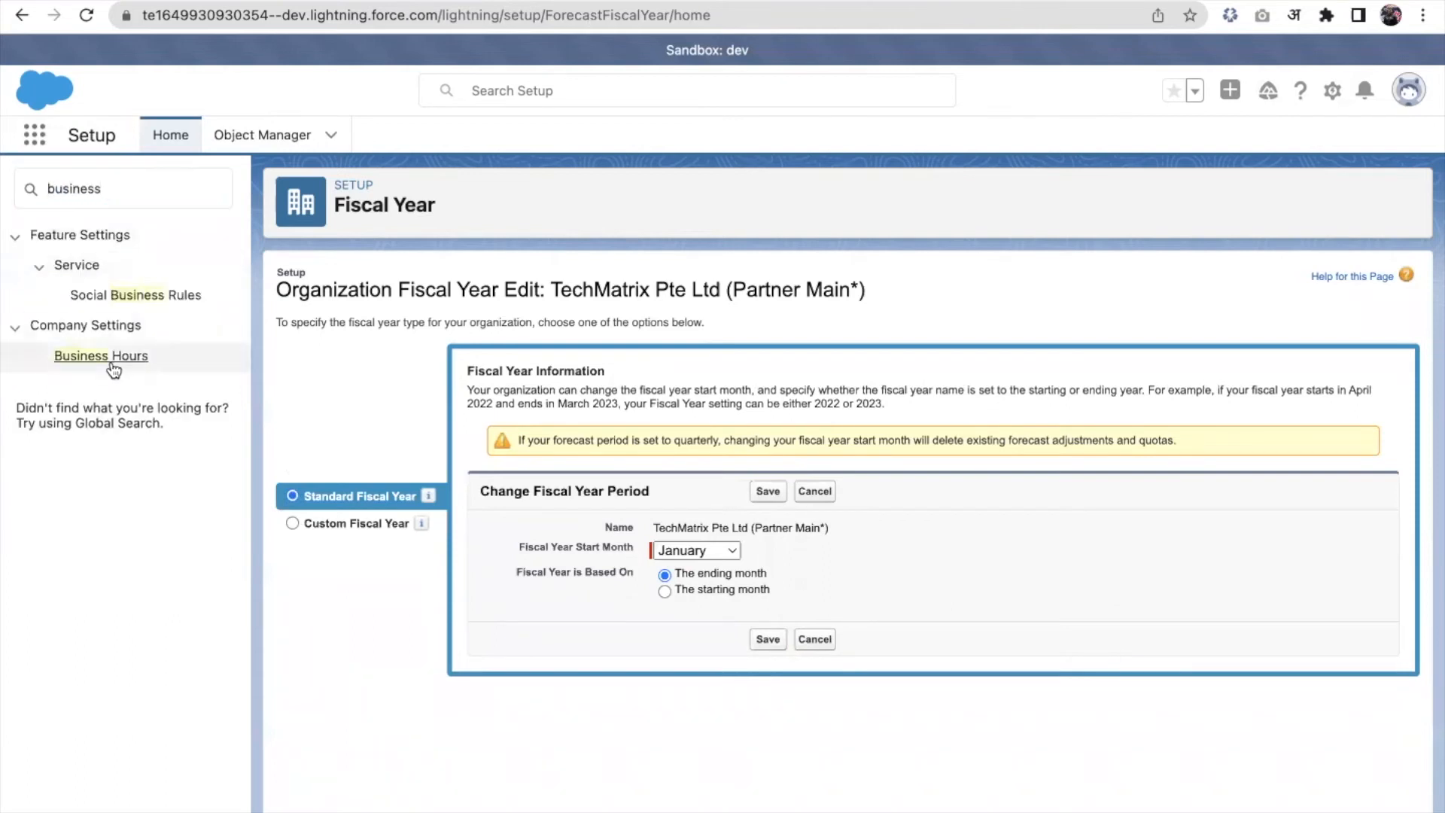
pyautogui.click(100, 354)
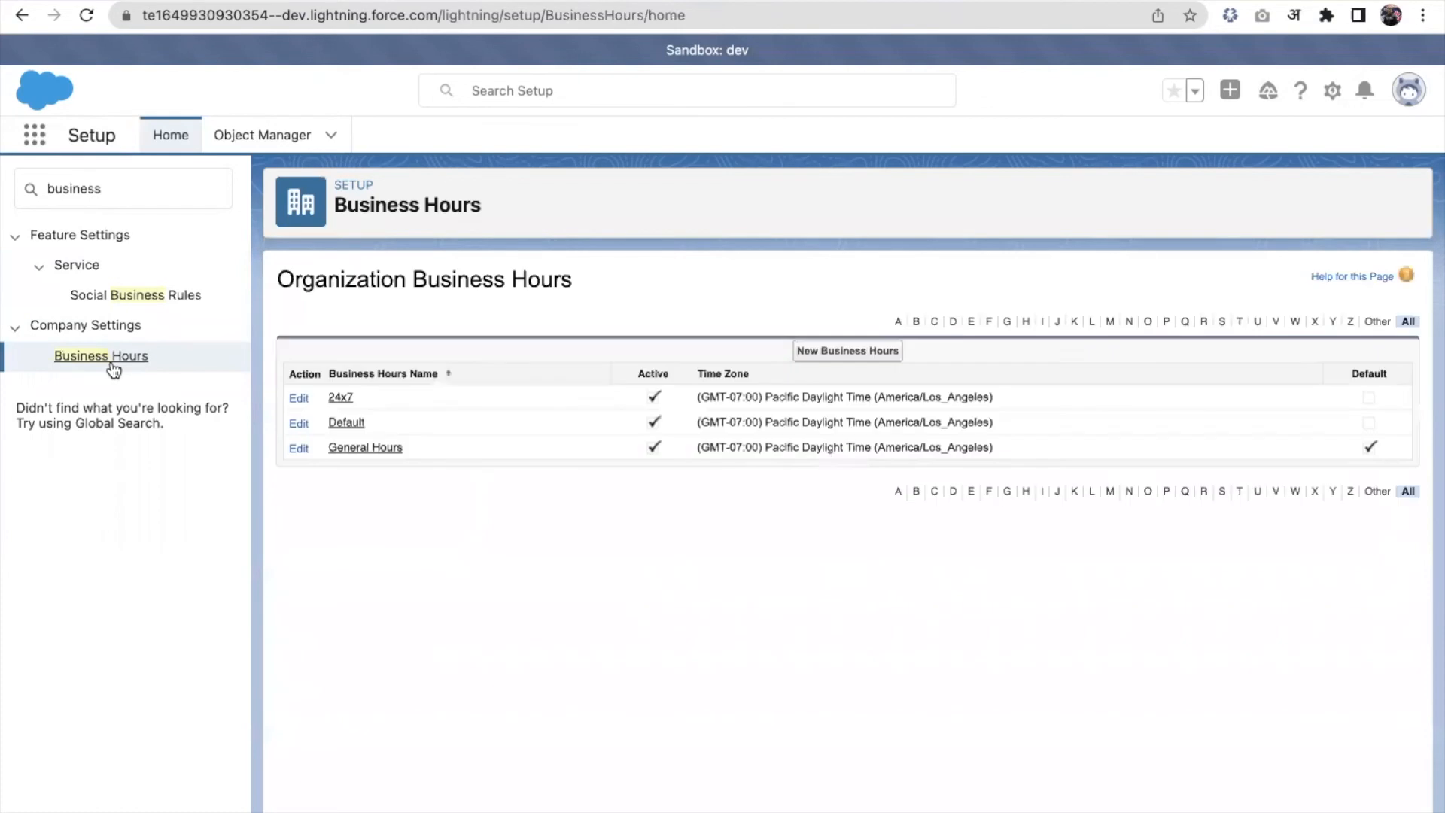
pyautogui.moveTo(747, 512)
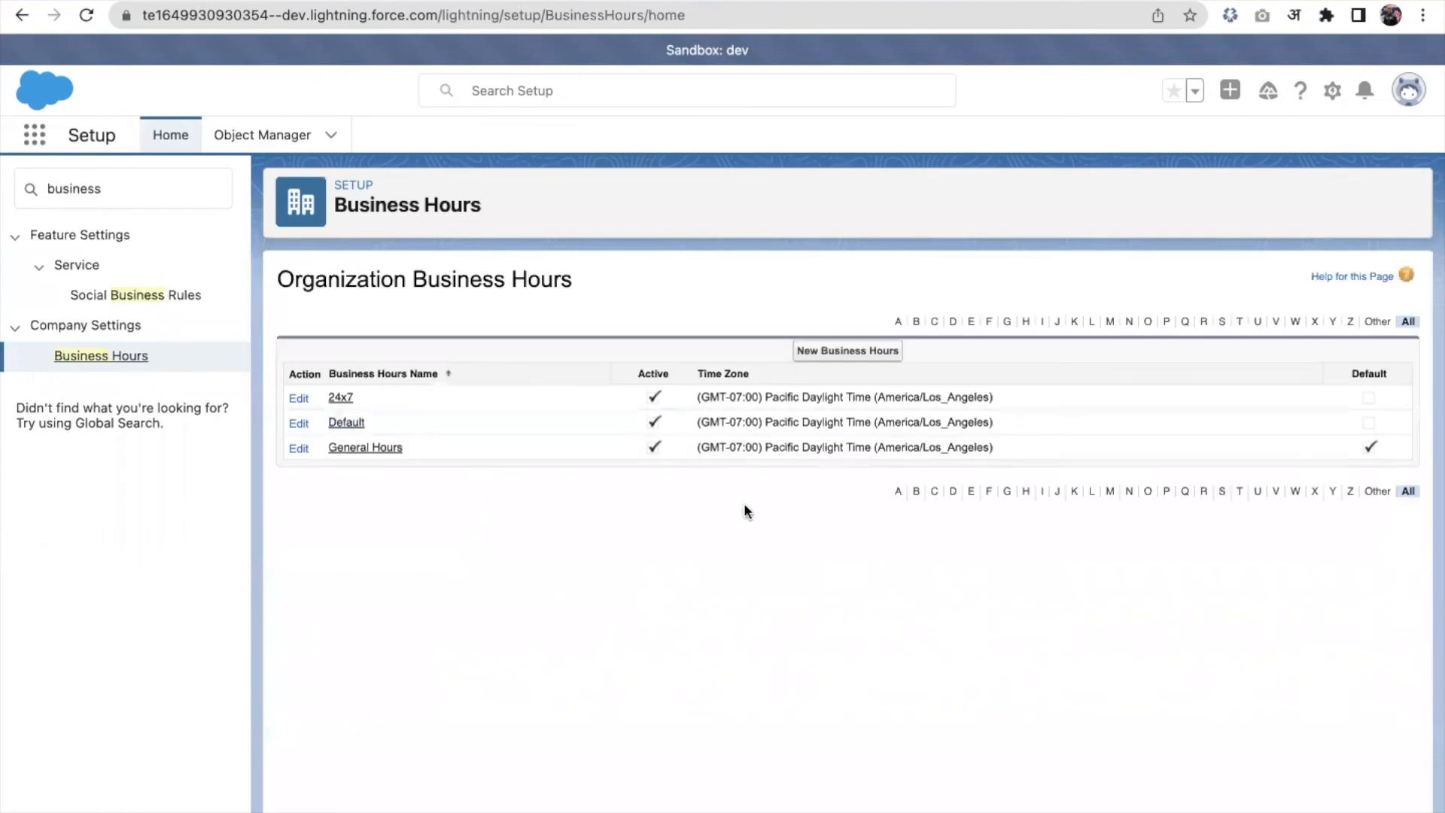
pyautogui.moveTo(470, 567)
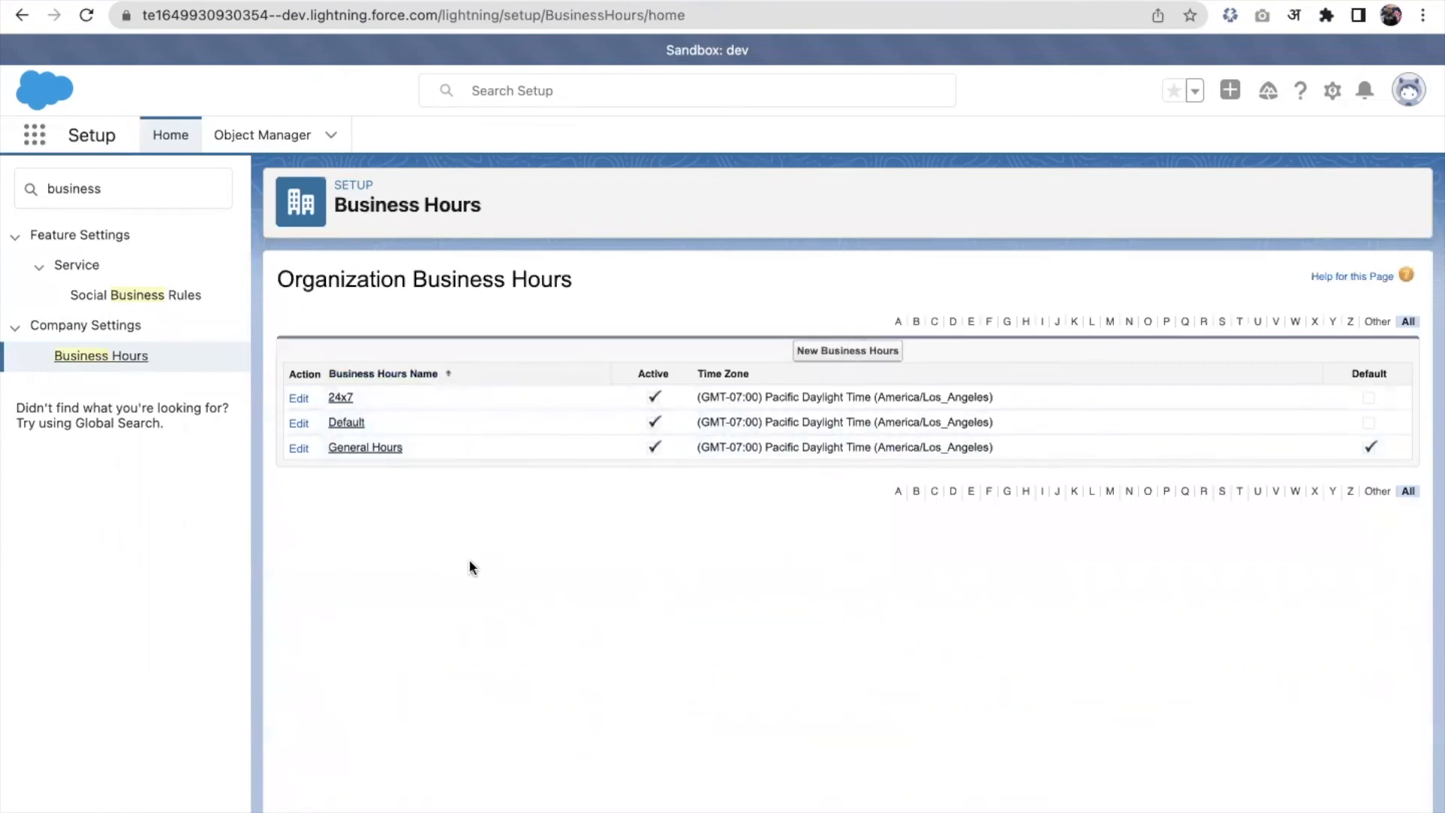
pyautogui.moveTo(564, 562)
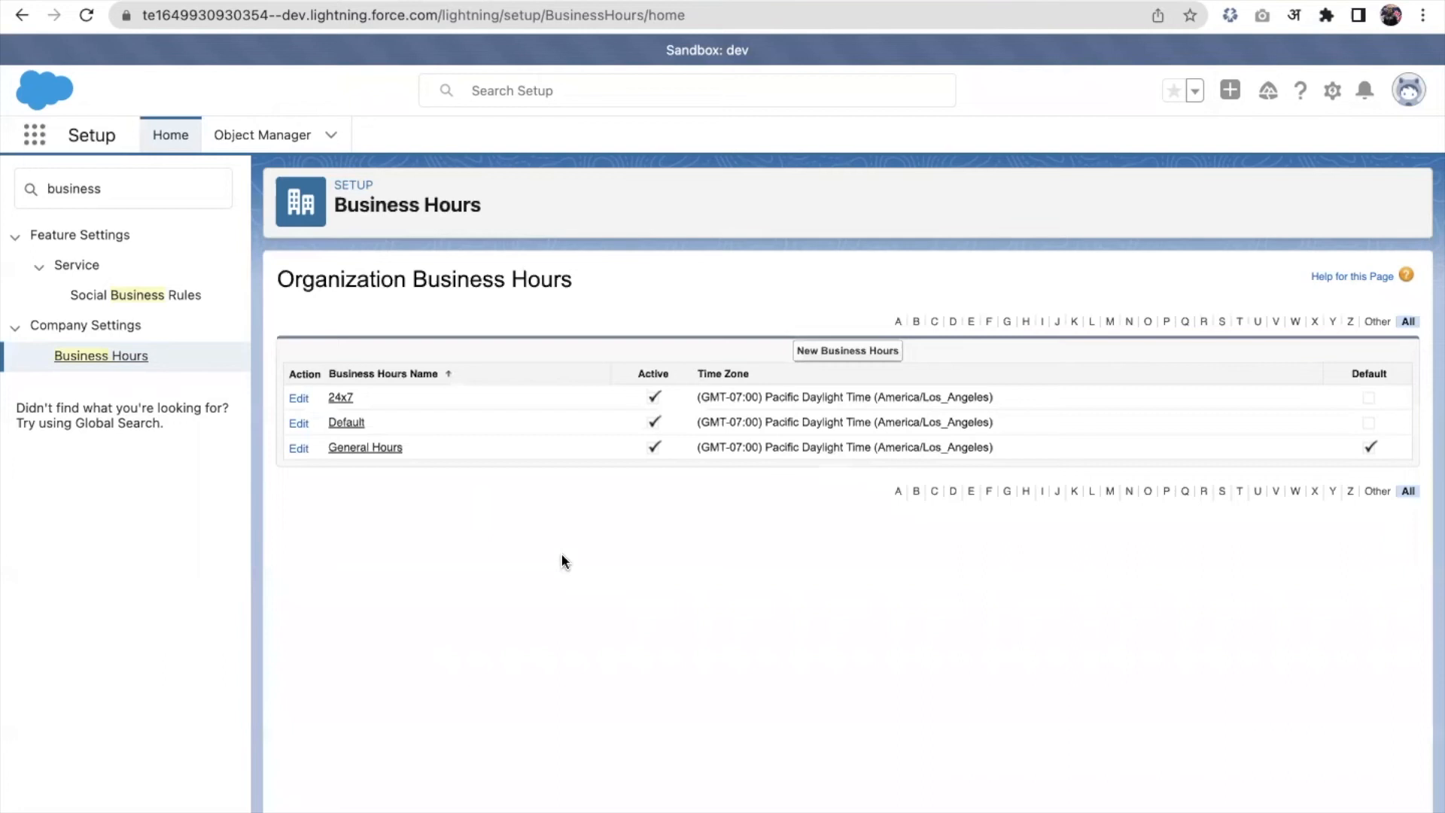
pyautogui.moveTo(846, 359)
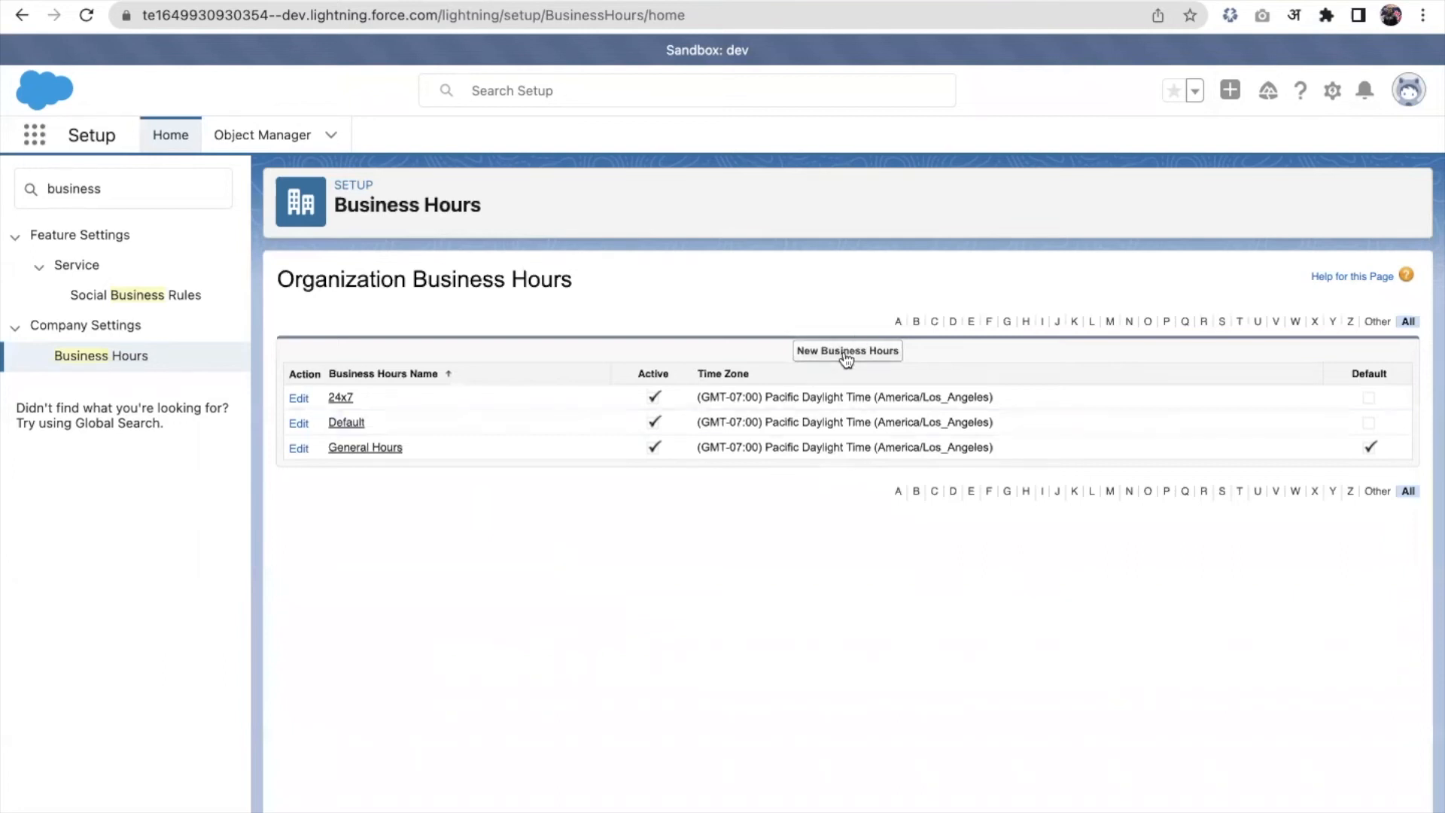
# Step: Start a new Business Hours record named "India's" and browse the time zones
pyautogui.click(846, 350)
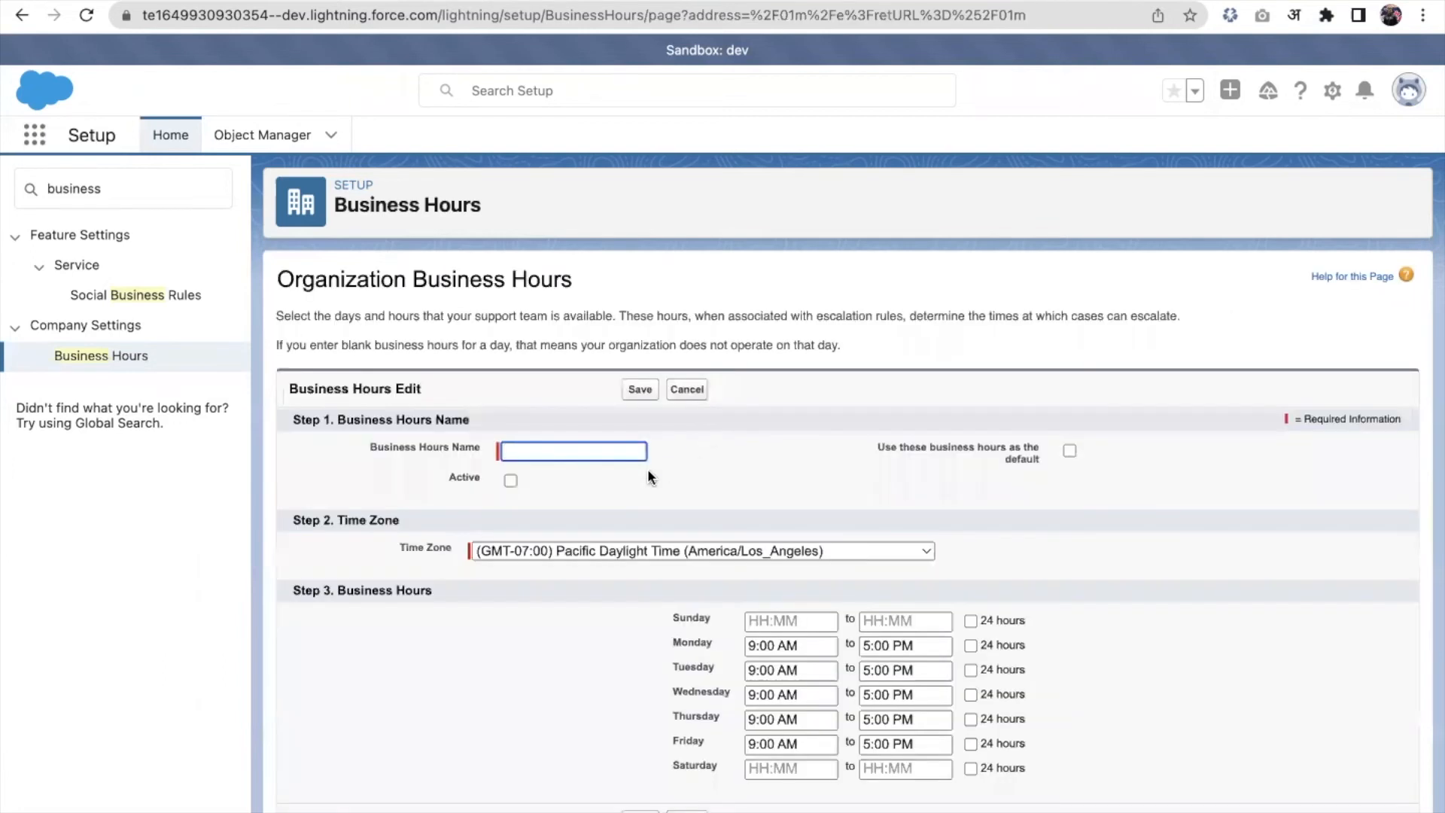
pyautogui.click(572, 450)
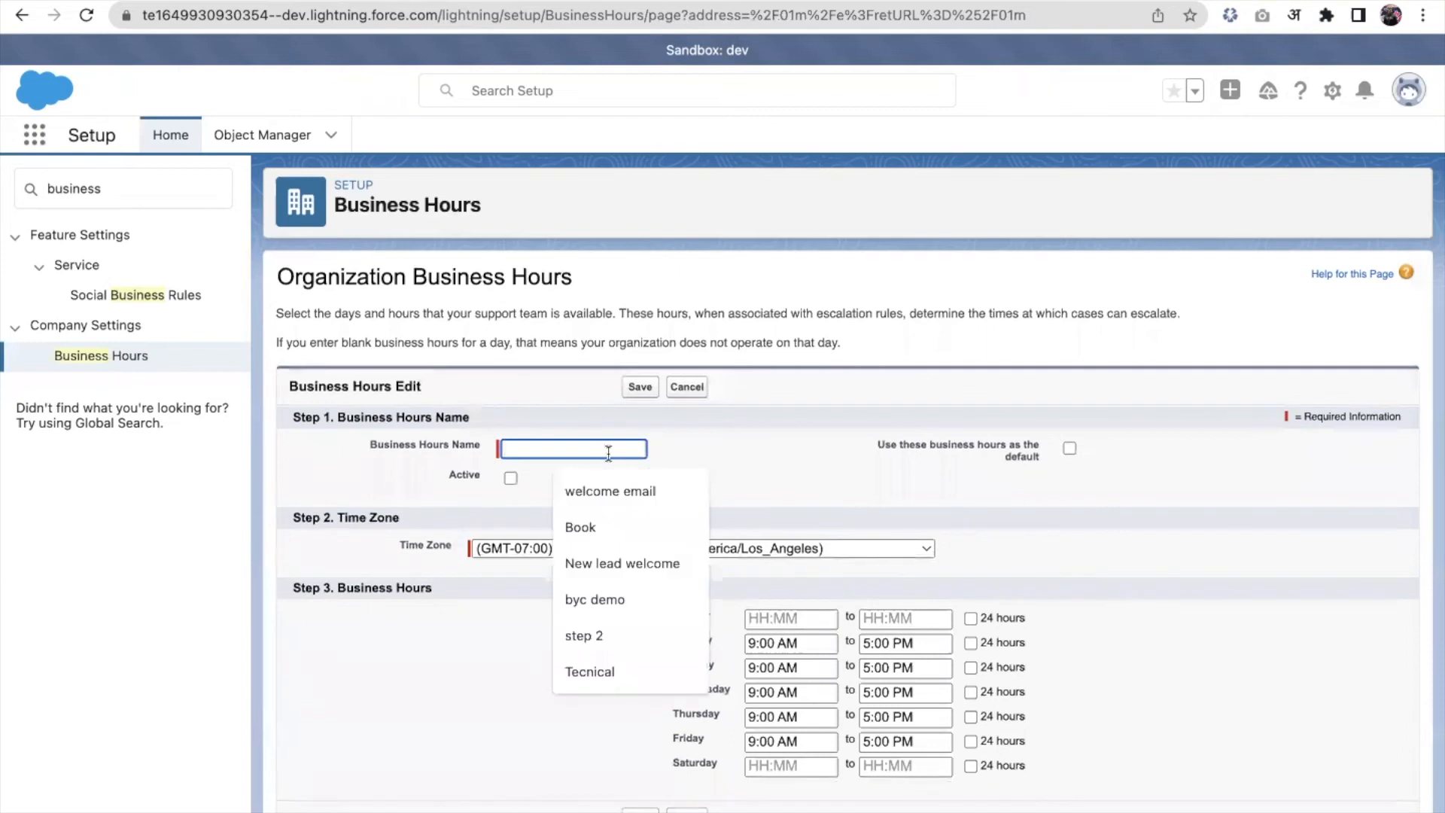
pyautogui.write('India')
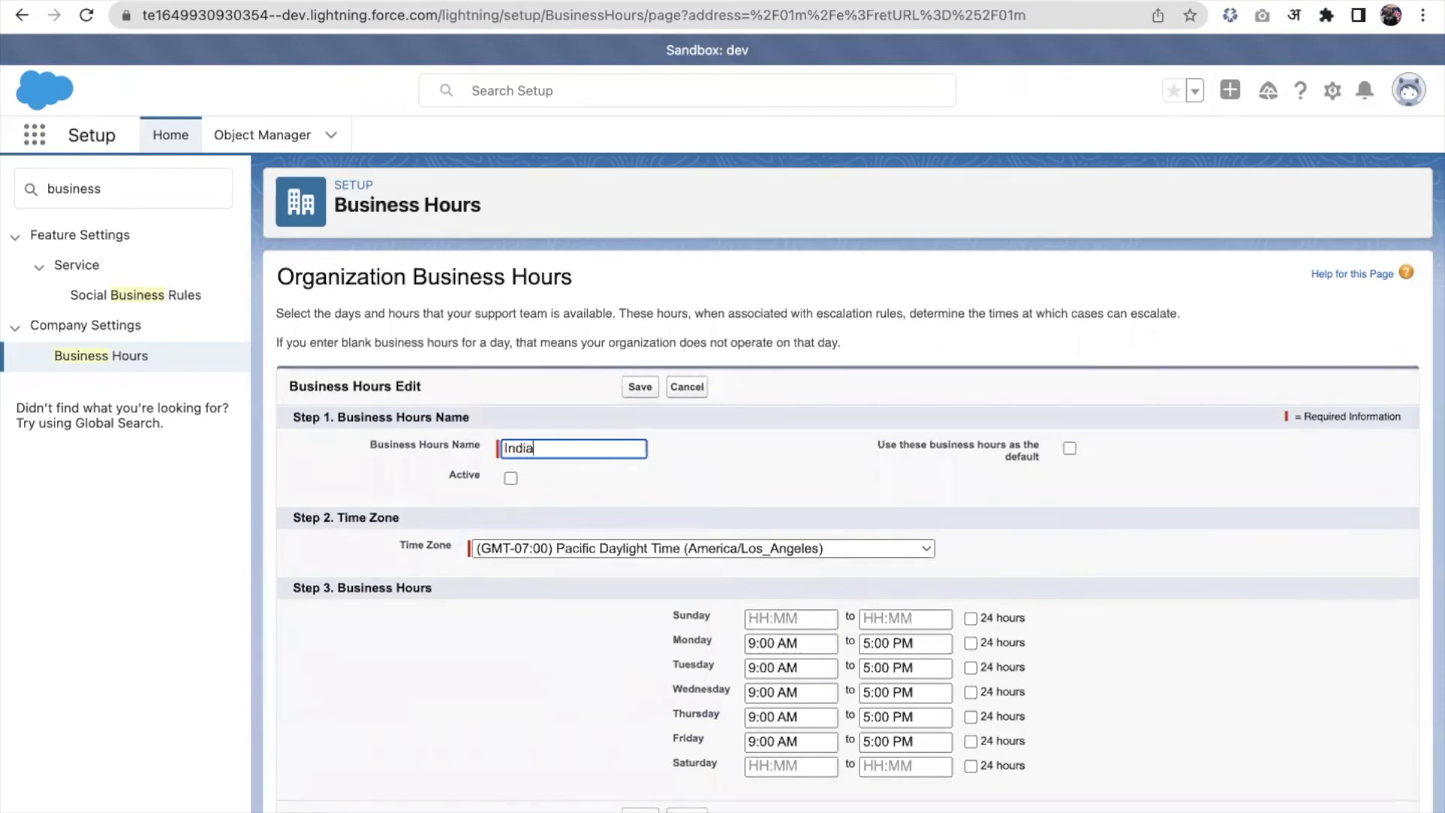
pyautogui.write("'s")
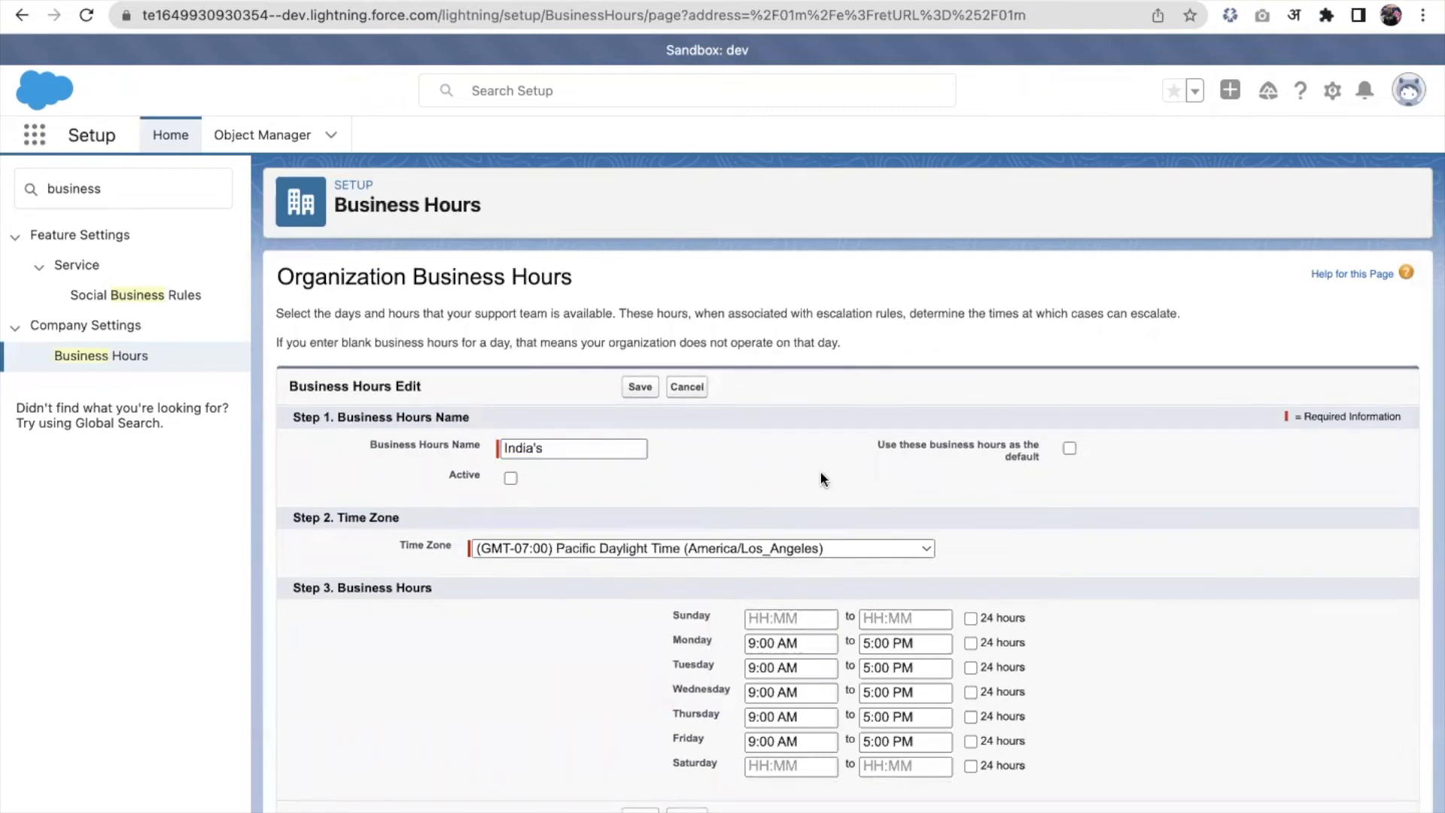
pyautogui.click(701, 549)
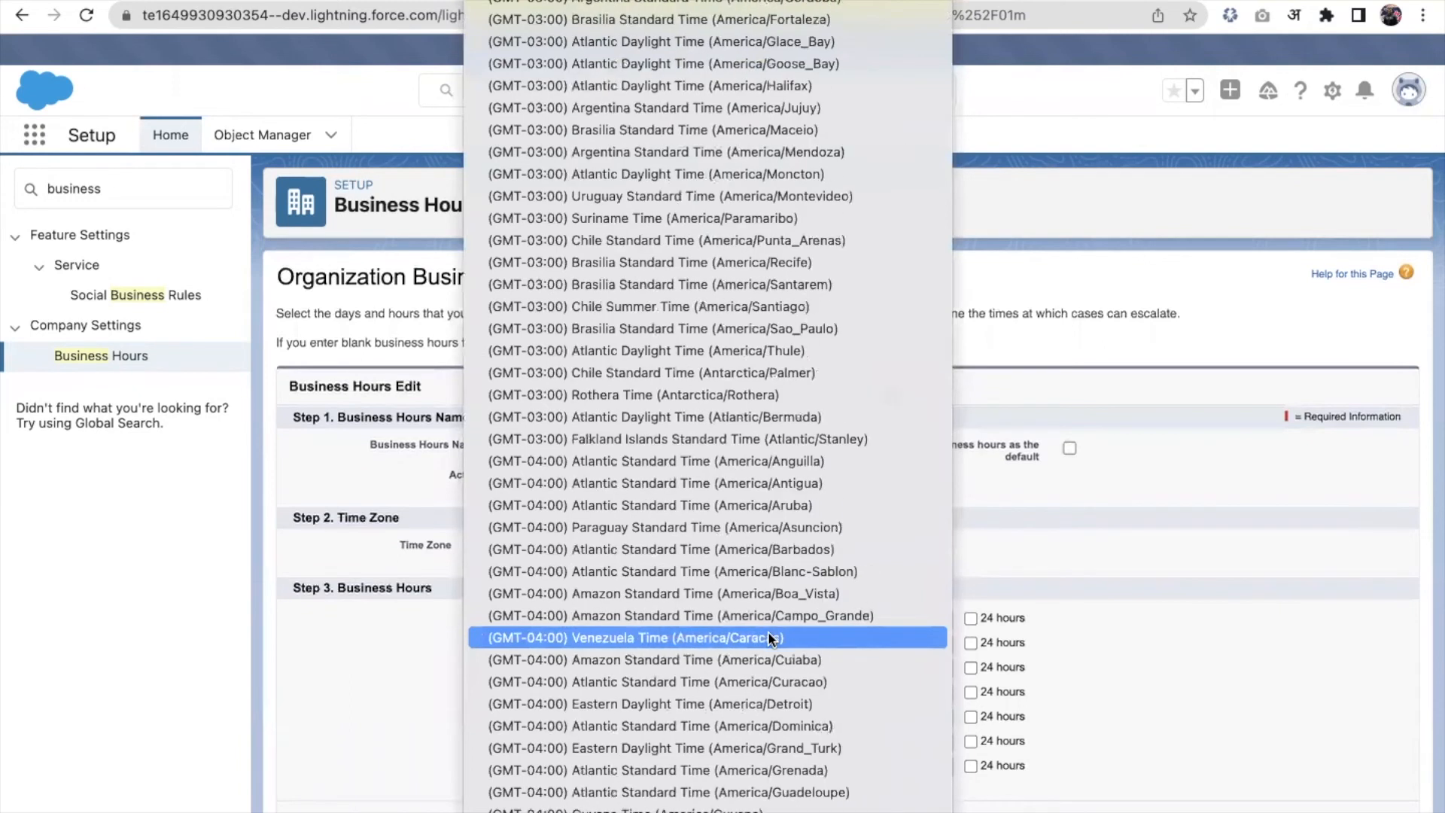
# Step: Set the time zone to (GMT+05:30) India Standard Time (Asia/Kolkata)
pyautogui.scroll(-3)
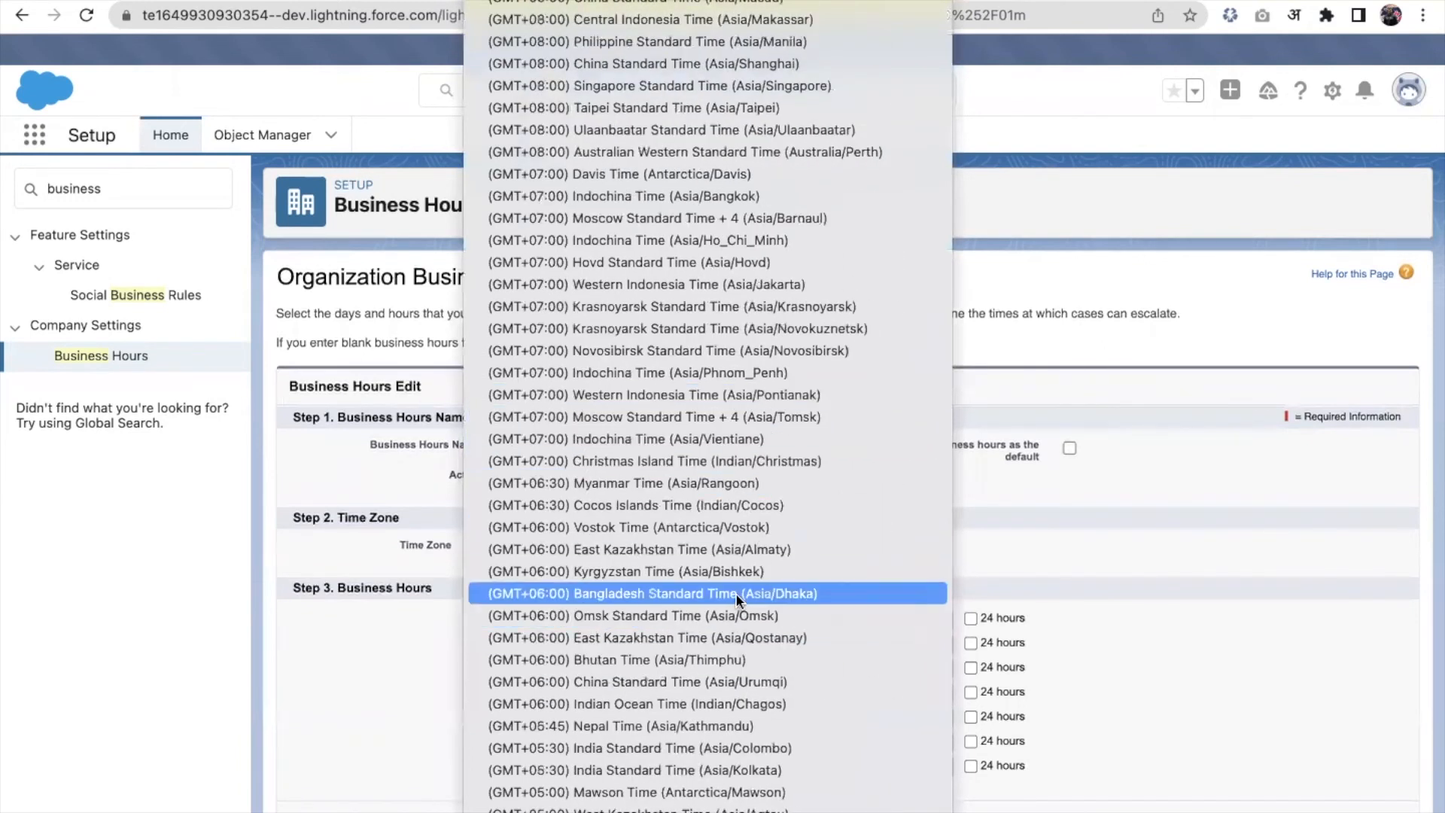
pyautogui.scroll(-3)
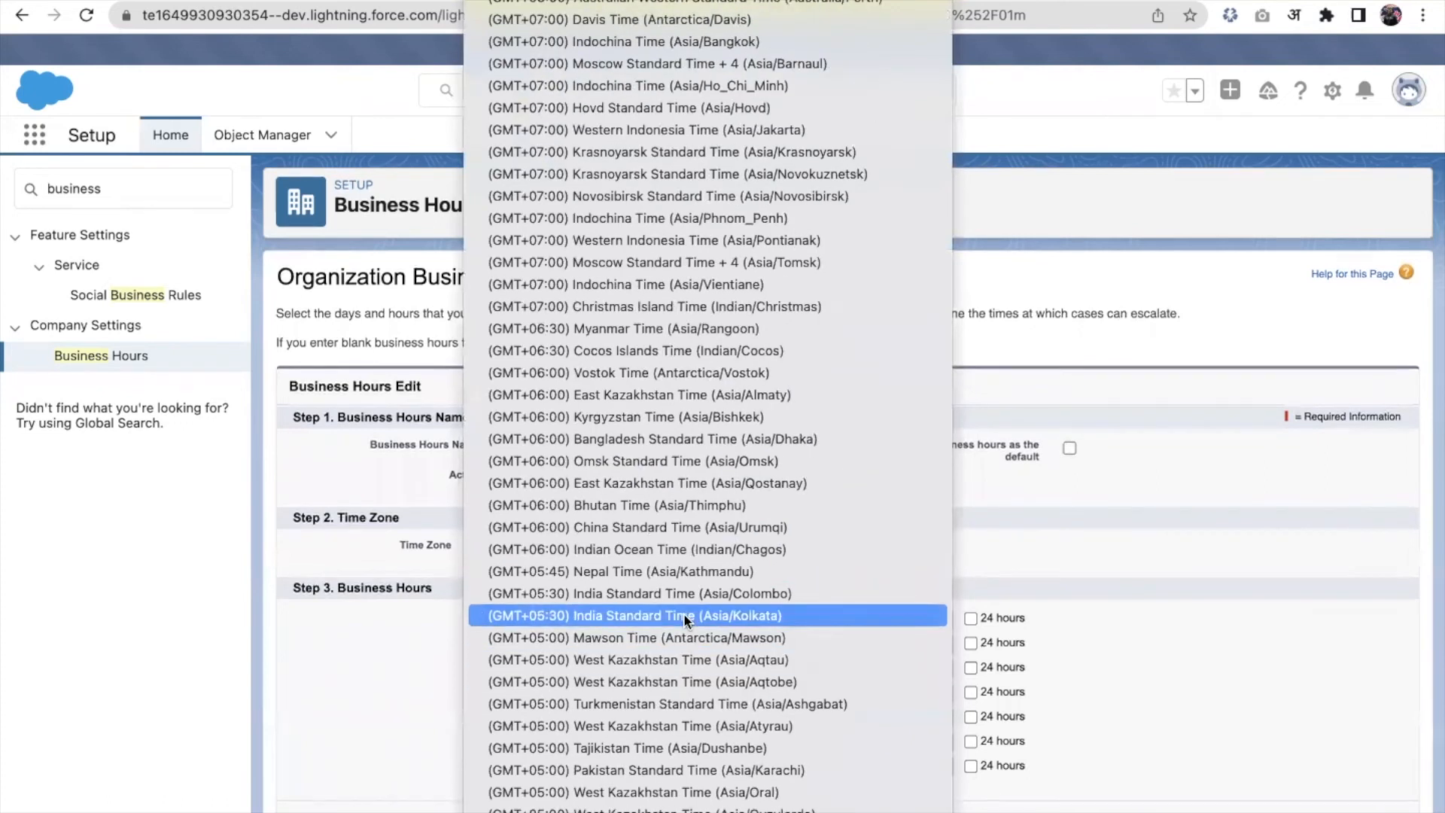
pyautogui.click(633, 615)
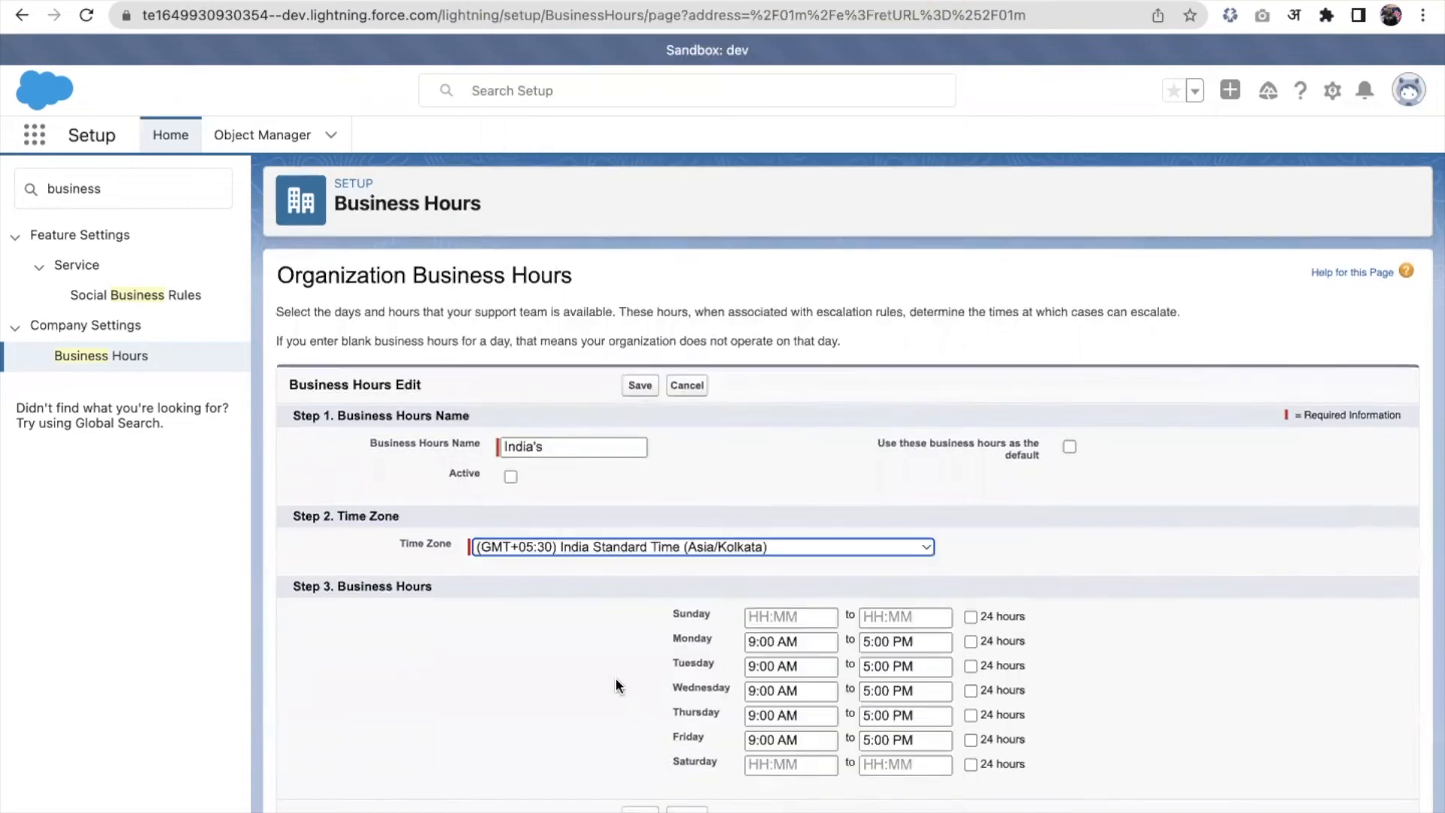
pyautogui.moveTo(1085, 673)
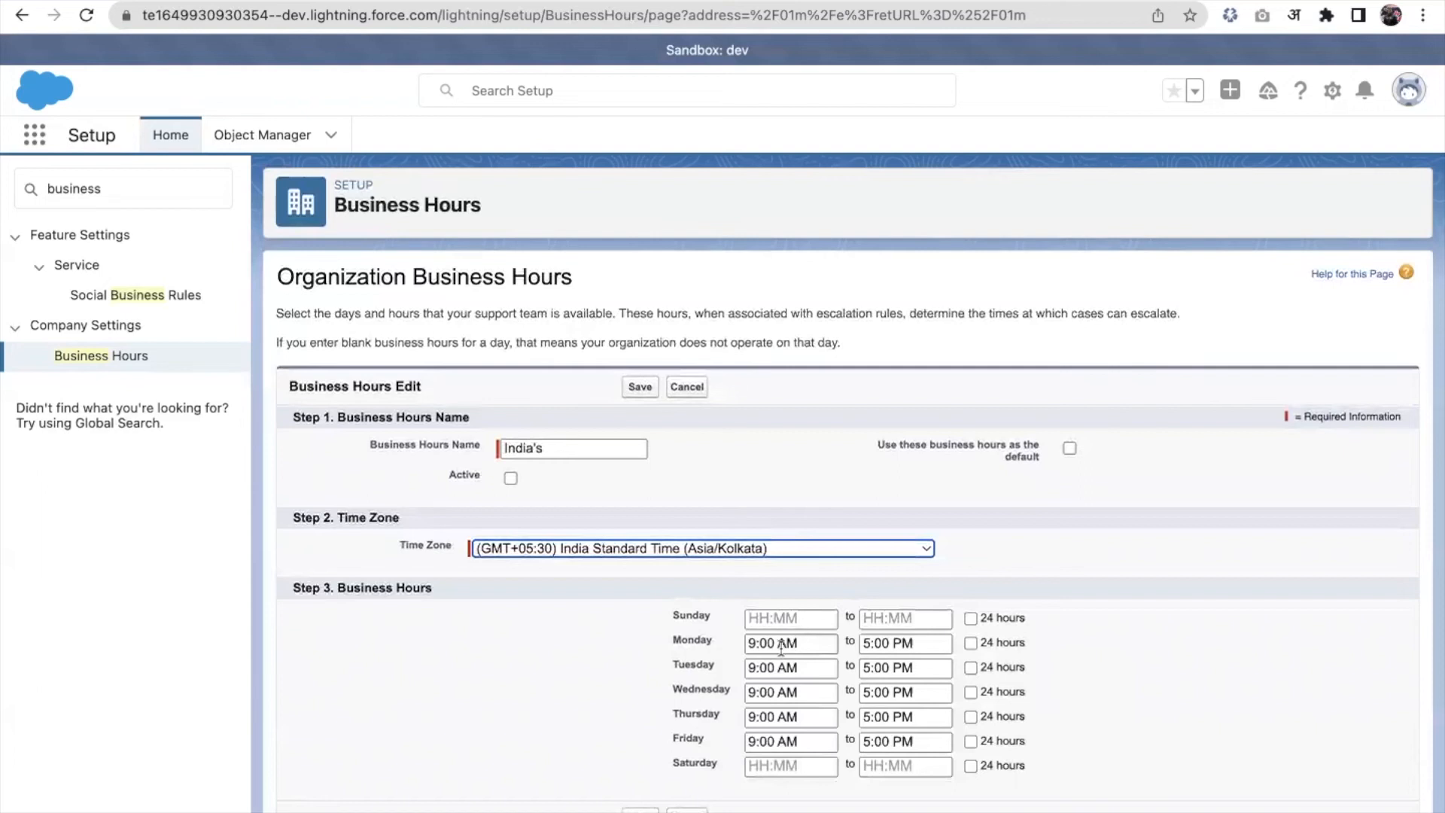
pyautogui.moveTo(845, 689)
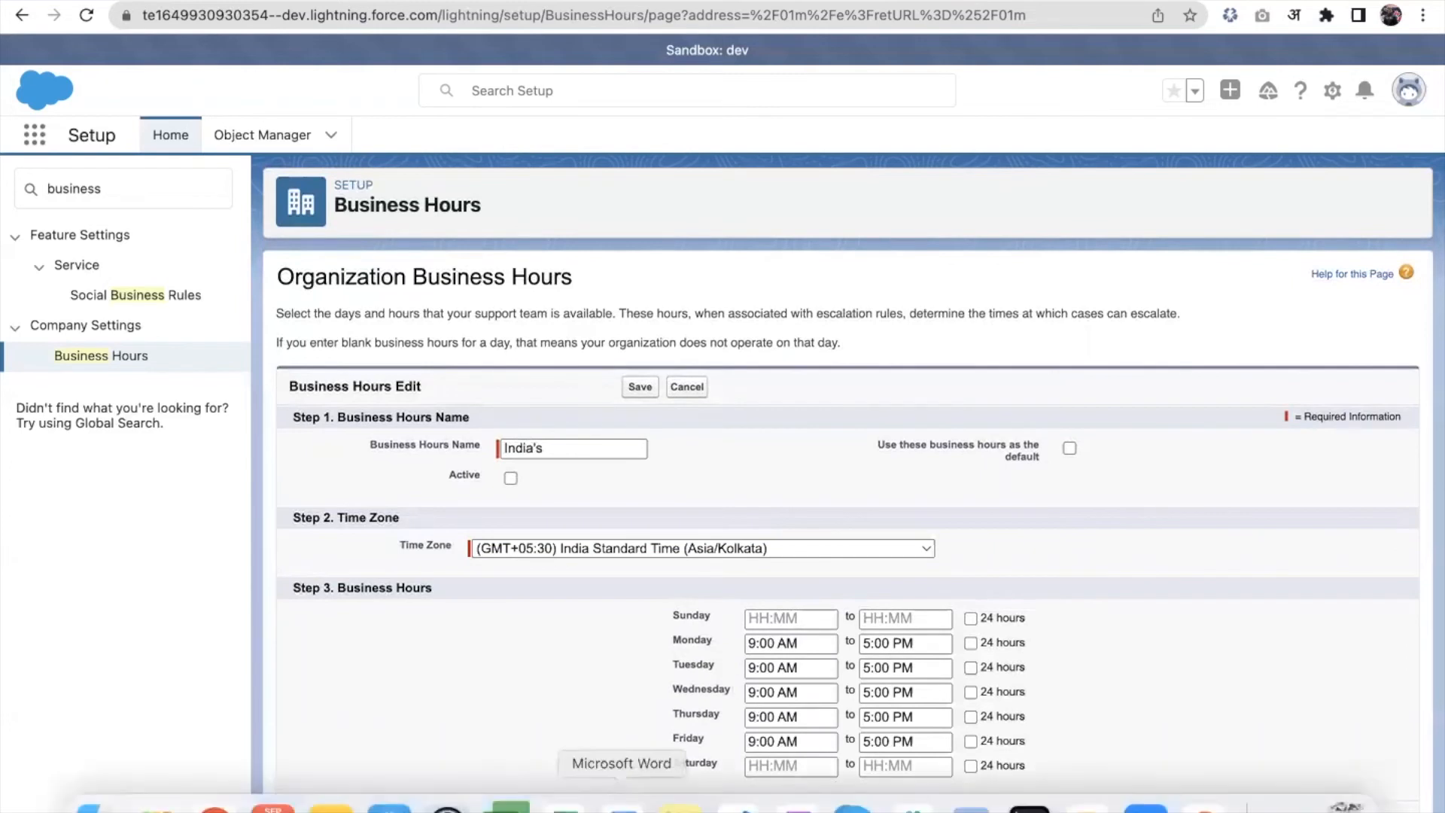
# Step: Save the "India's" business hours record with India Standard Time
pyautogui.click(637, 386)
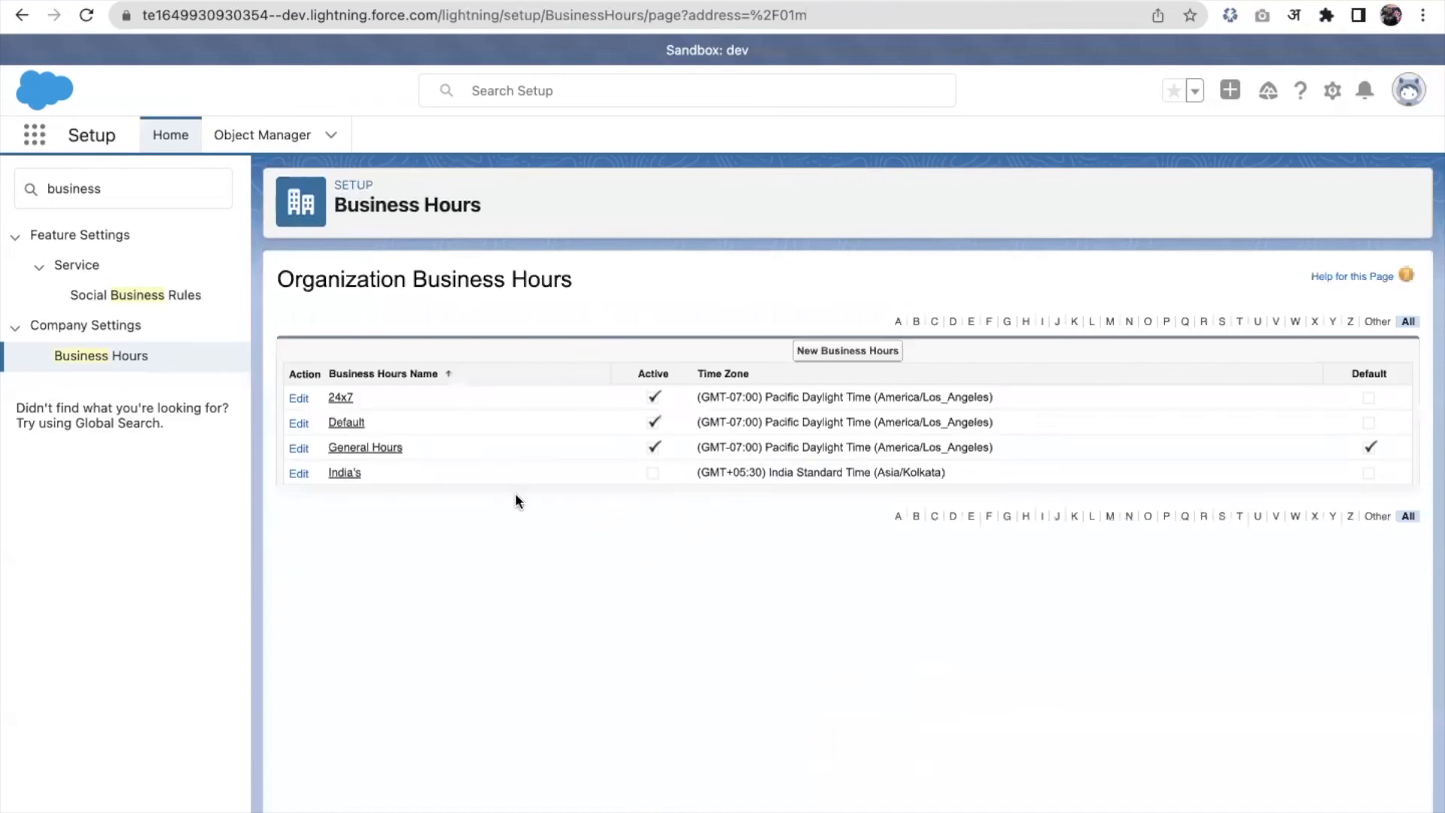
pyautogui.moveTo(506, 501)
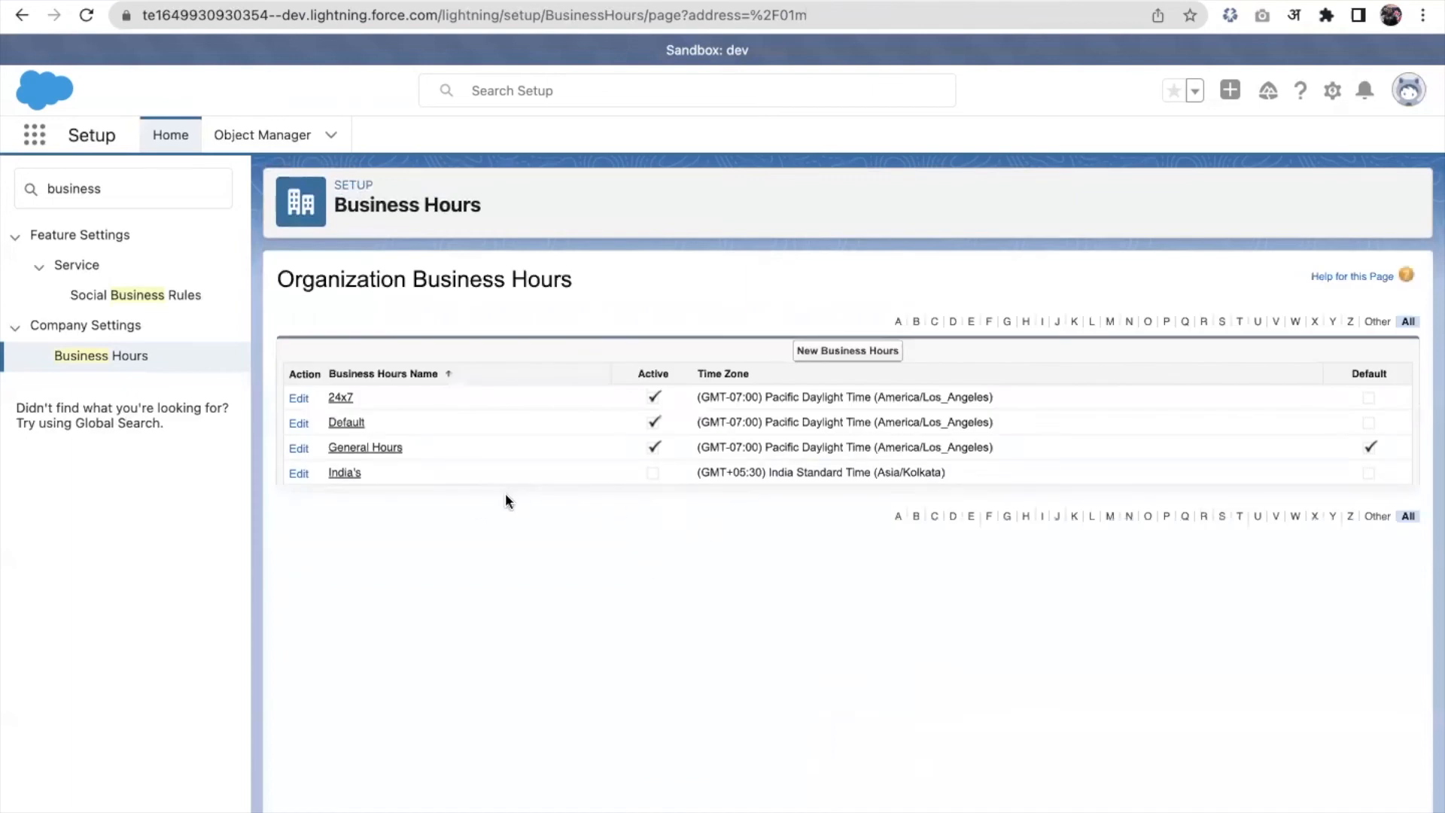
# Step: Open the Holidays page under Company Settings through Quick Find
pyautogui.click(123, 188)
pyautogui.write('holida')
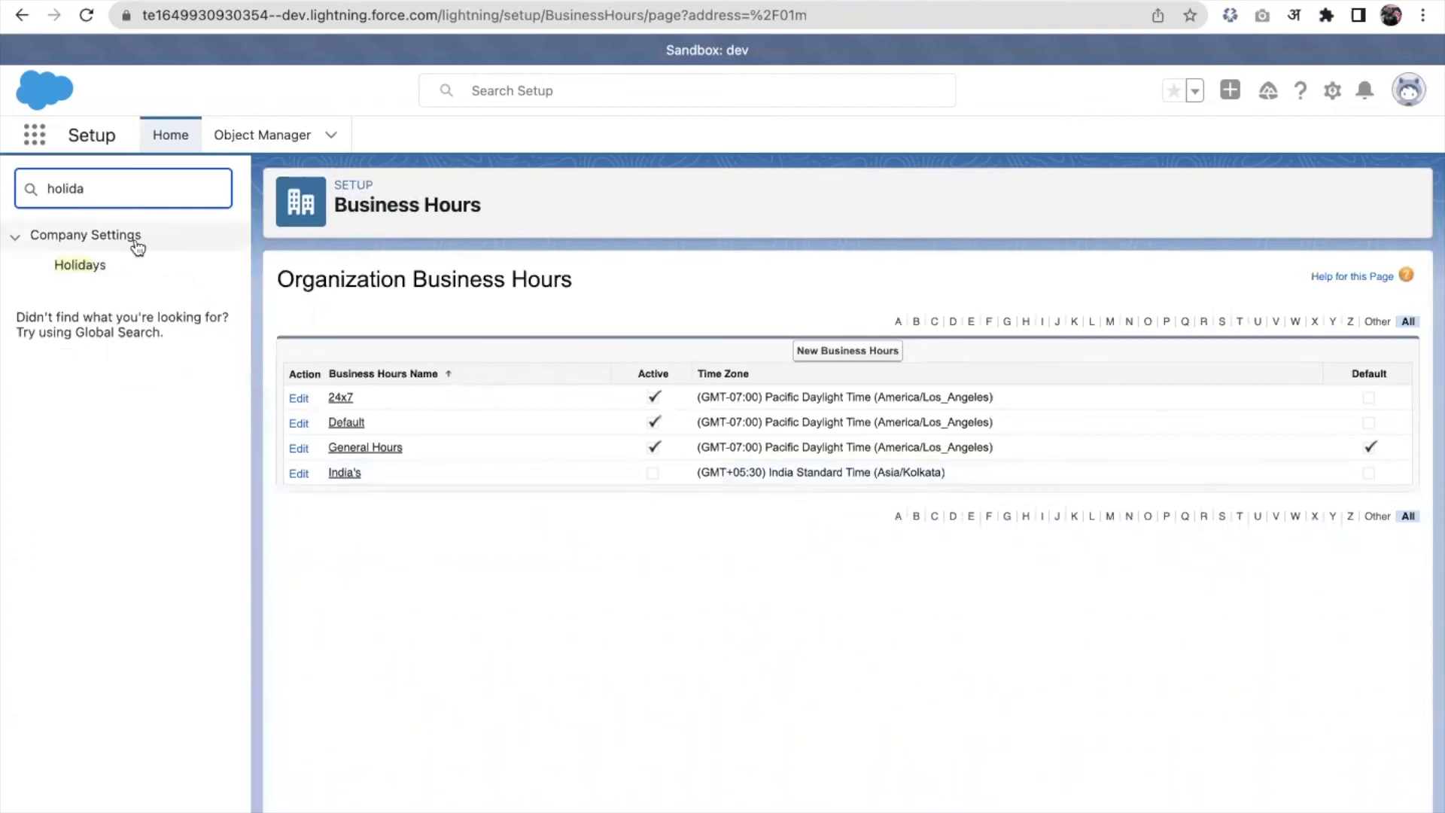
pyautogui.click(79, 264)
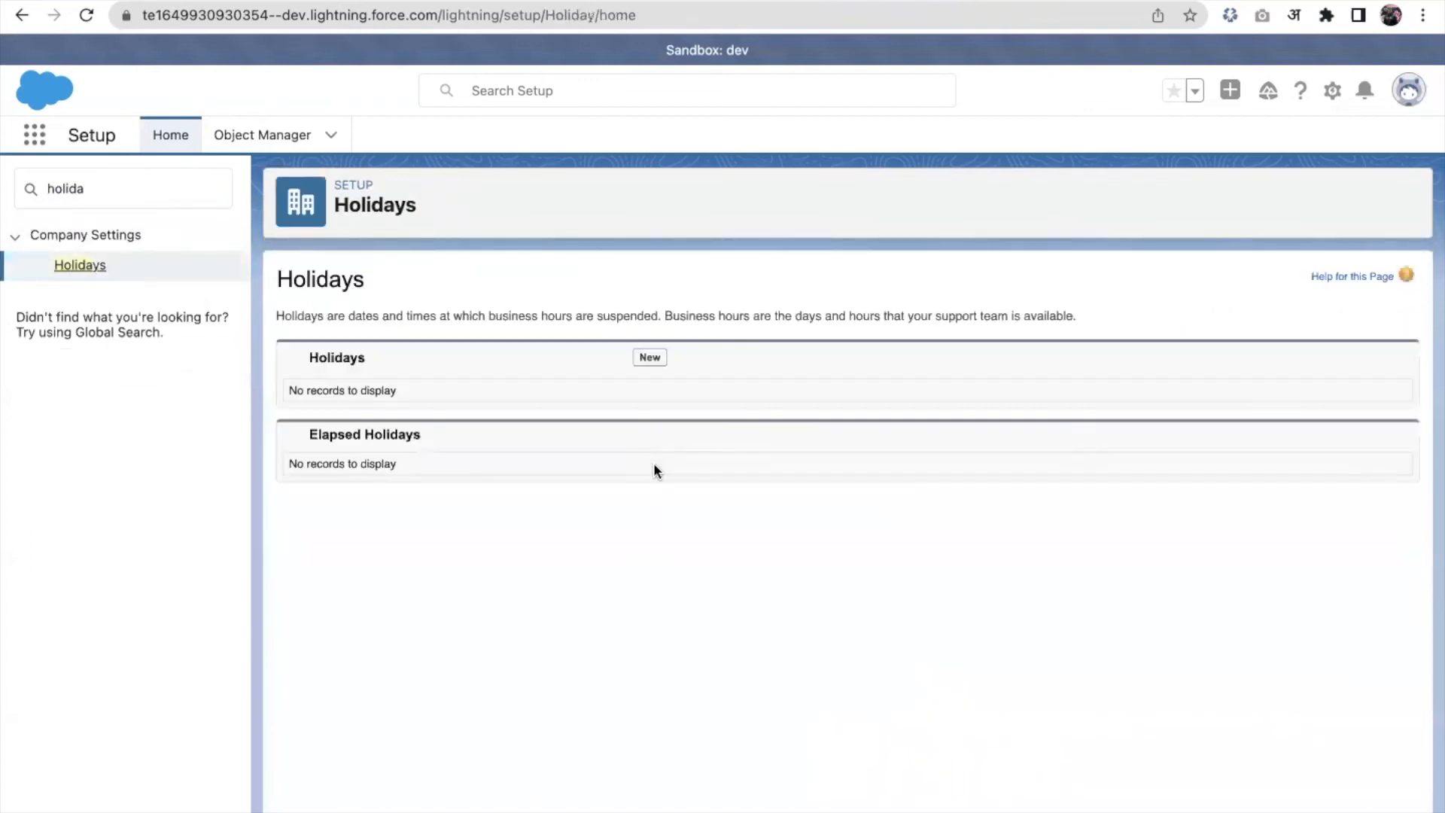
pyautogui.moveTo(649, 357)
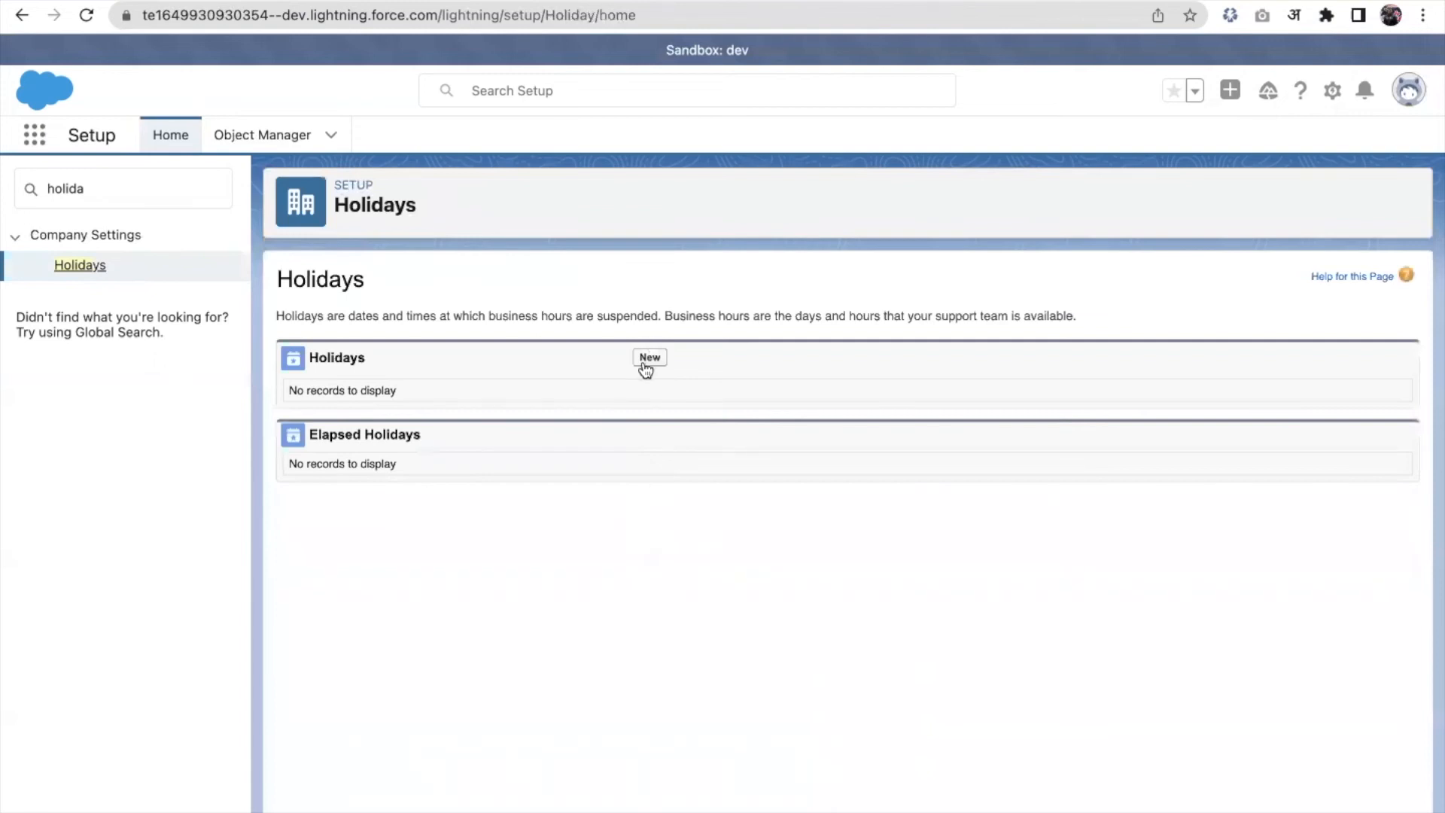
# Step: Create and save holiday "New year eve" on 12/31/2022, recurring yearly
pyautogui.click(649, 358)
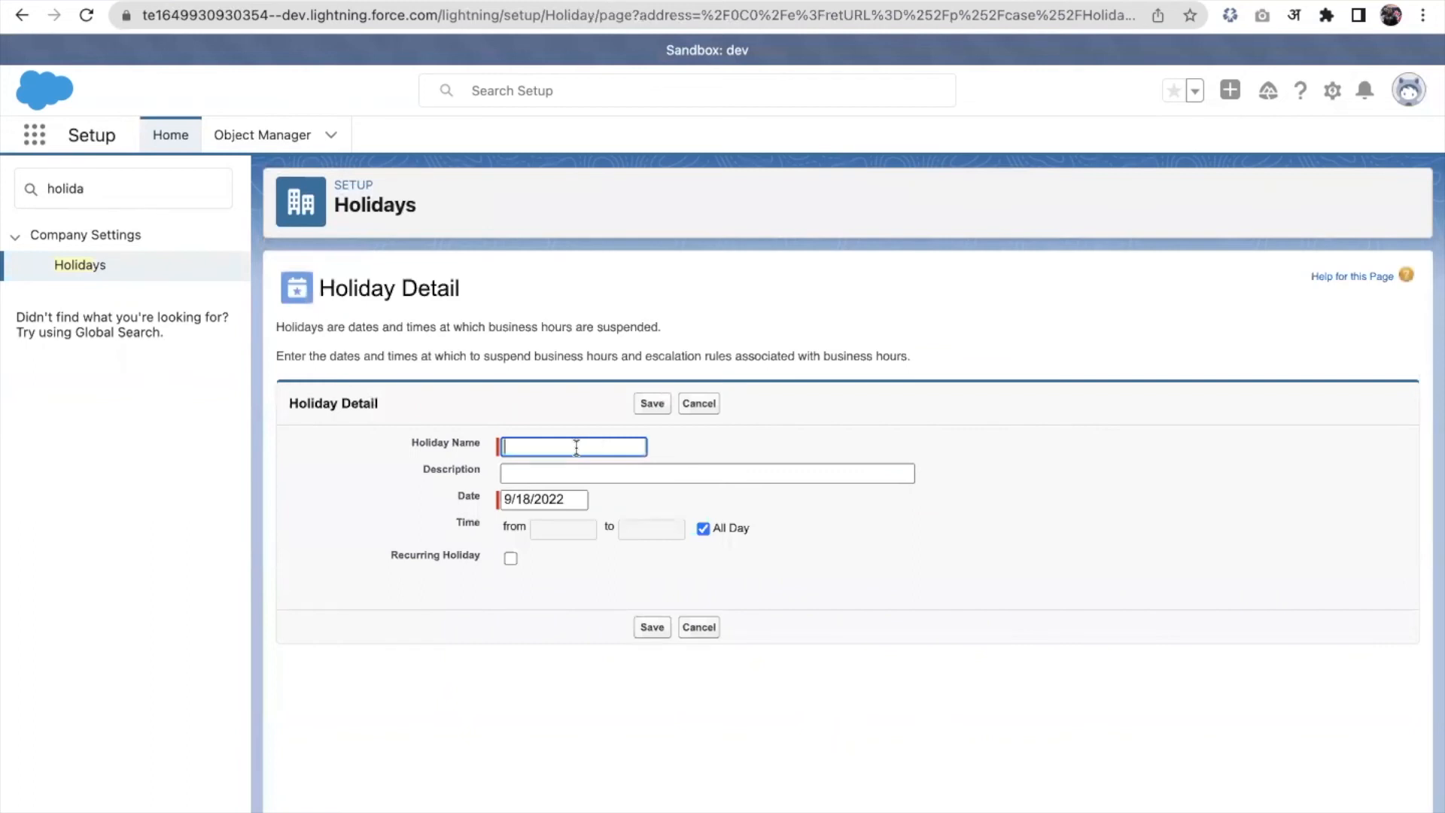
pyautogui.write('Deewai')
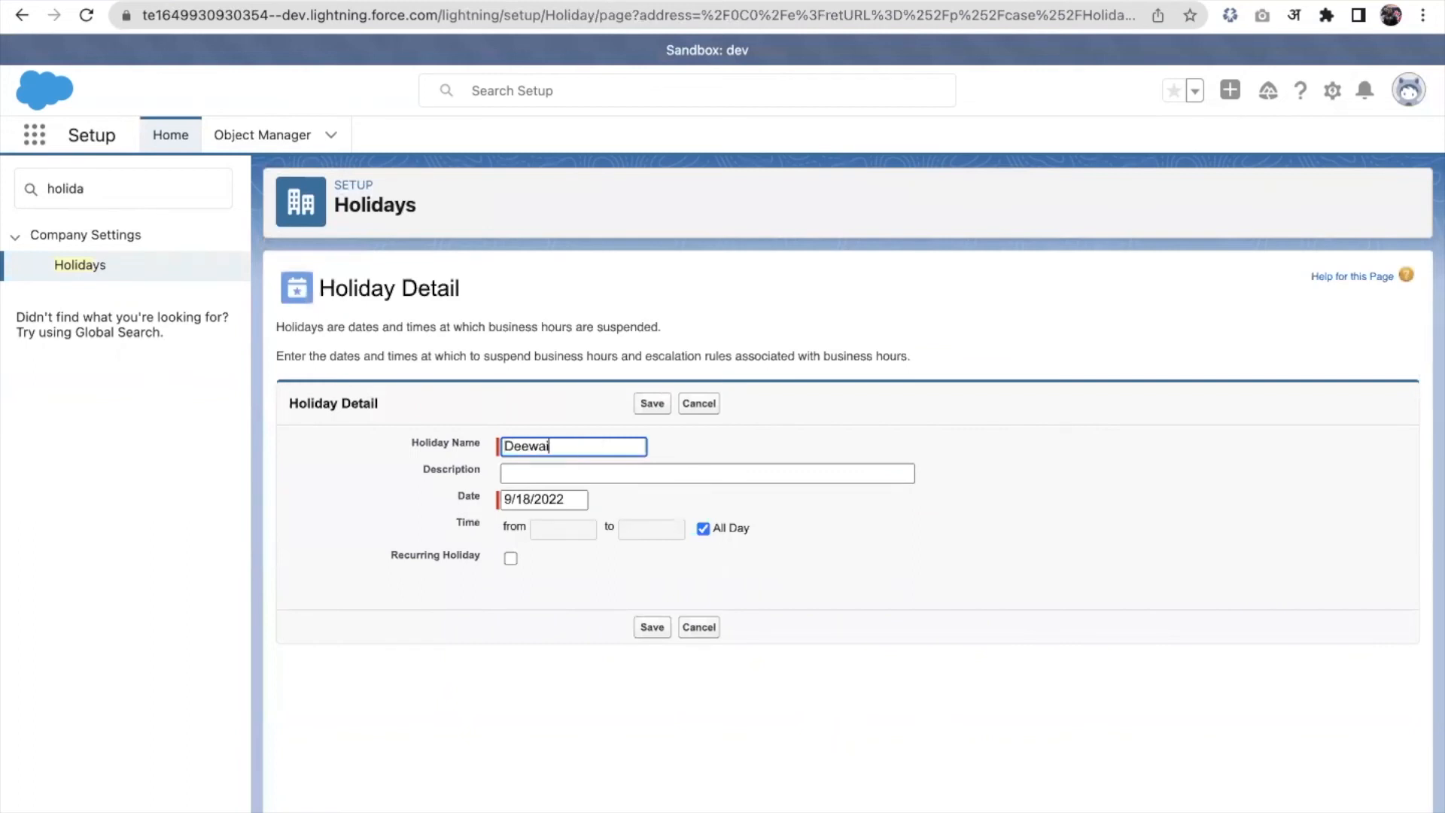
pyautogui.write('li')
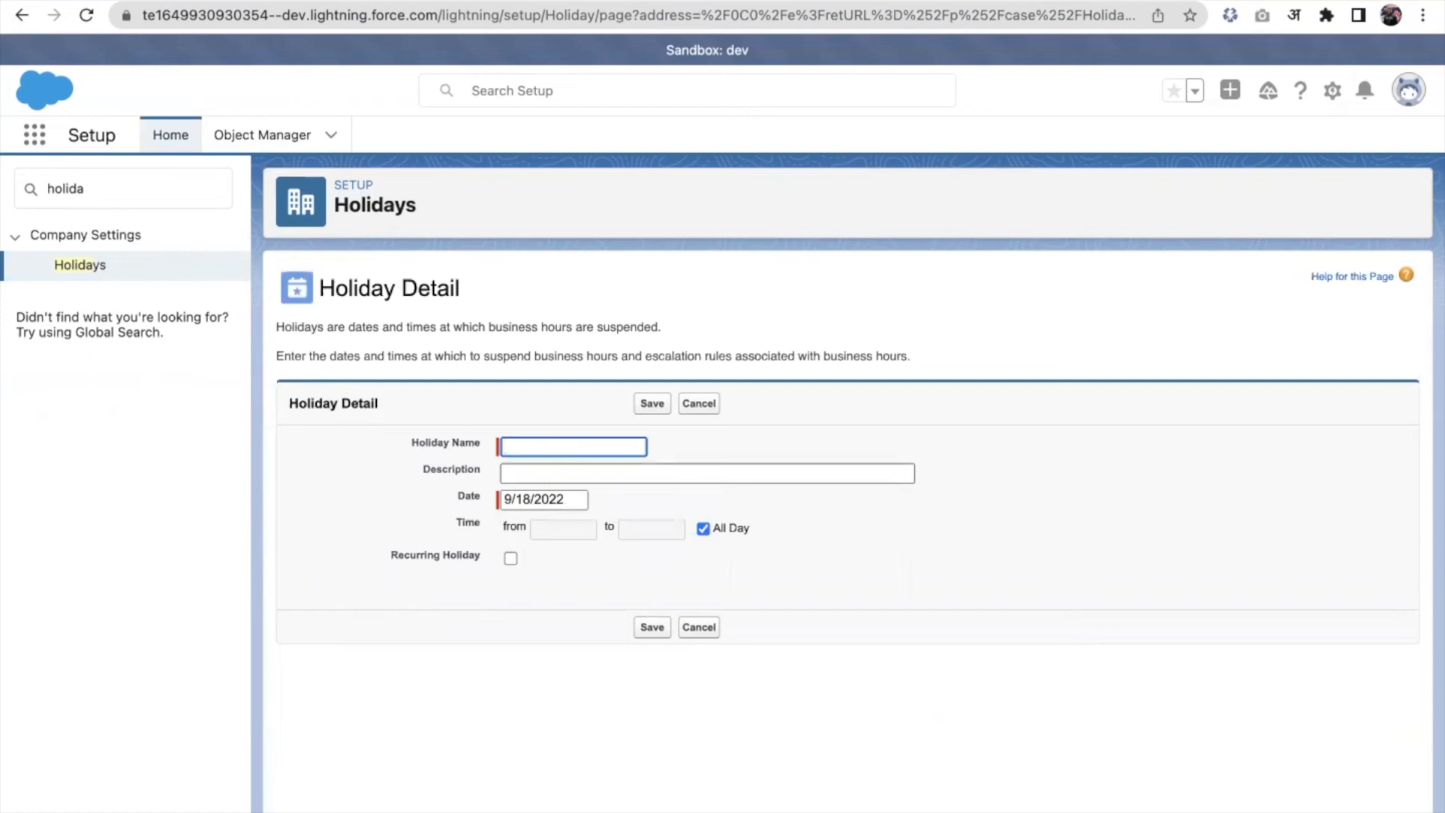
pyautogui.write('New year ev')
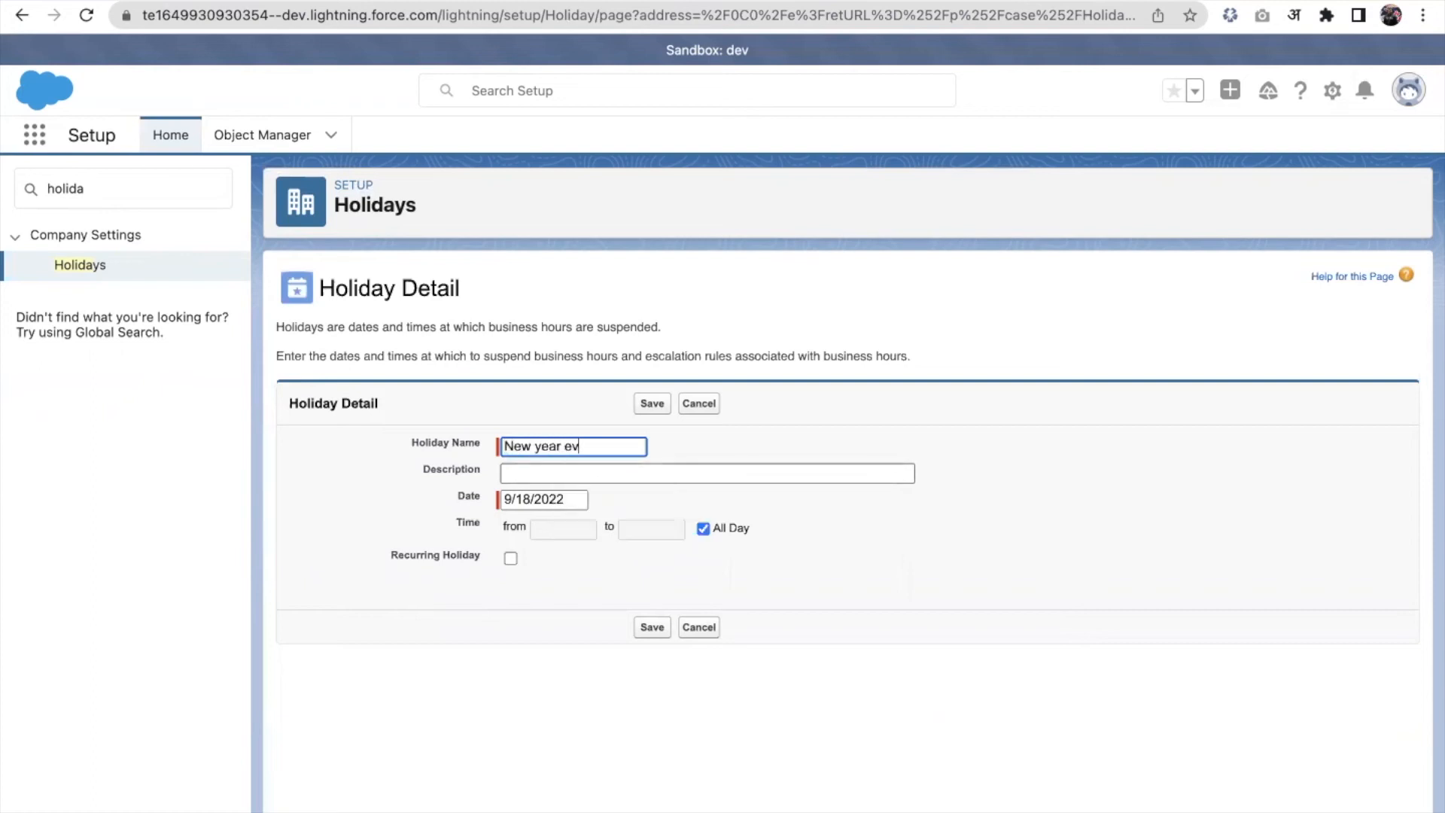
pyautogui.write('e')
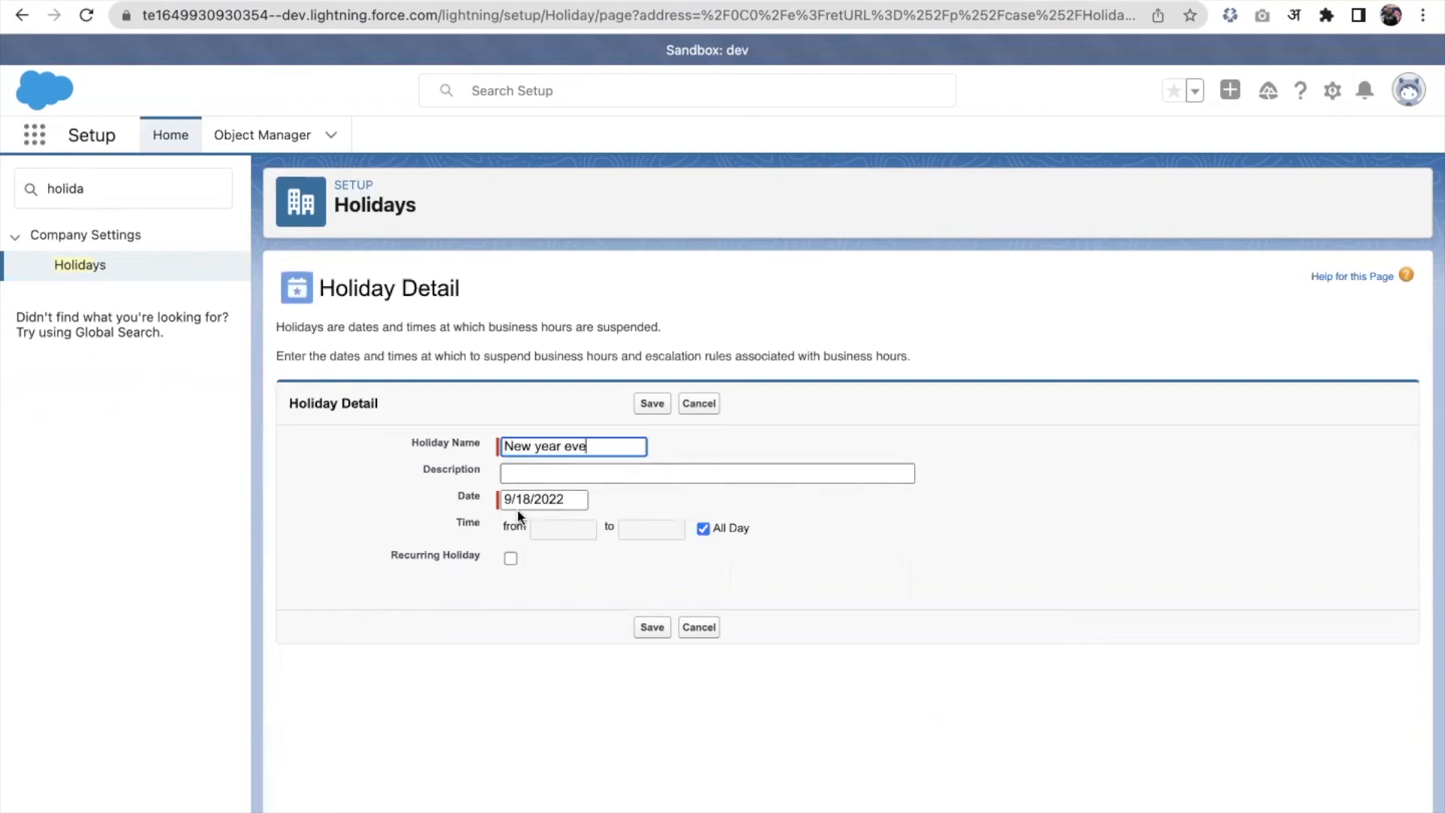
pyautogui.click(543, 498)
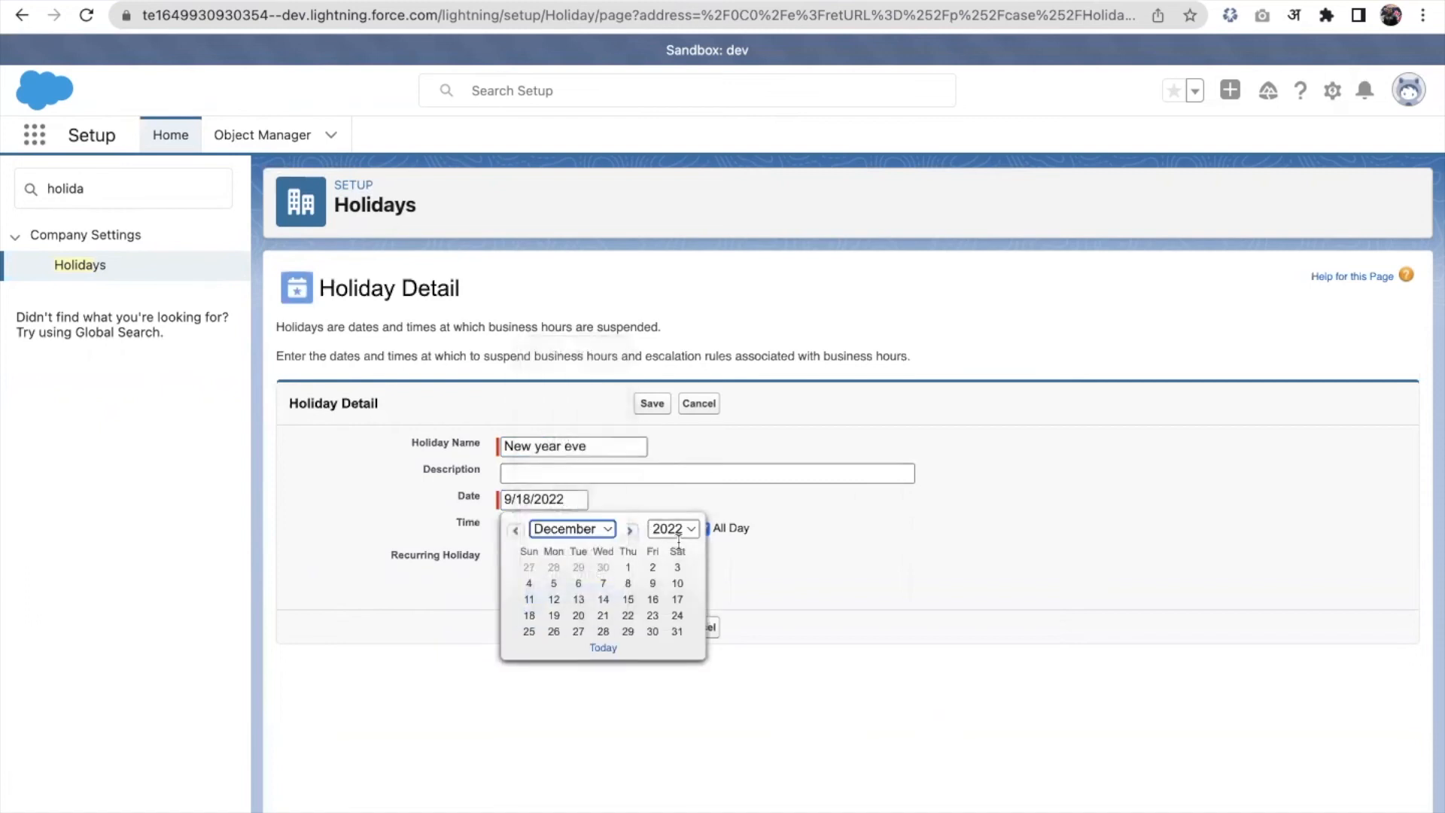
pyautogui.click(677, 631)
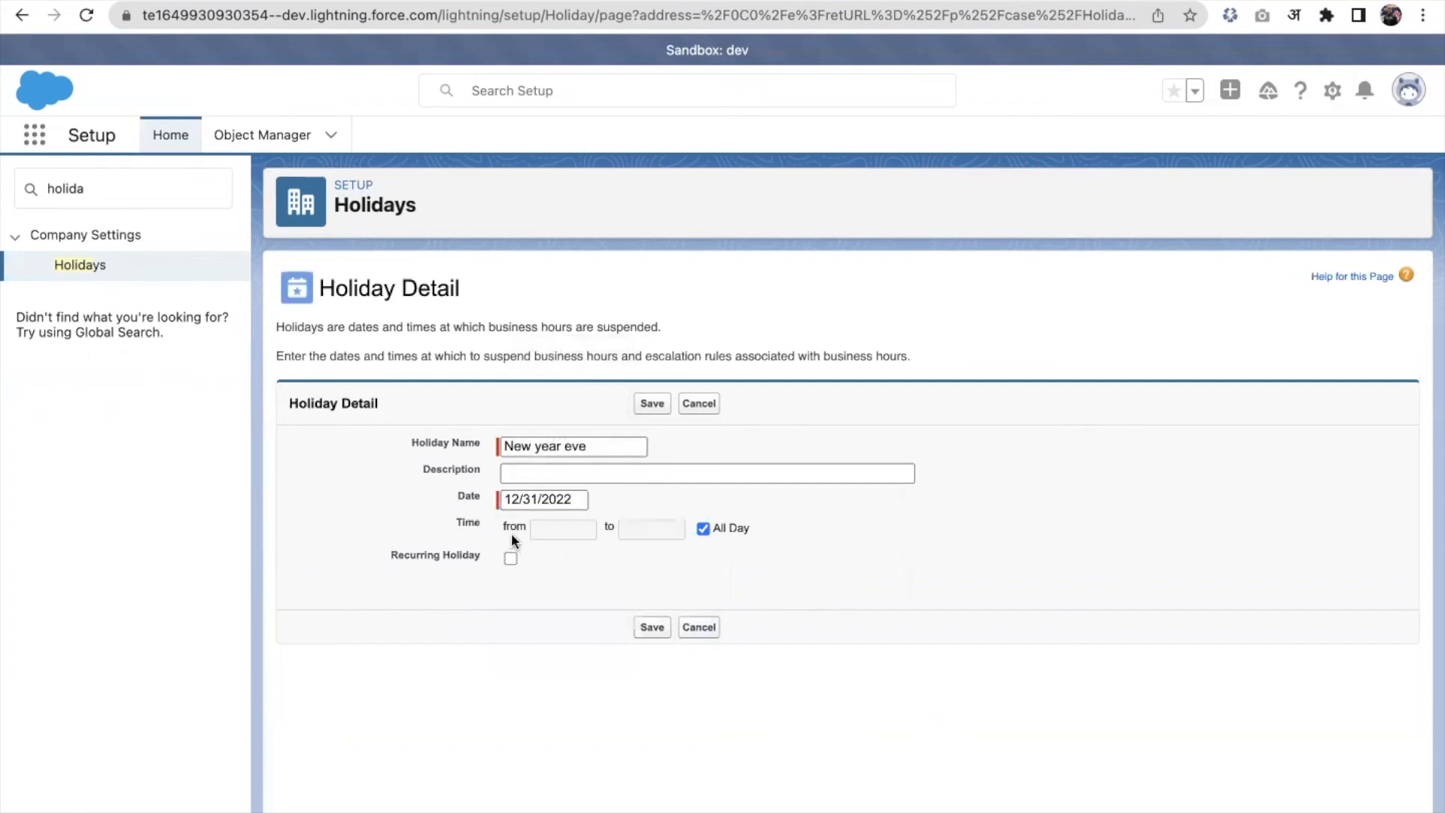
pyautogui.moveTo(510, 563)
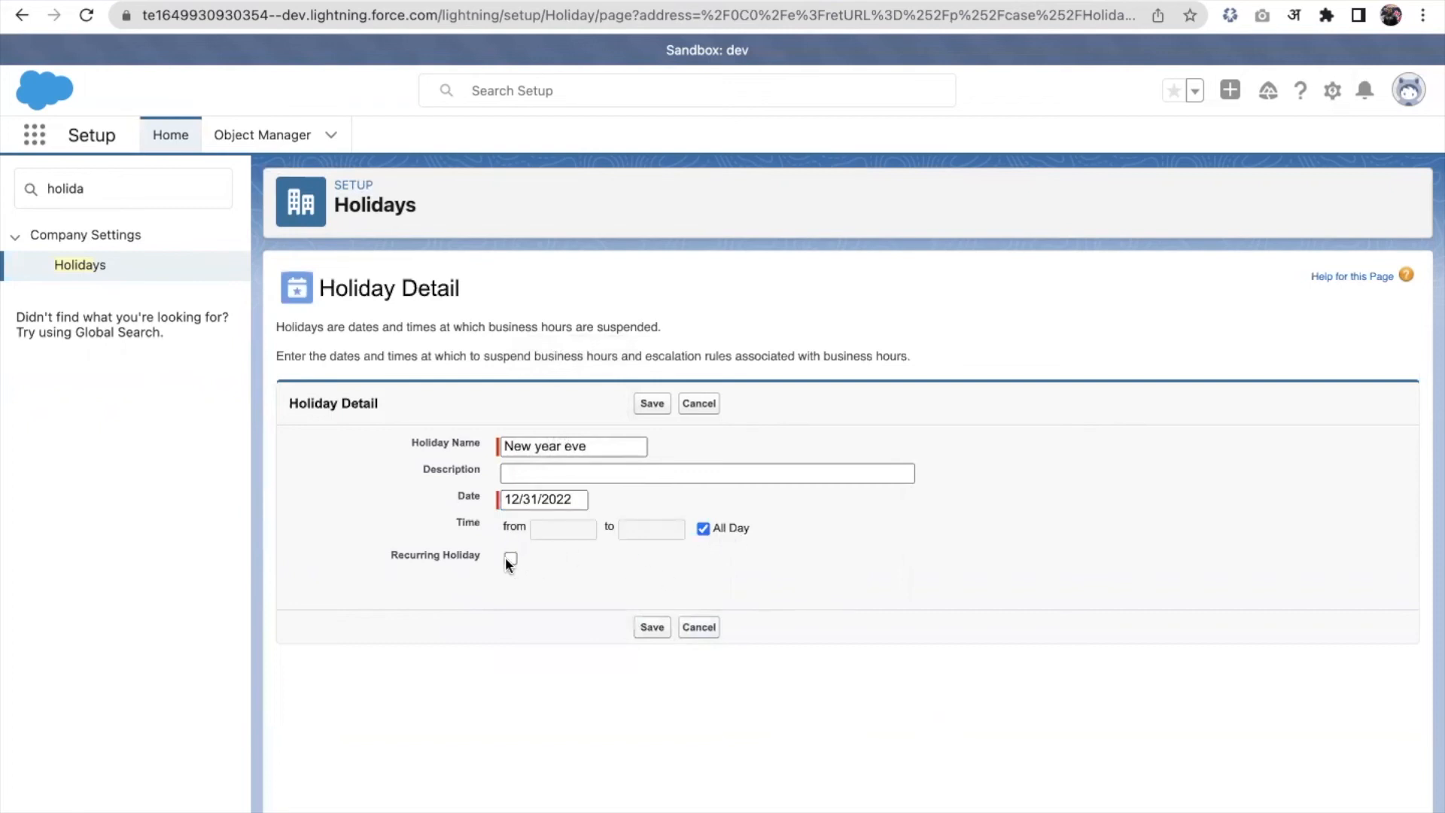
pyautogui.click(510, 559)
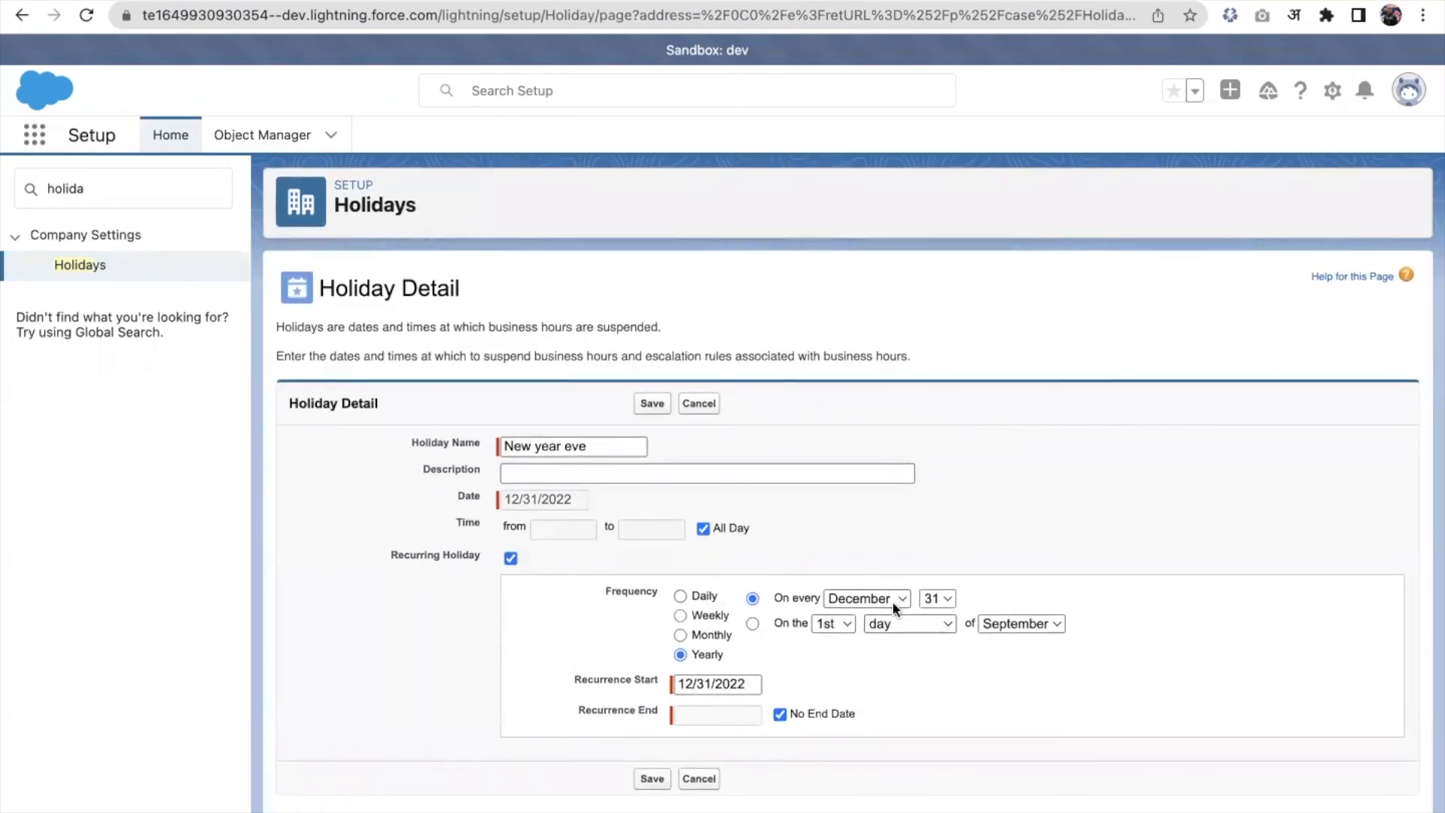
pyautogui.moveTo(821, 680)
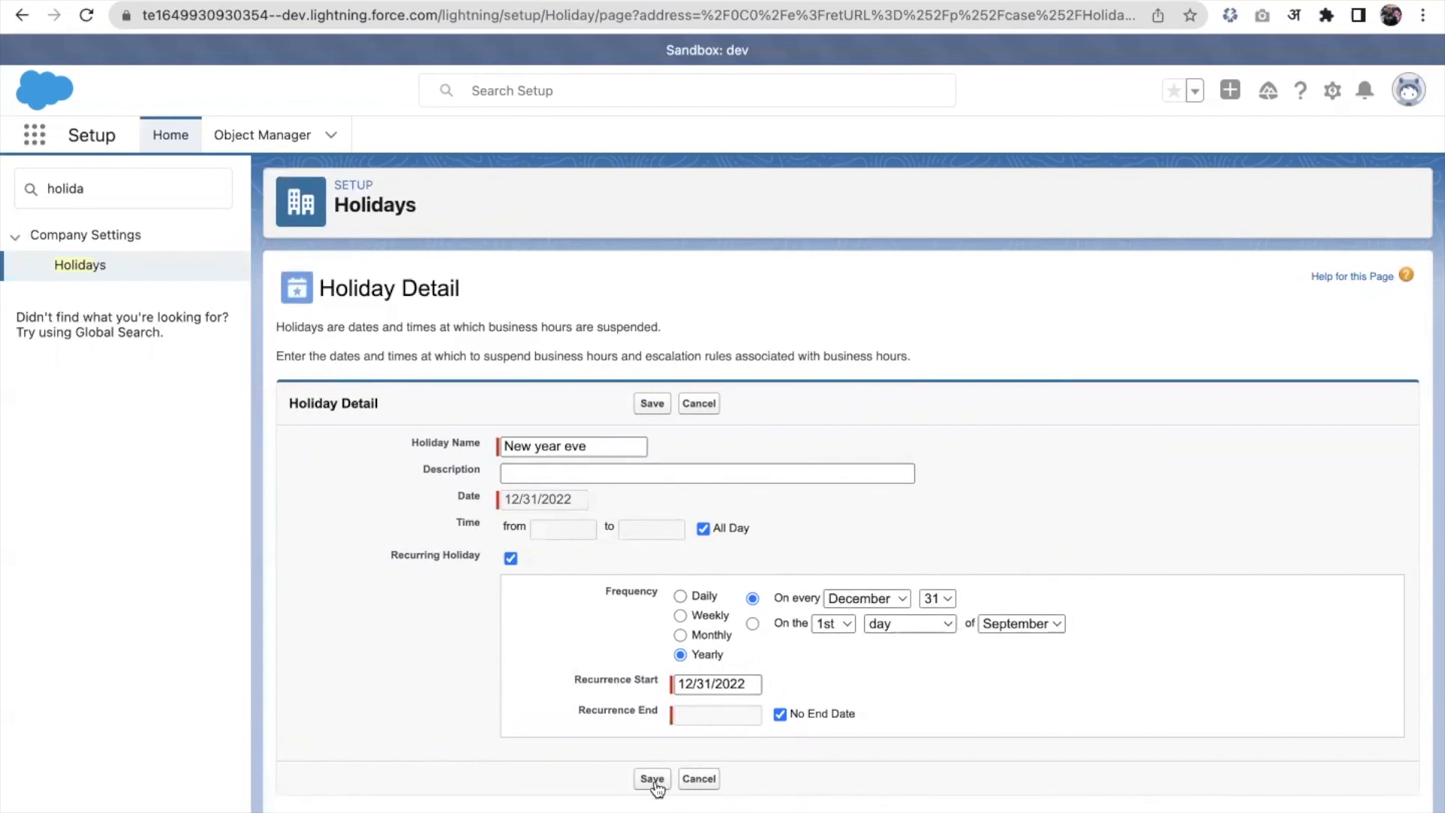
pyautogui.click(652, 779)
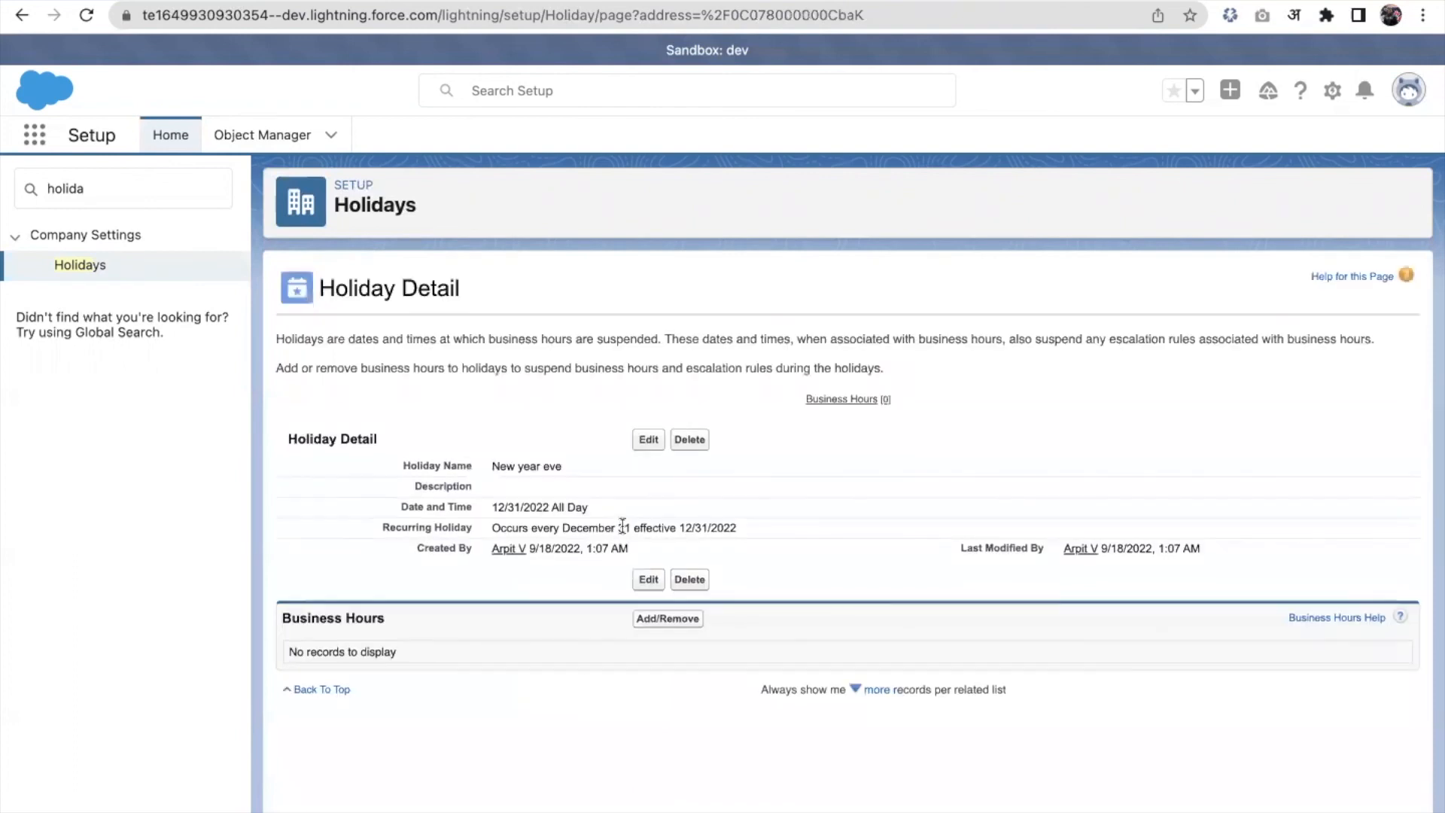
pyautogui.moveTo(553, 593)
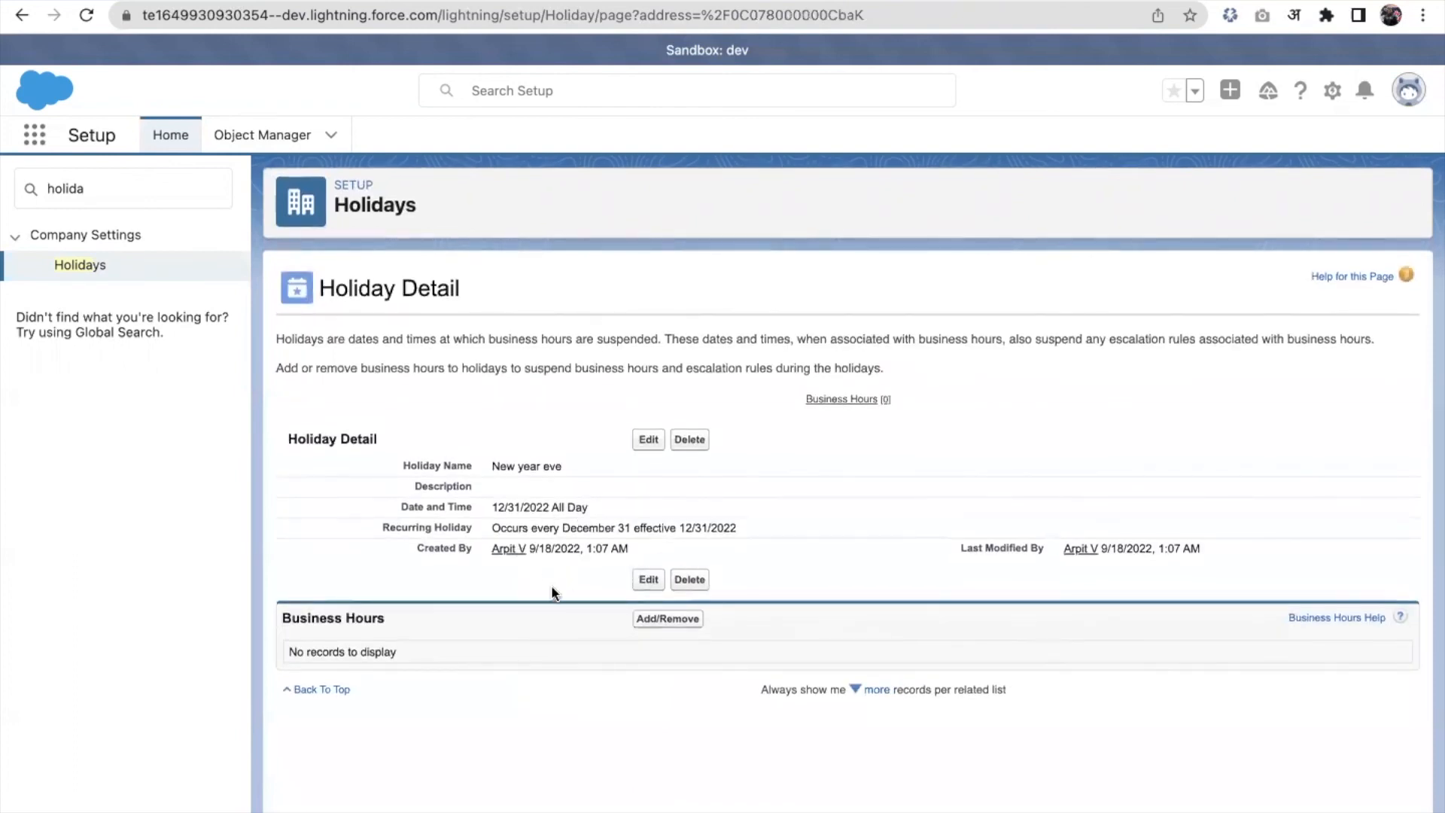
pyautogui.moveTo(542, 617)
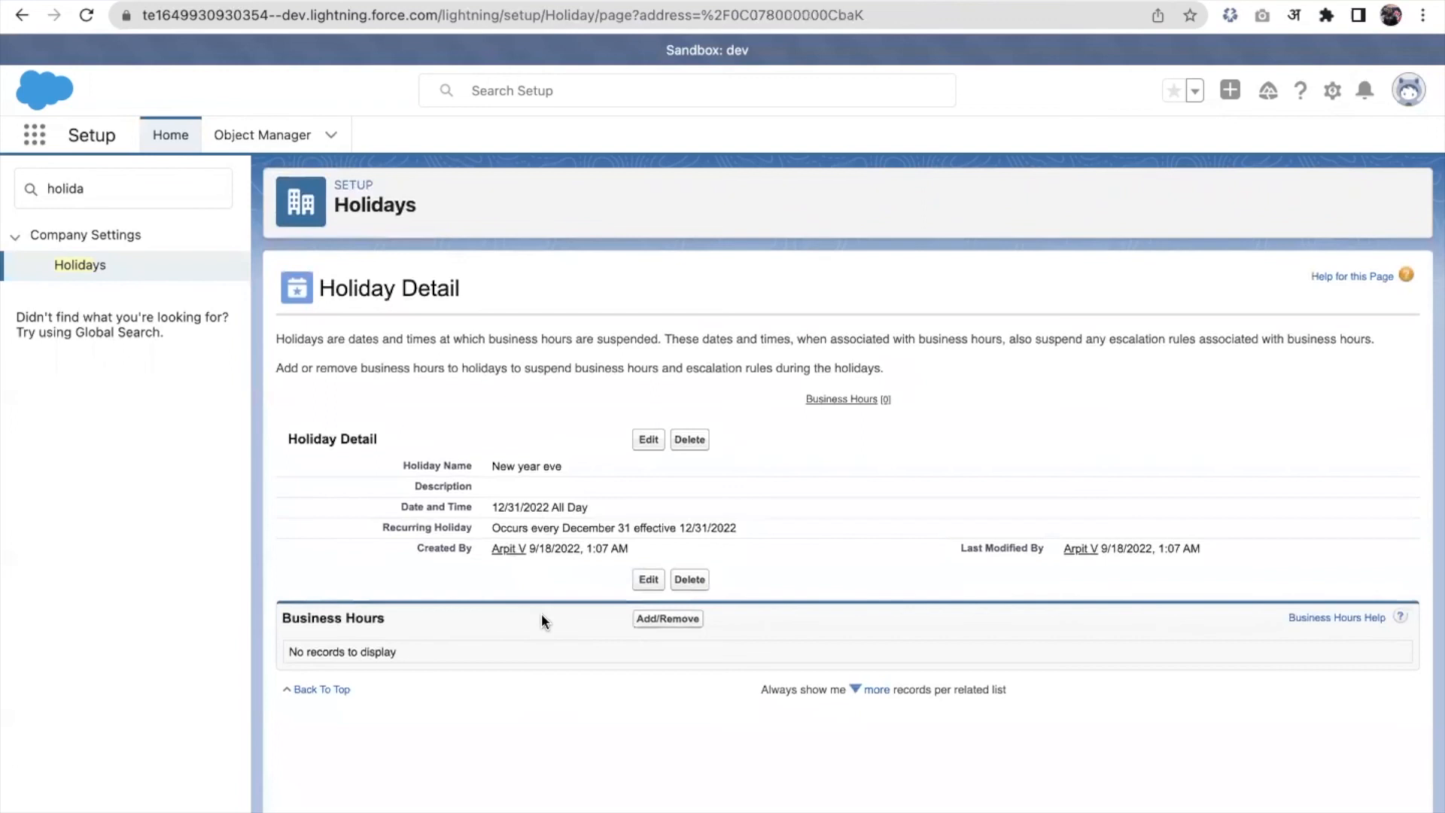
pyautogui.moveTo(648, 632)
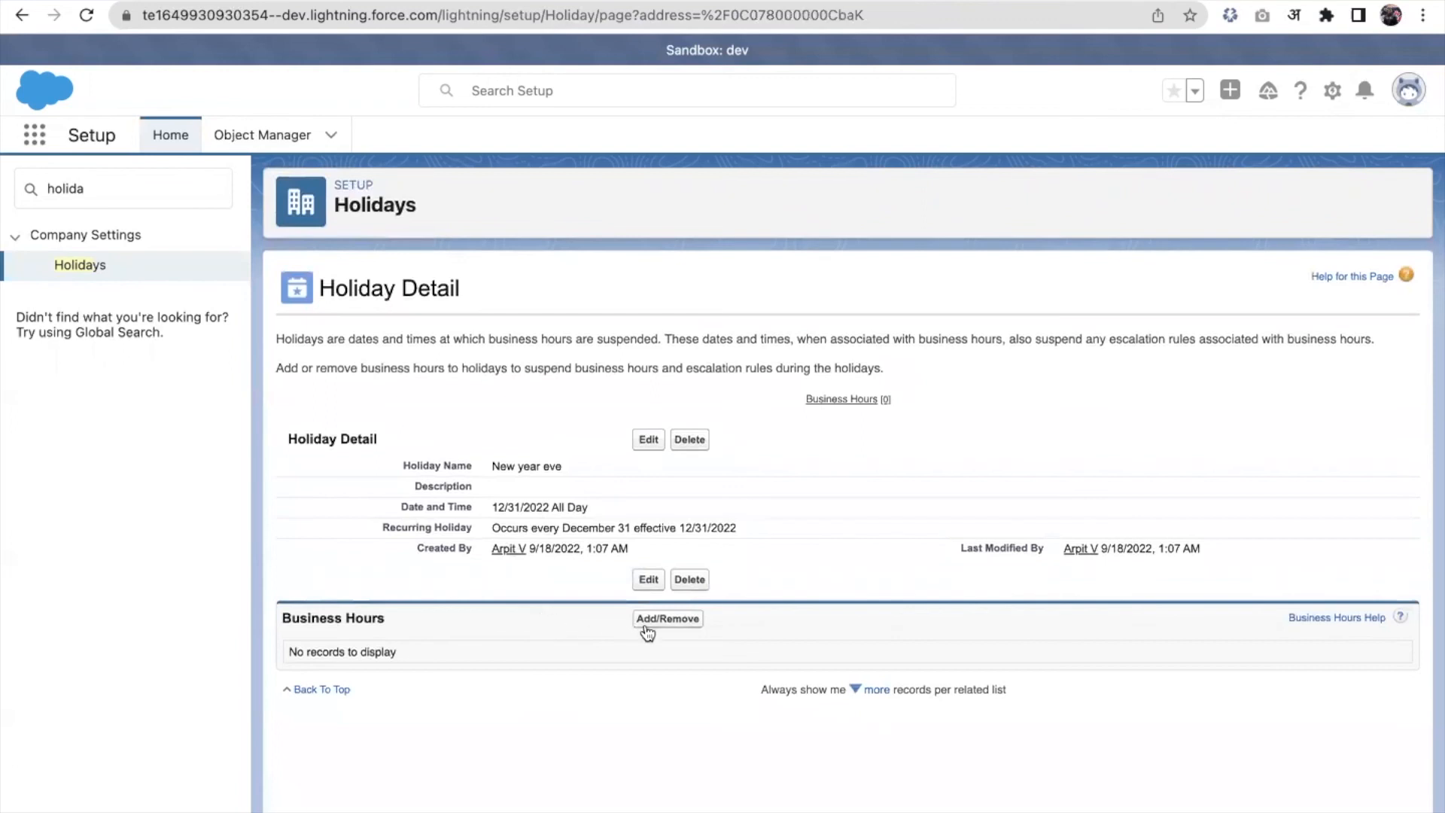
pyautogui.moveTo(665, 619)
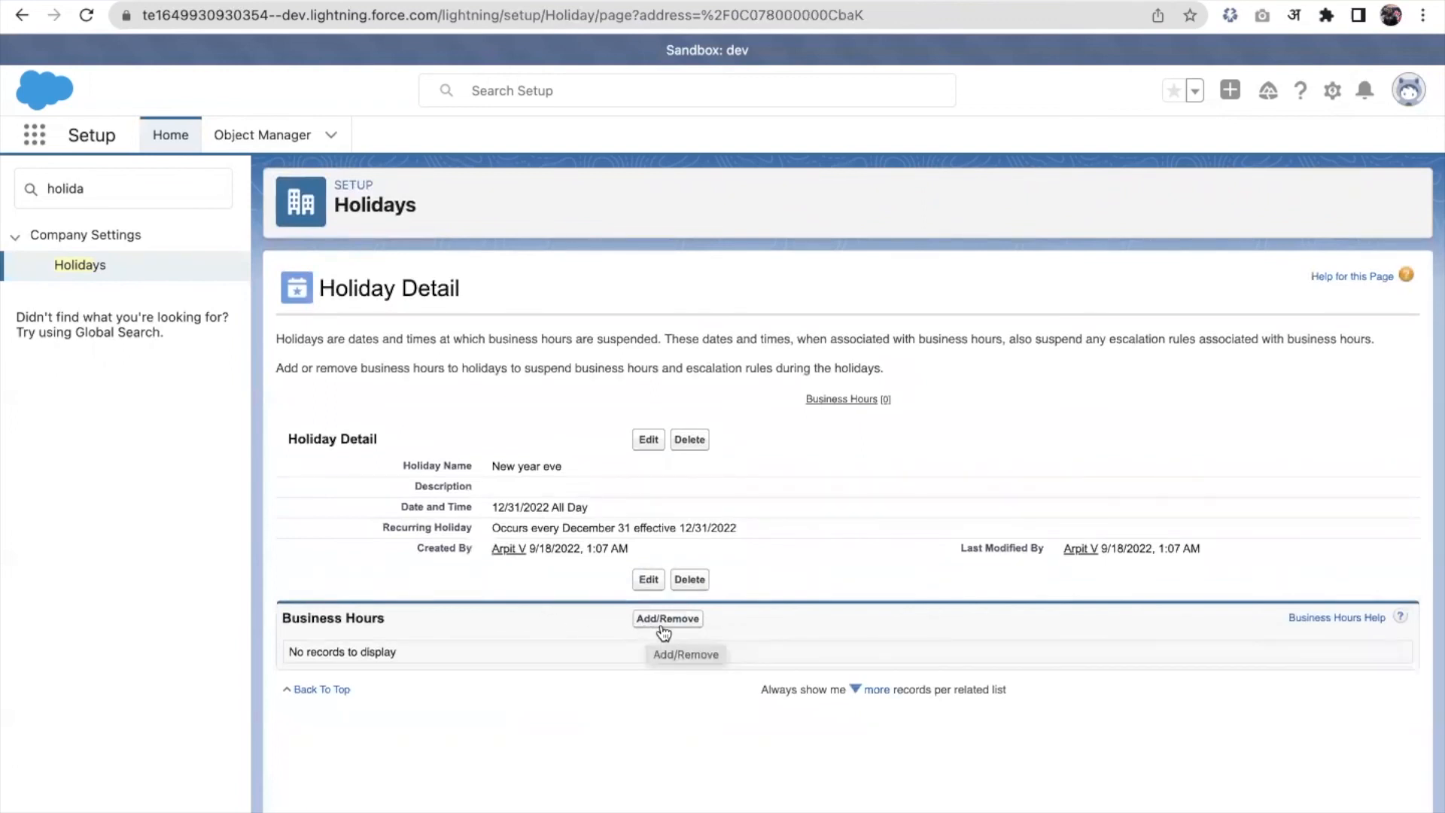
# Step: Reopen the New year eve business hours chooser and begin searching Setup for business hours
pyautogui.click(667, 619)
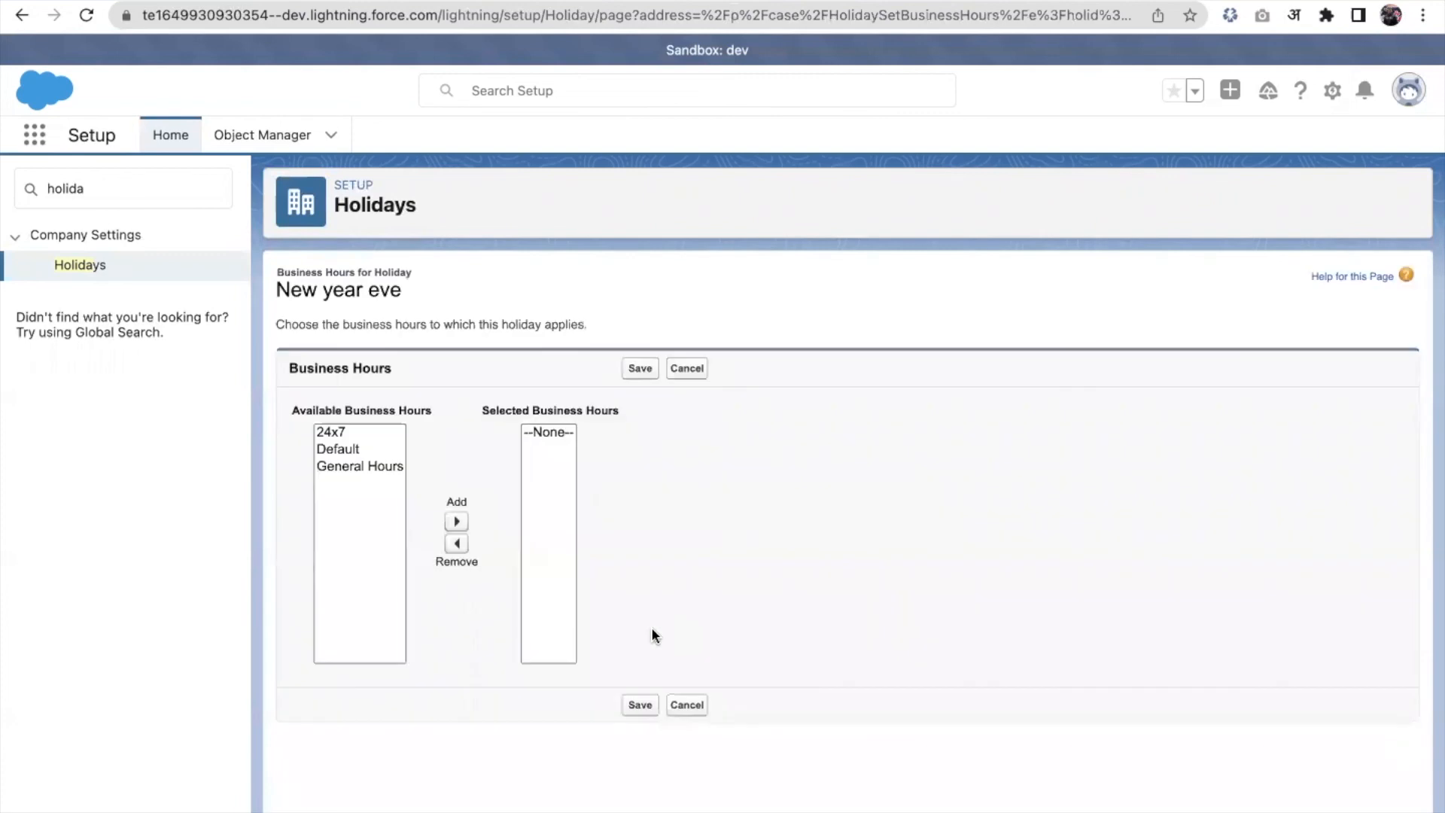
pyautogui.moveTo(455, 502)
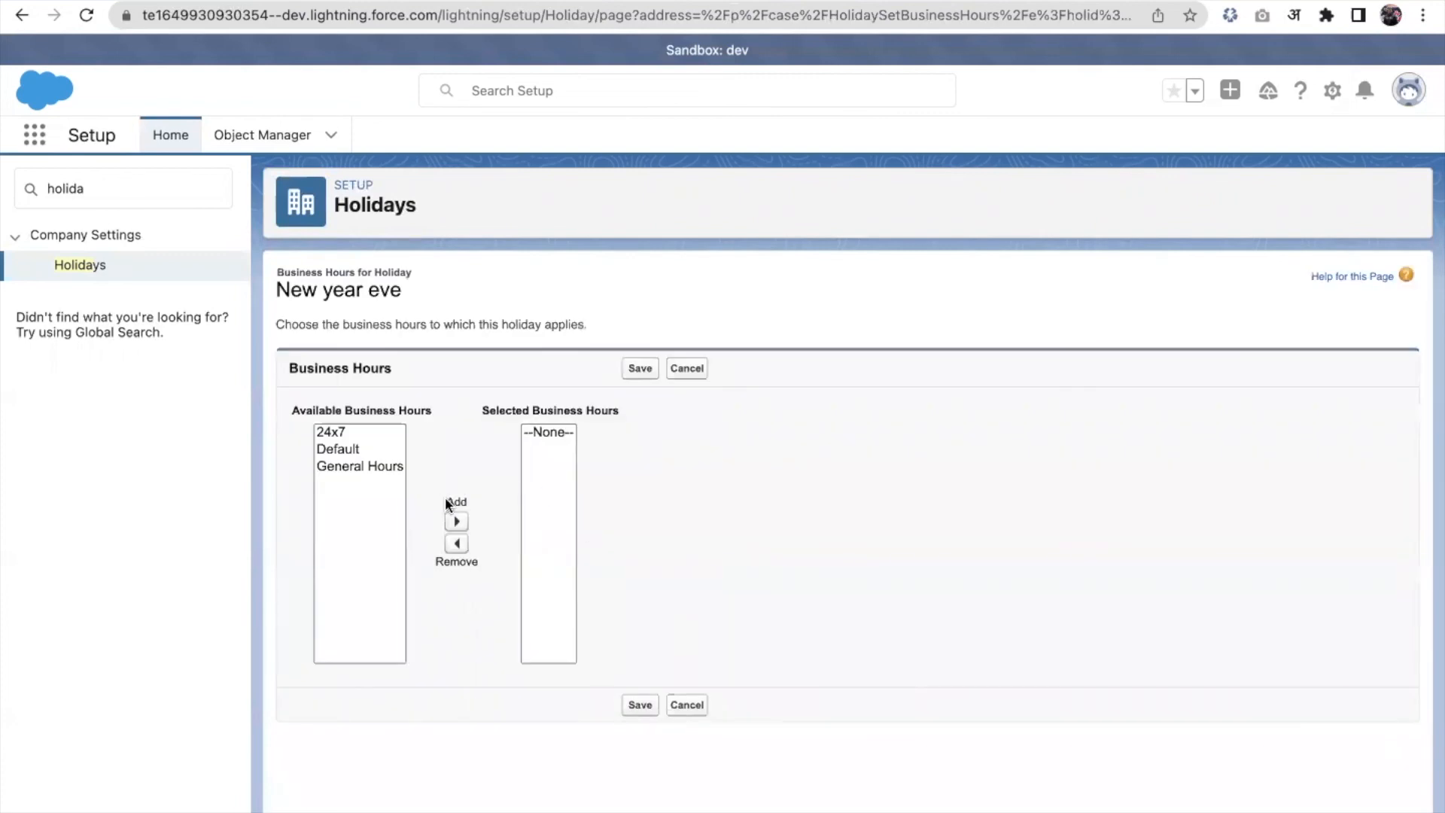
pyautogui.moveTo(687, 369)
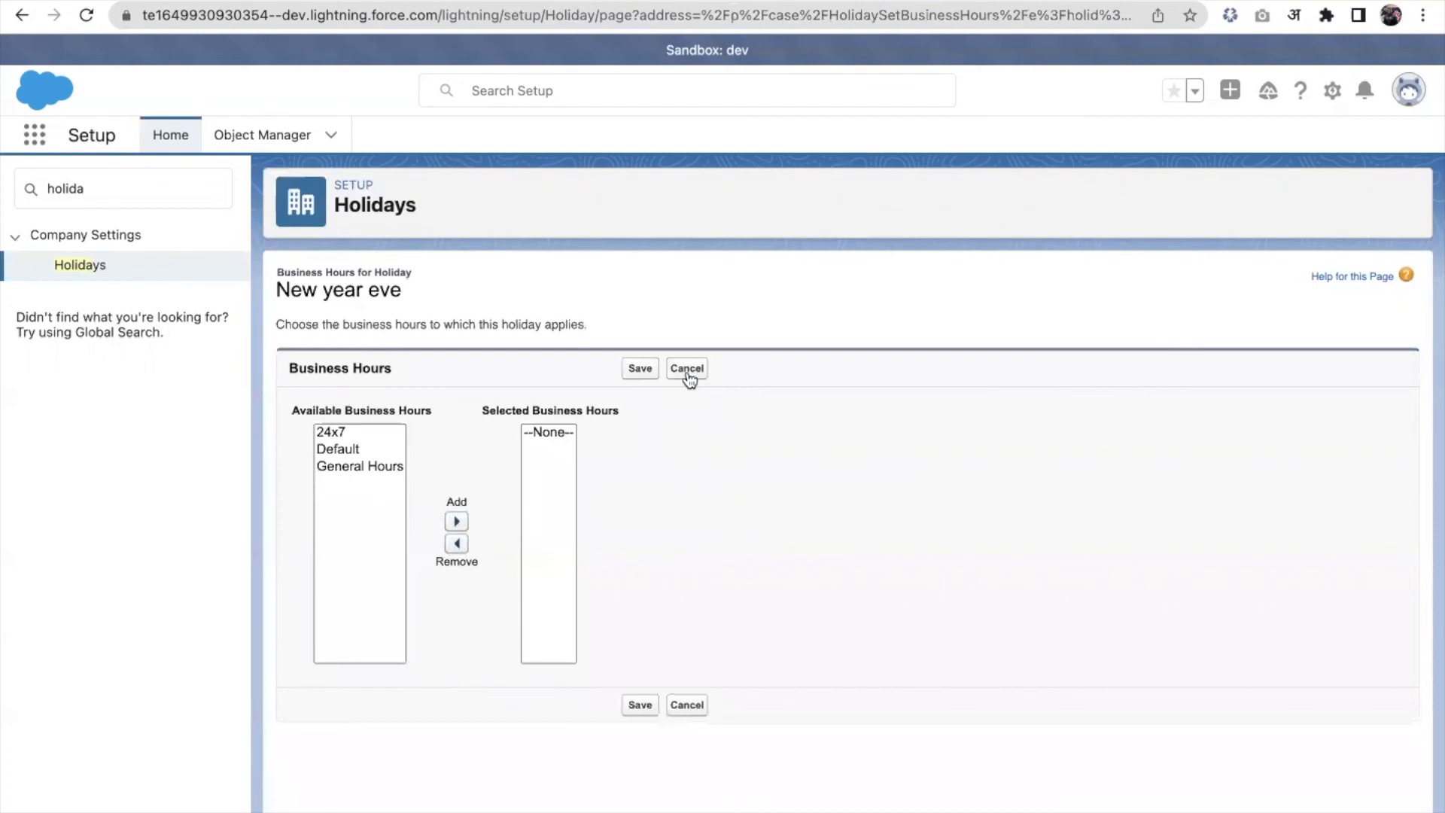
pyautogui.moveTo(810, 767)
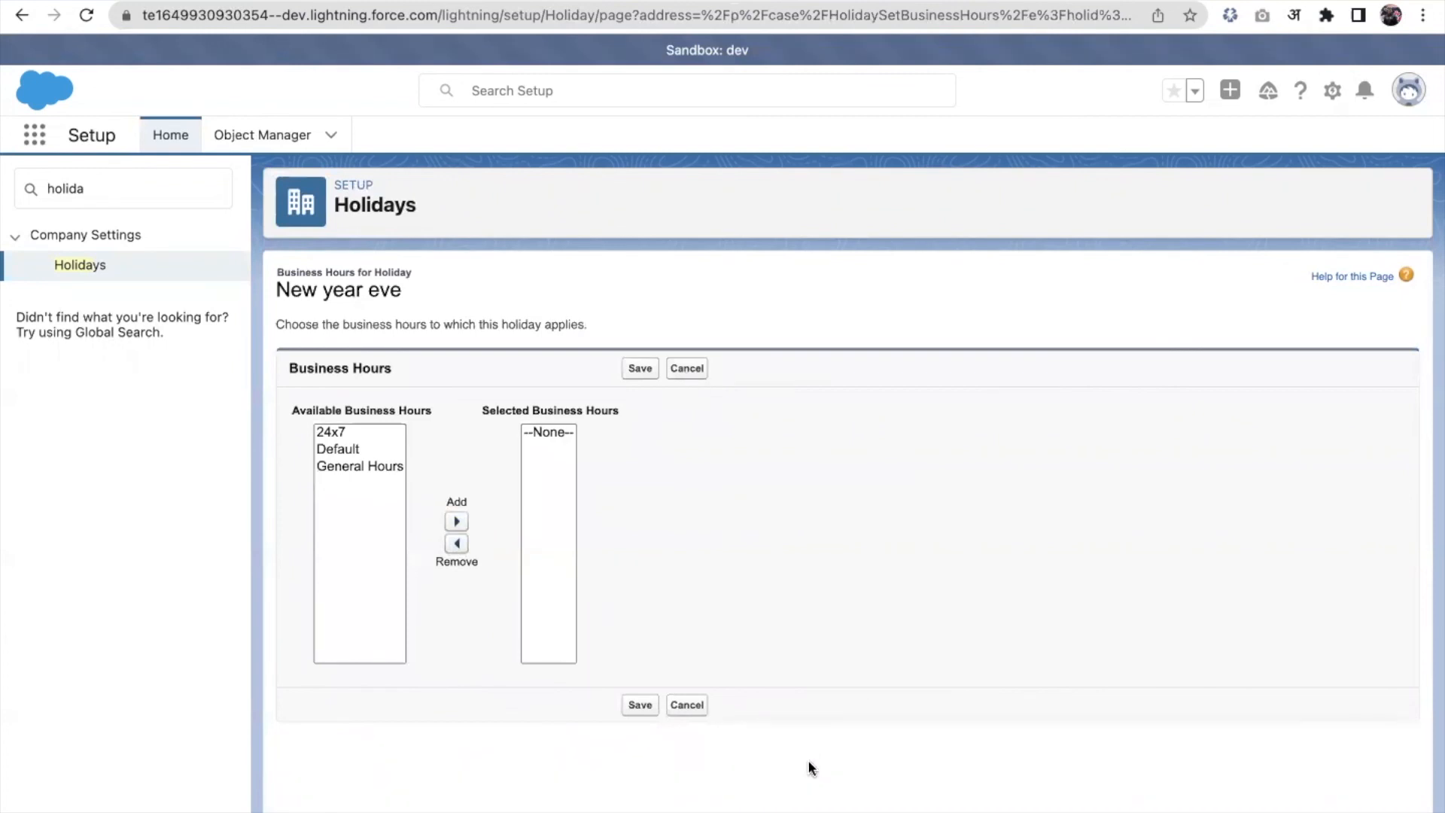
pyautogui.moveTo(1192, 592)
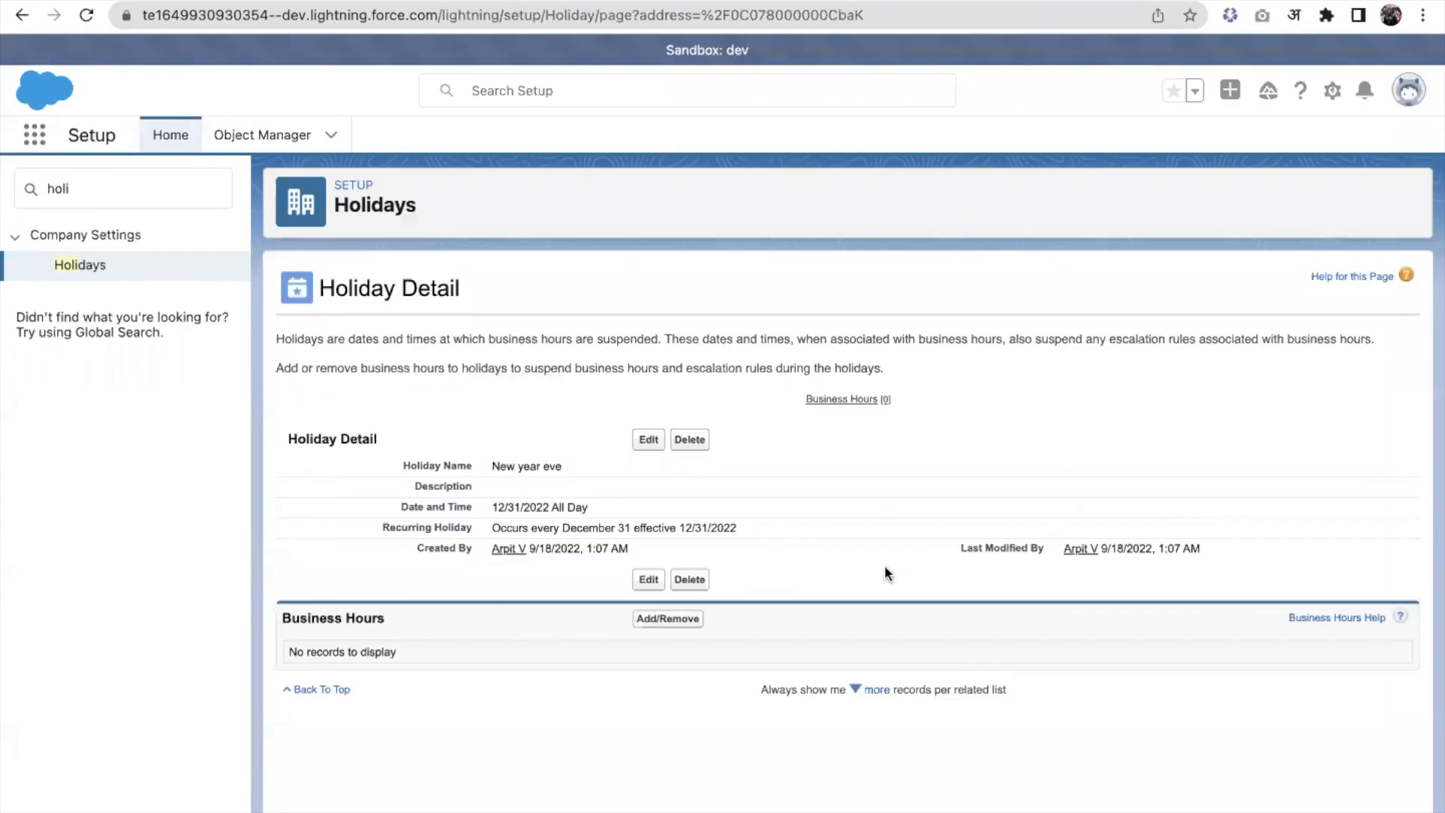
pyautogui.moveTo(477, 522)
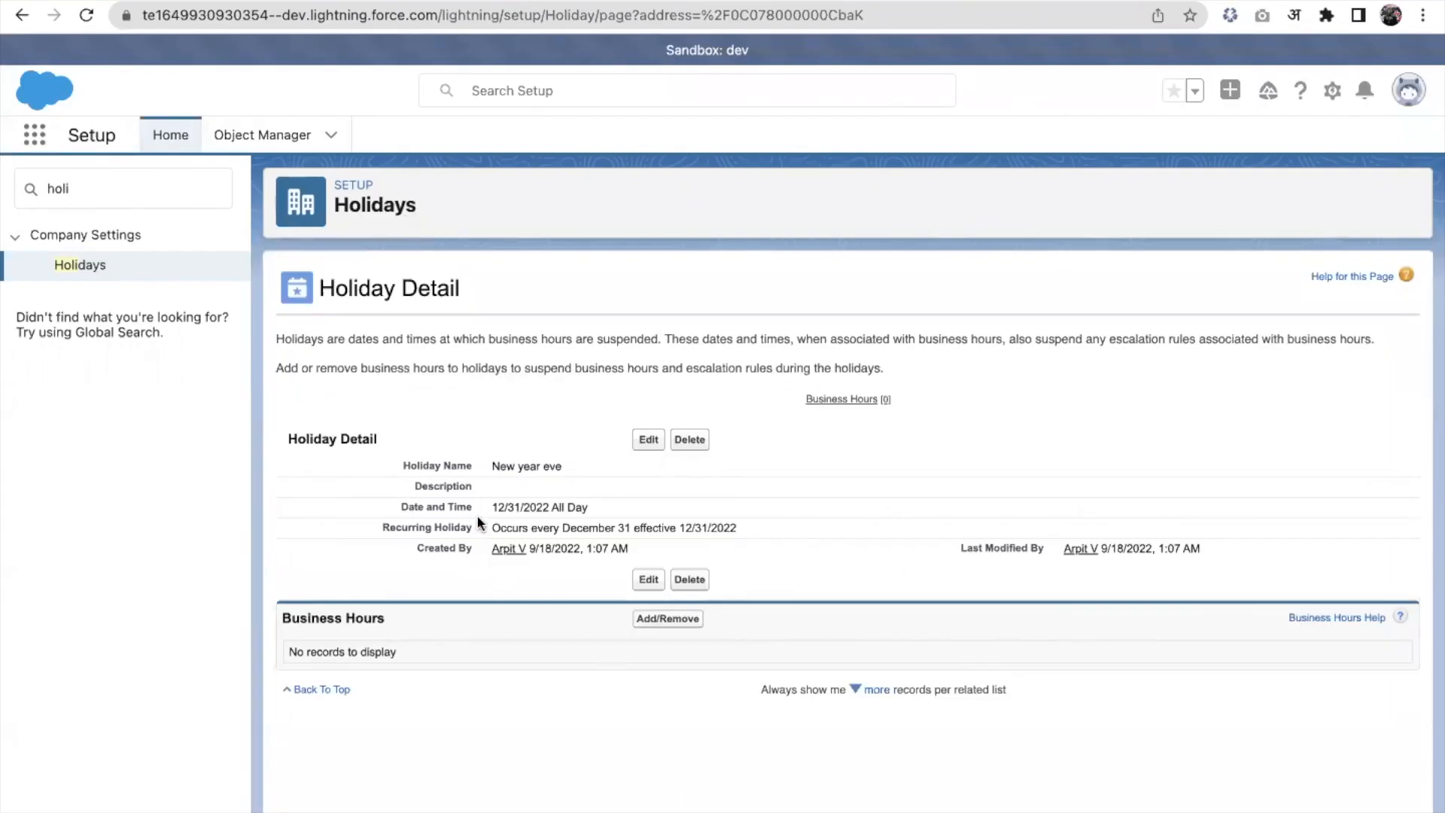
pyautogui.click(666, 619)
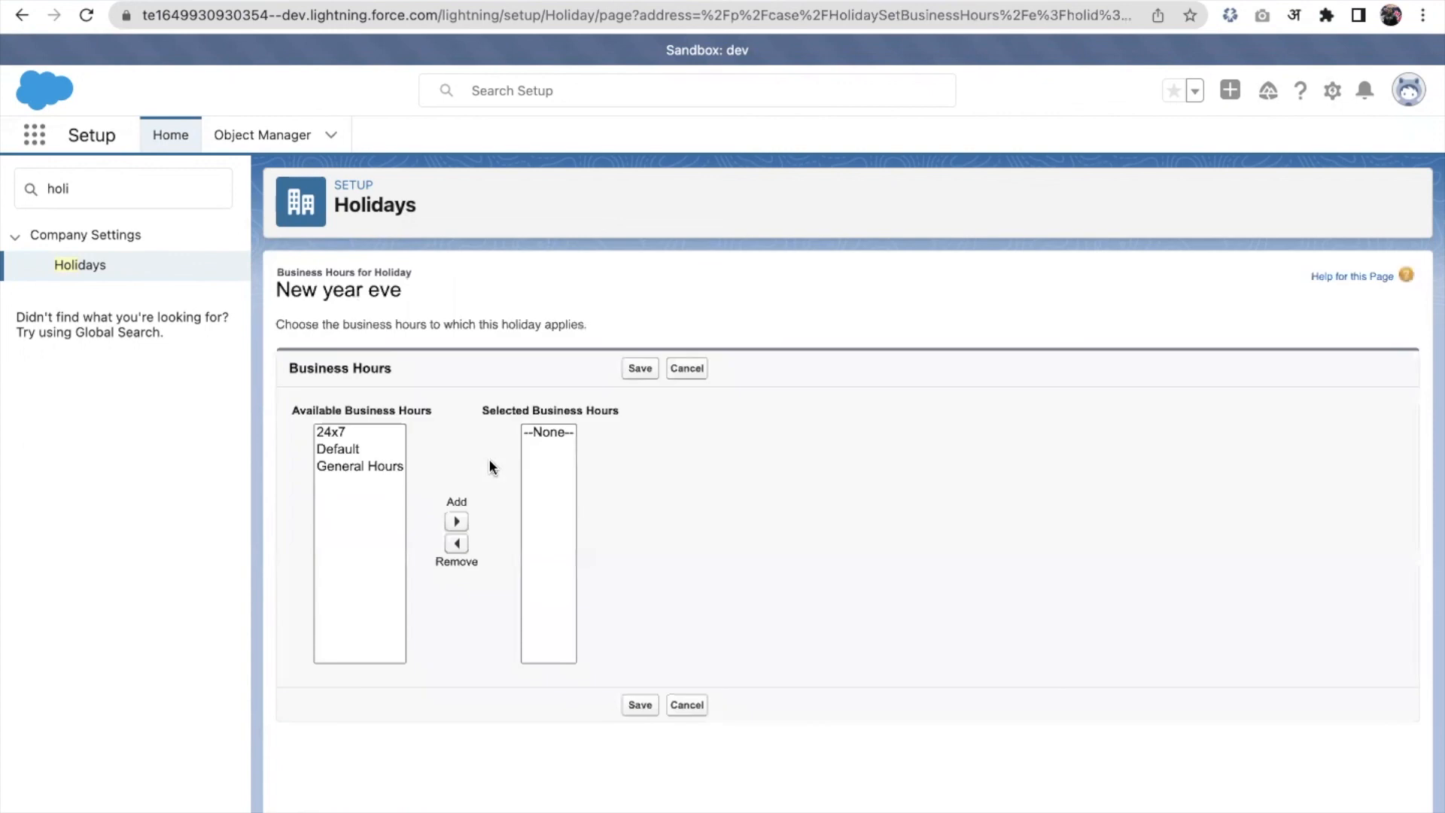
pyautogui.moveTo(357, 469)
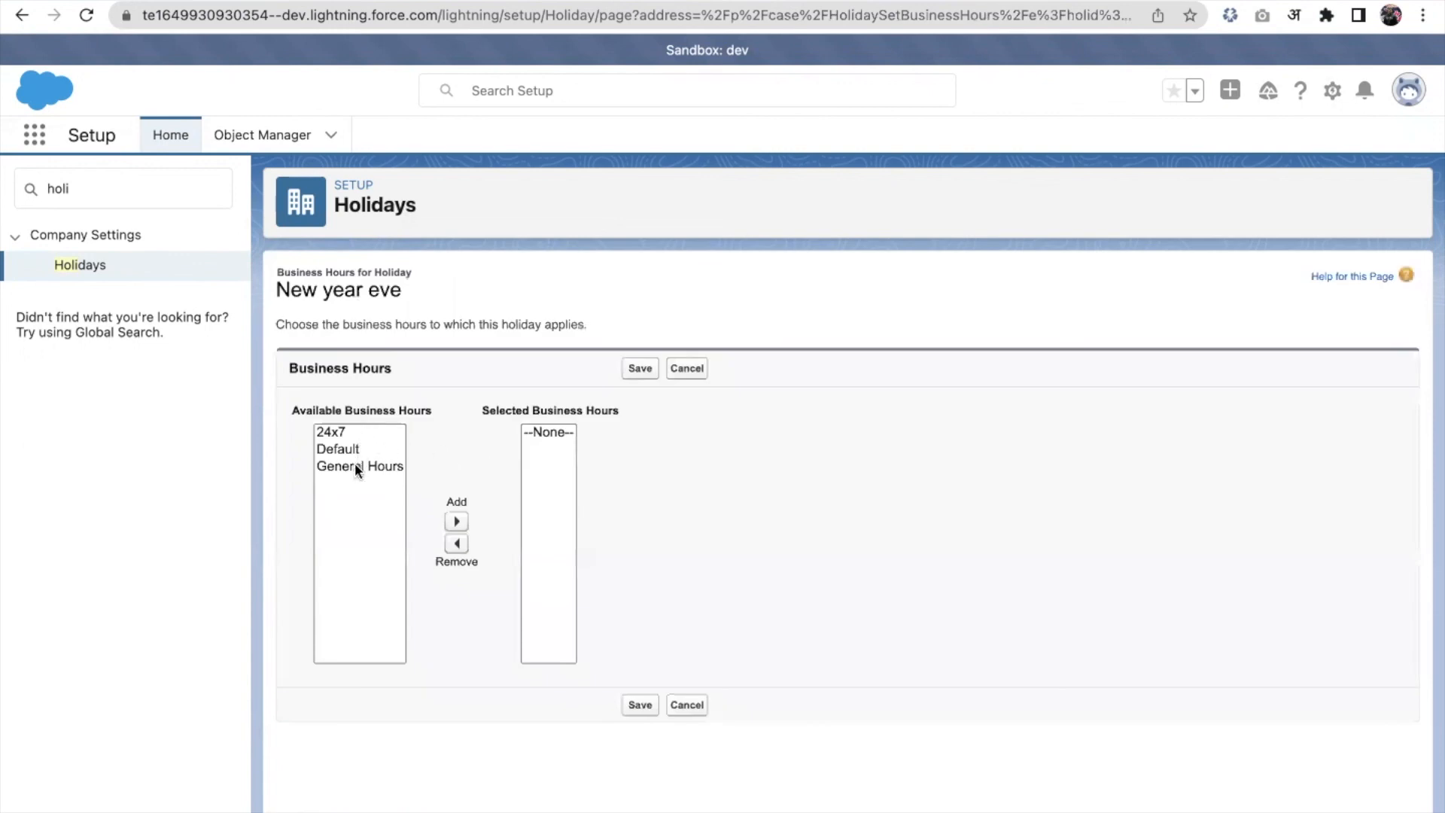
pyautogui.click(122, 188)
pyautogui.write('busin')
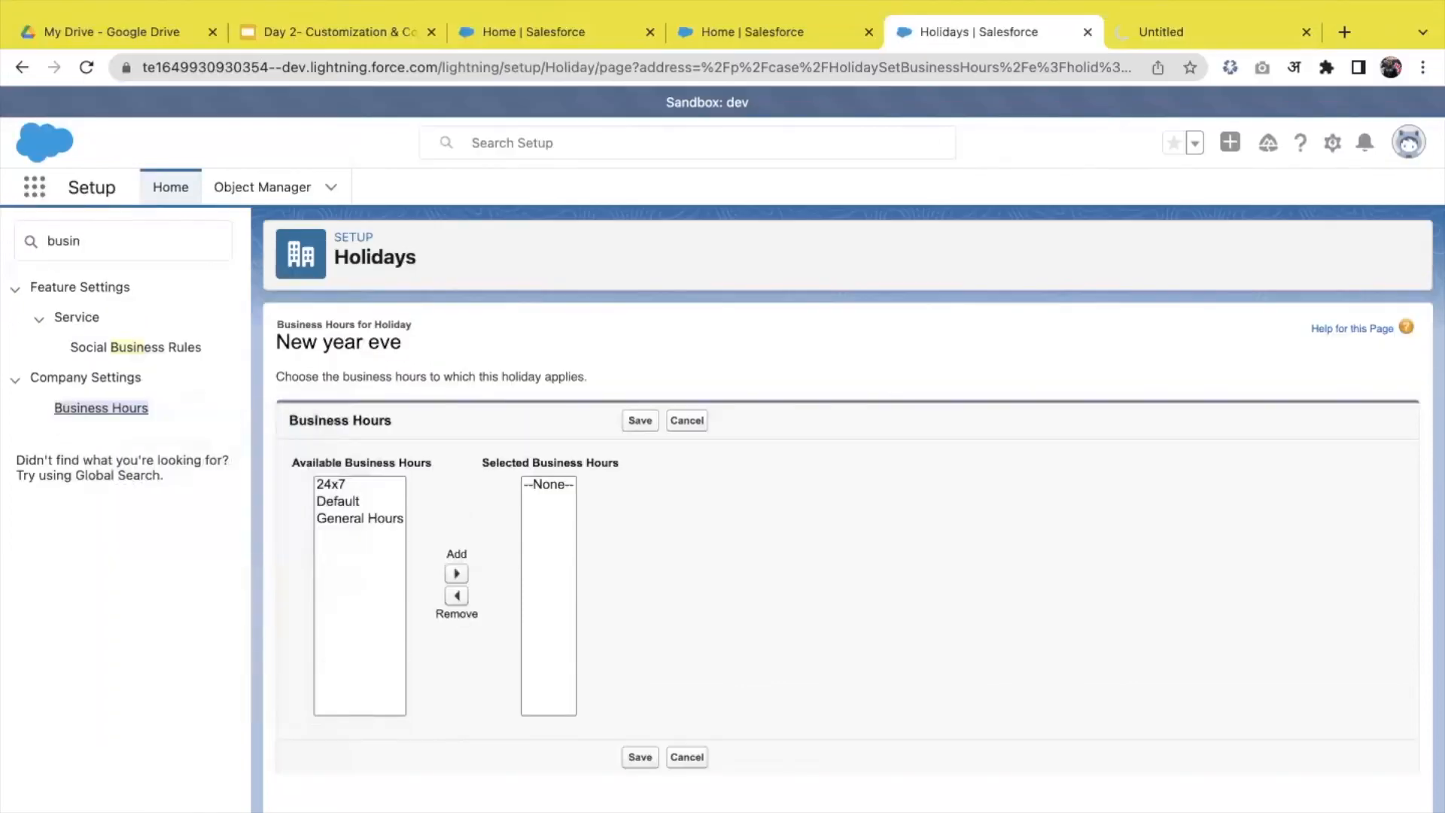
# Step: Open the India's business hours record and save it as active
pyautogui.click(685, 419)
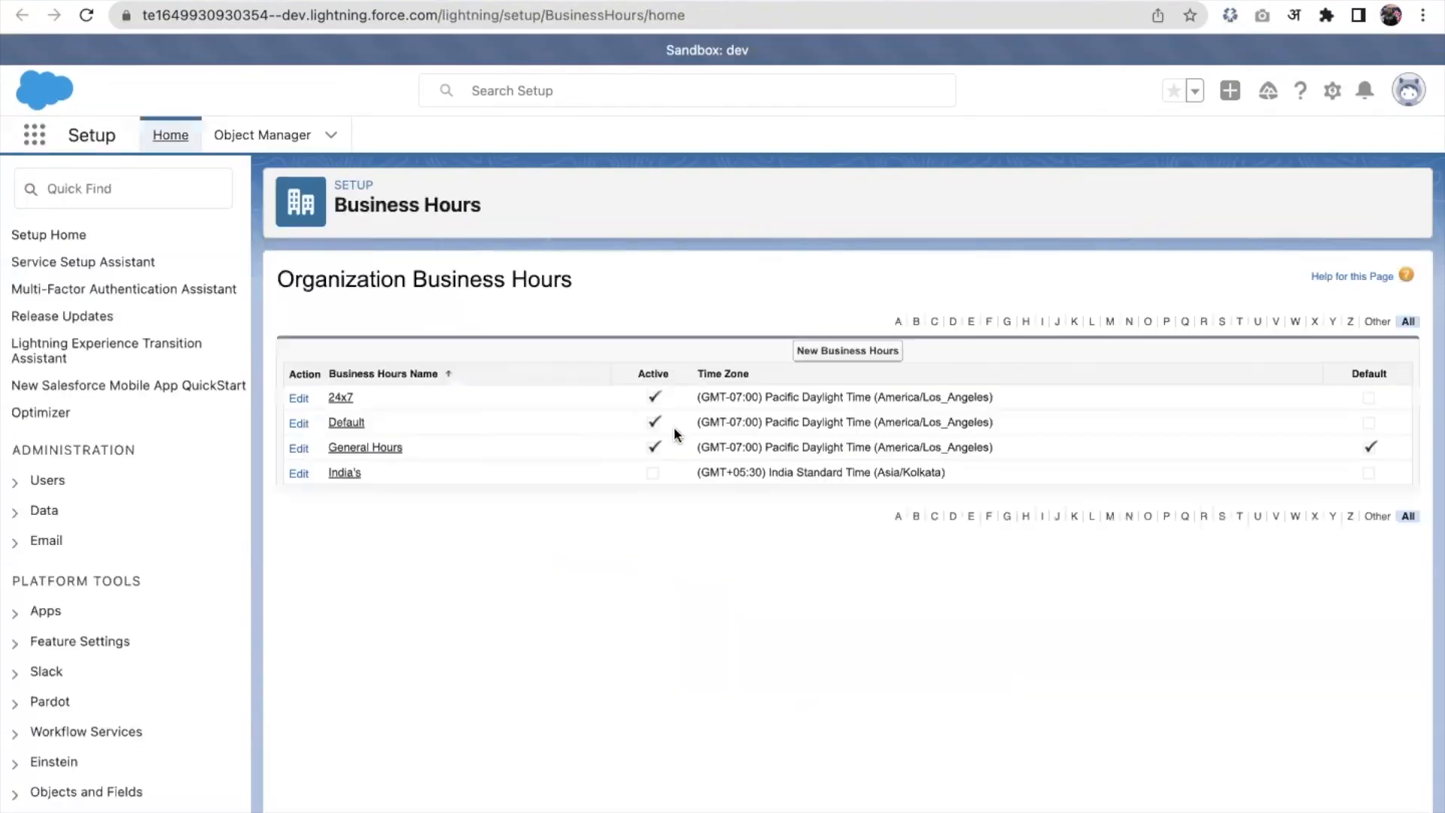
pyautogui.moveTo(344, 473)
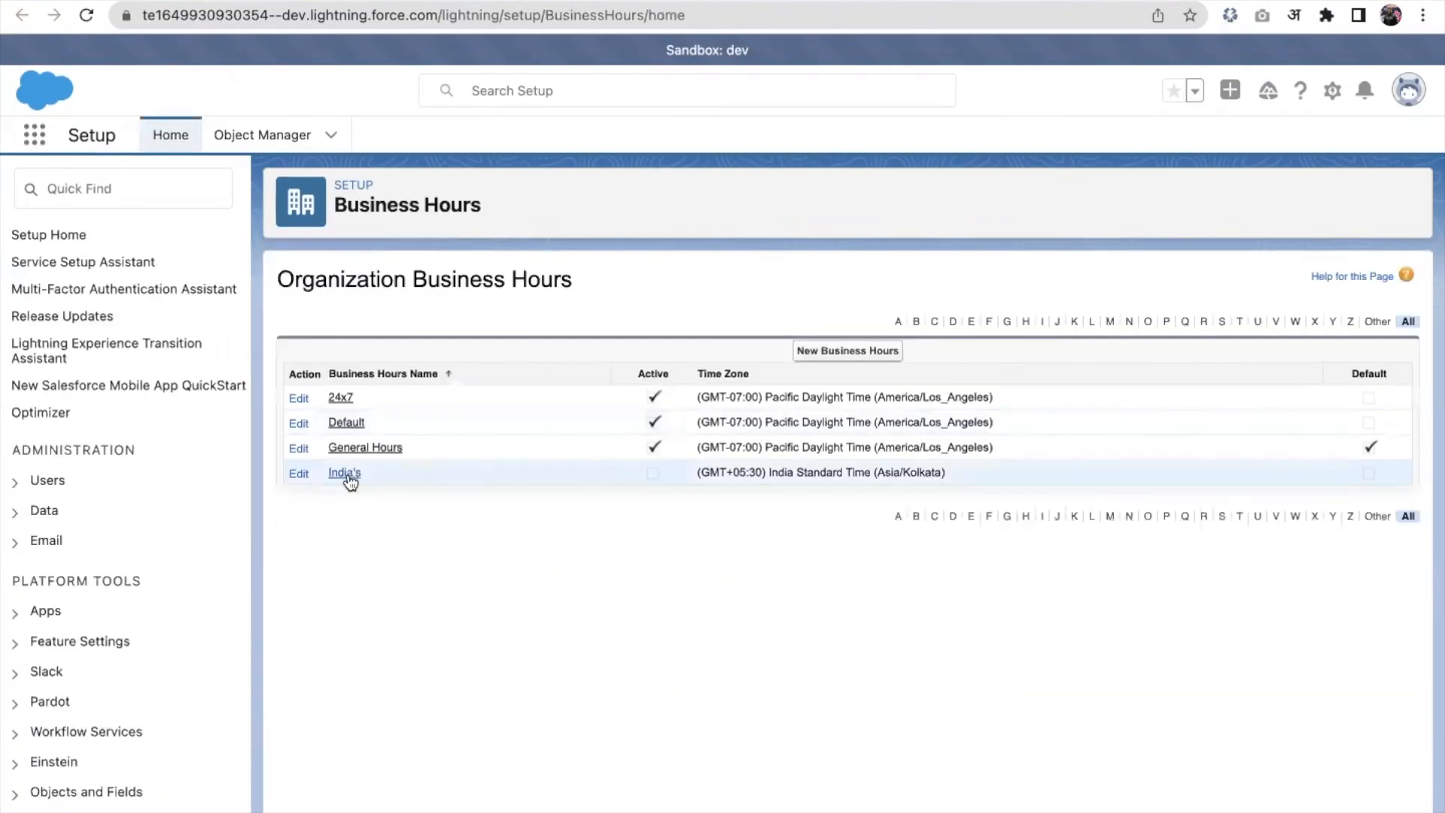
pyautogui.click(343, 472)
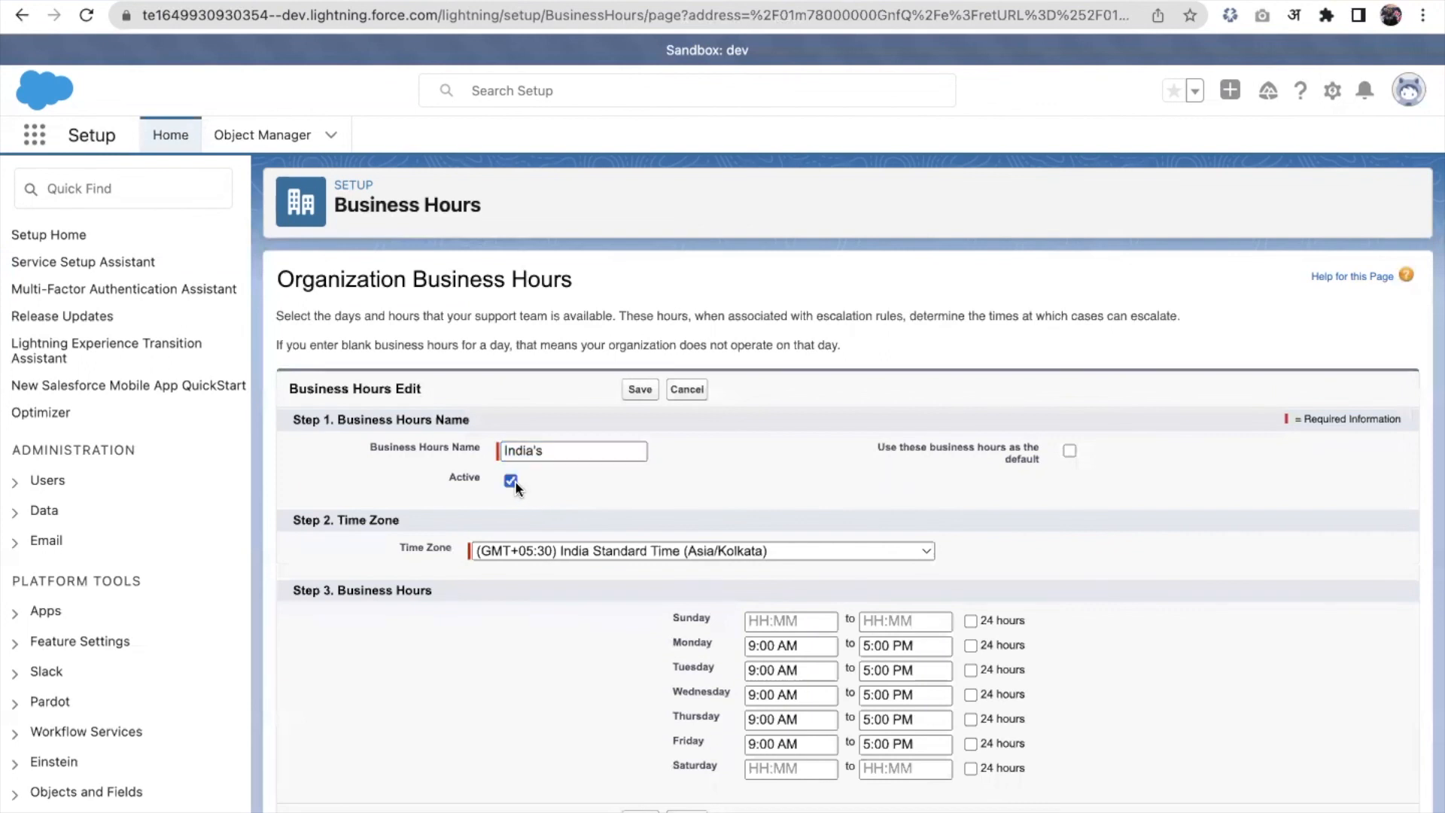
pyautogui.click(637, 389)
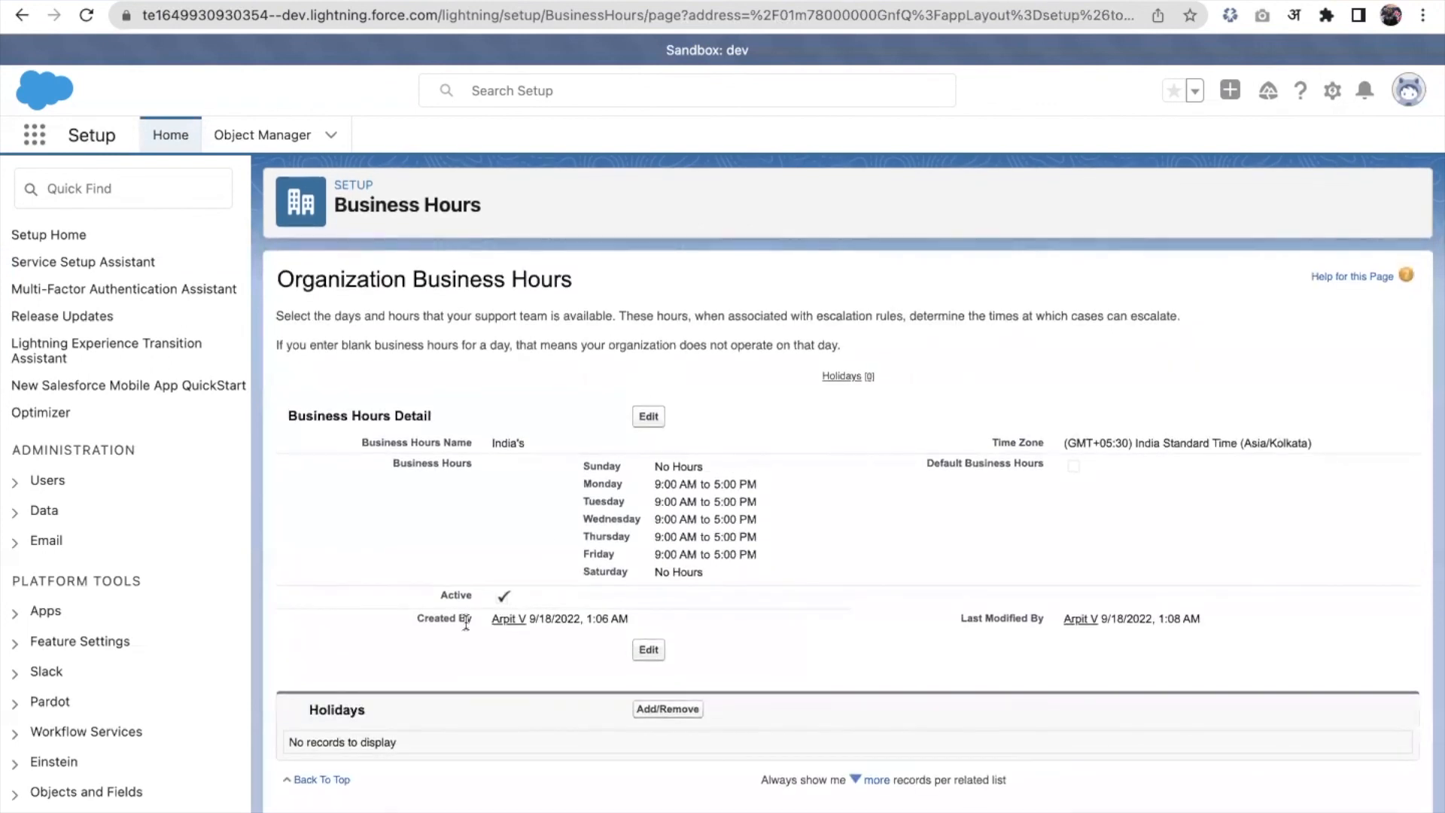
# Step: Attach the New year eve holiday to India's business hours and save
pyautogui.click(666, 709)
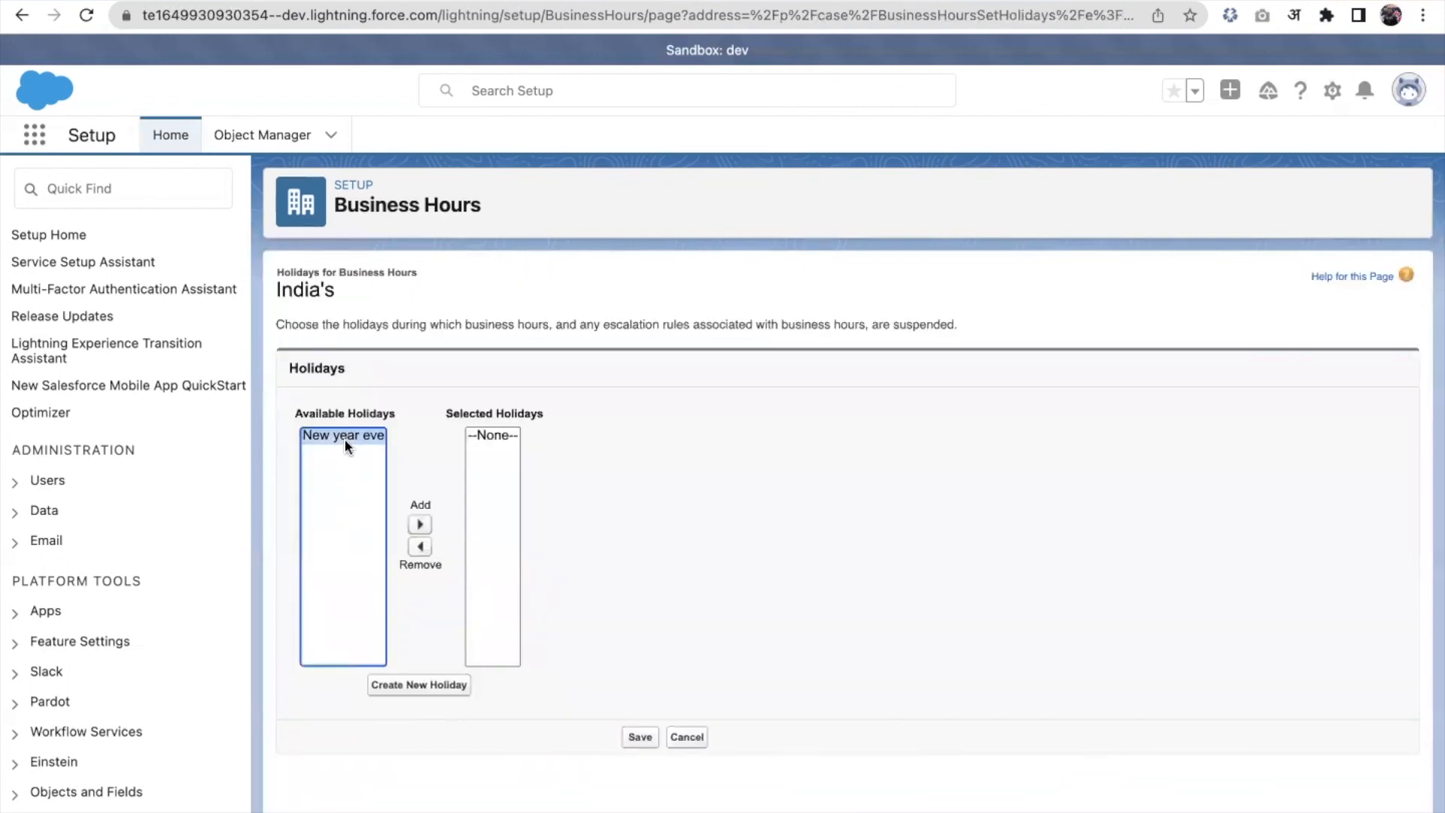
pyautogui.click(419, 524)
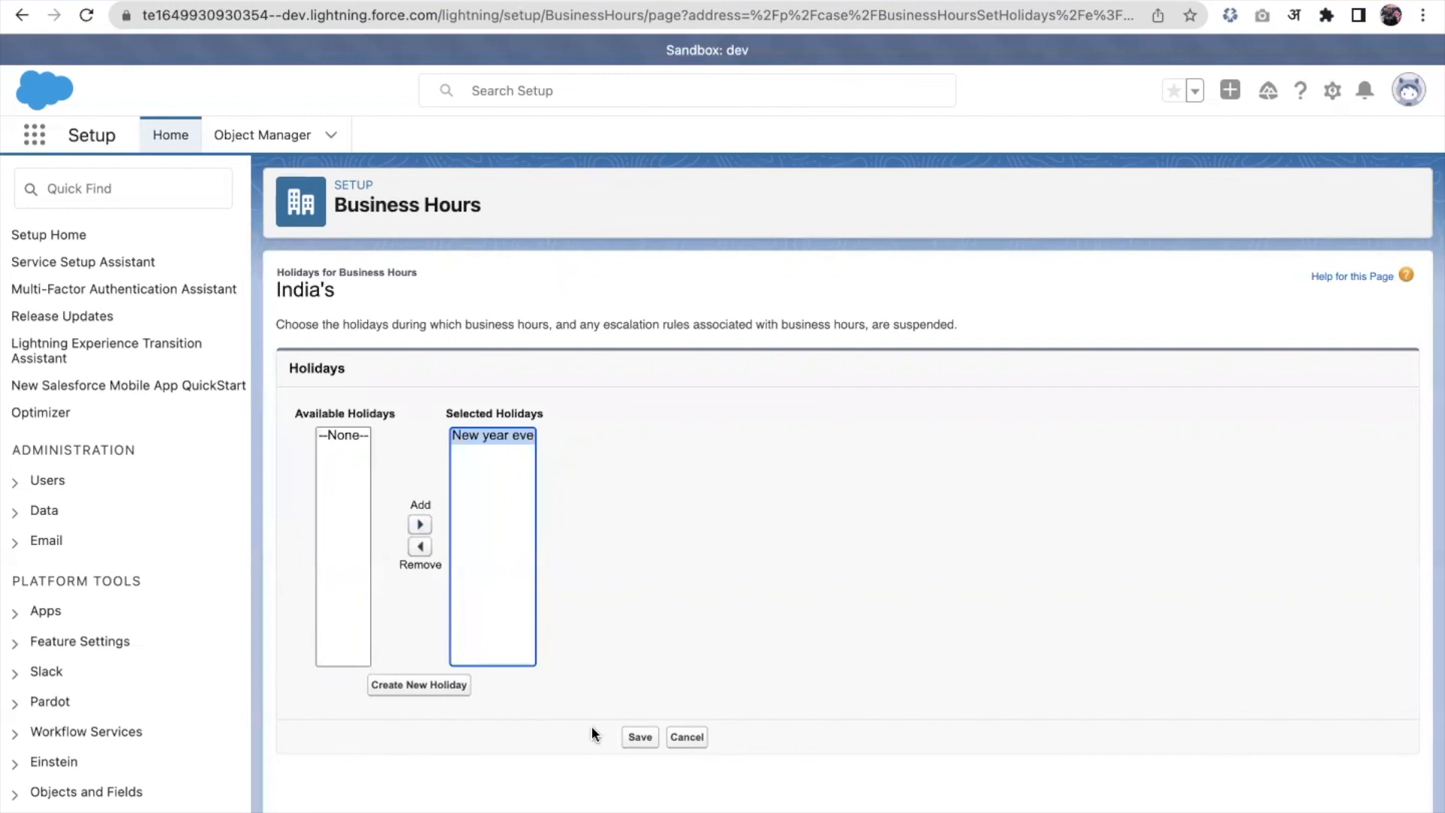
pyautogui.click(639, 736)
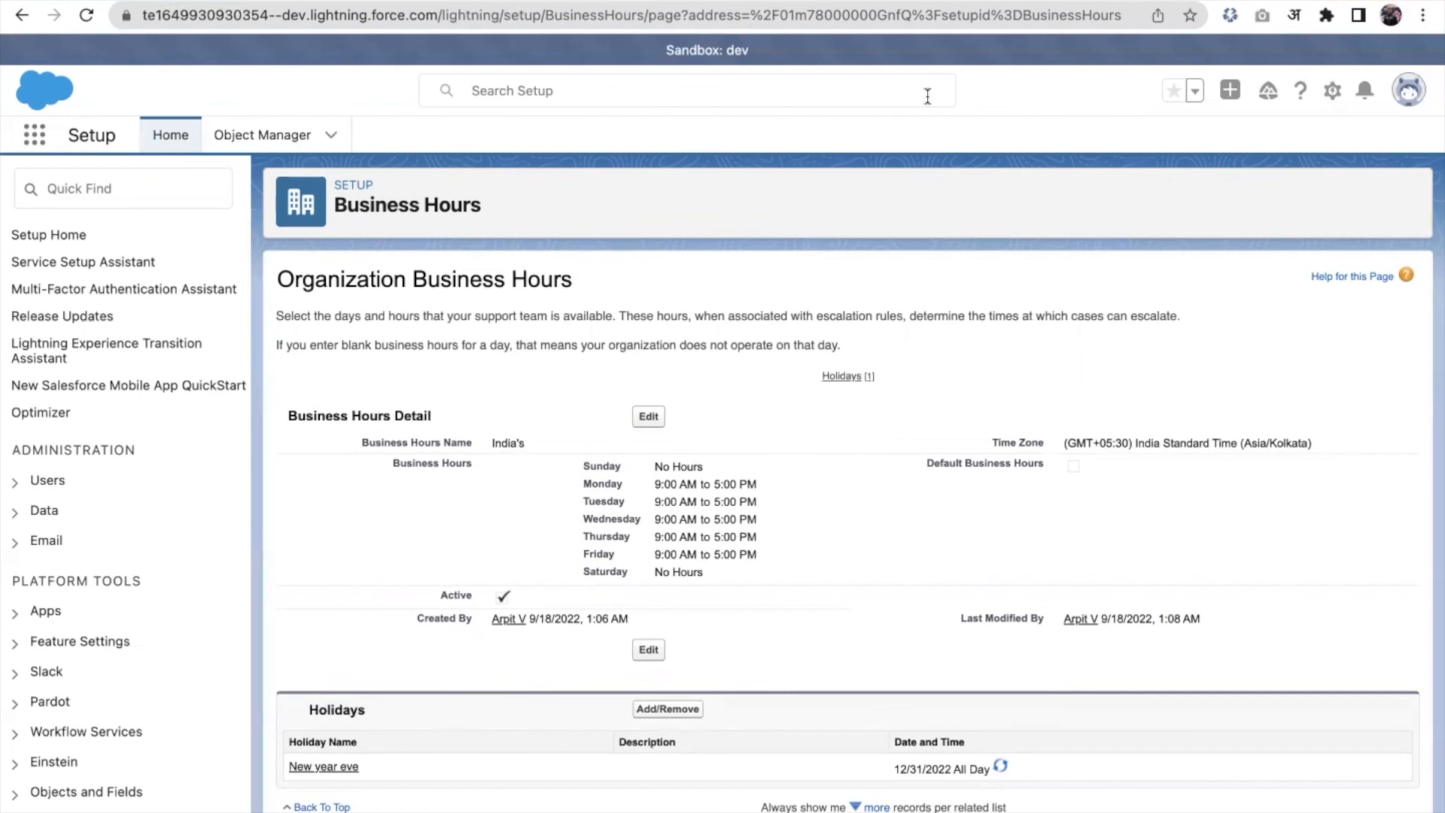
# Step: View the New year eve holiday detail, then present the Day 2 training slide deck
pyautogui.click(324, 766)
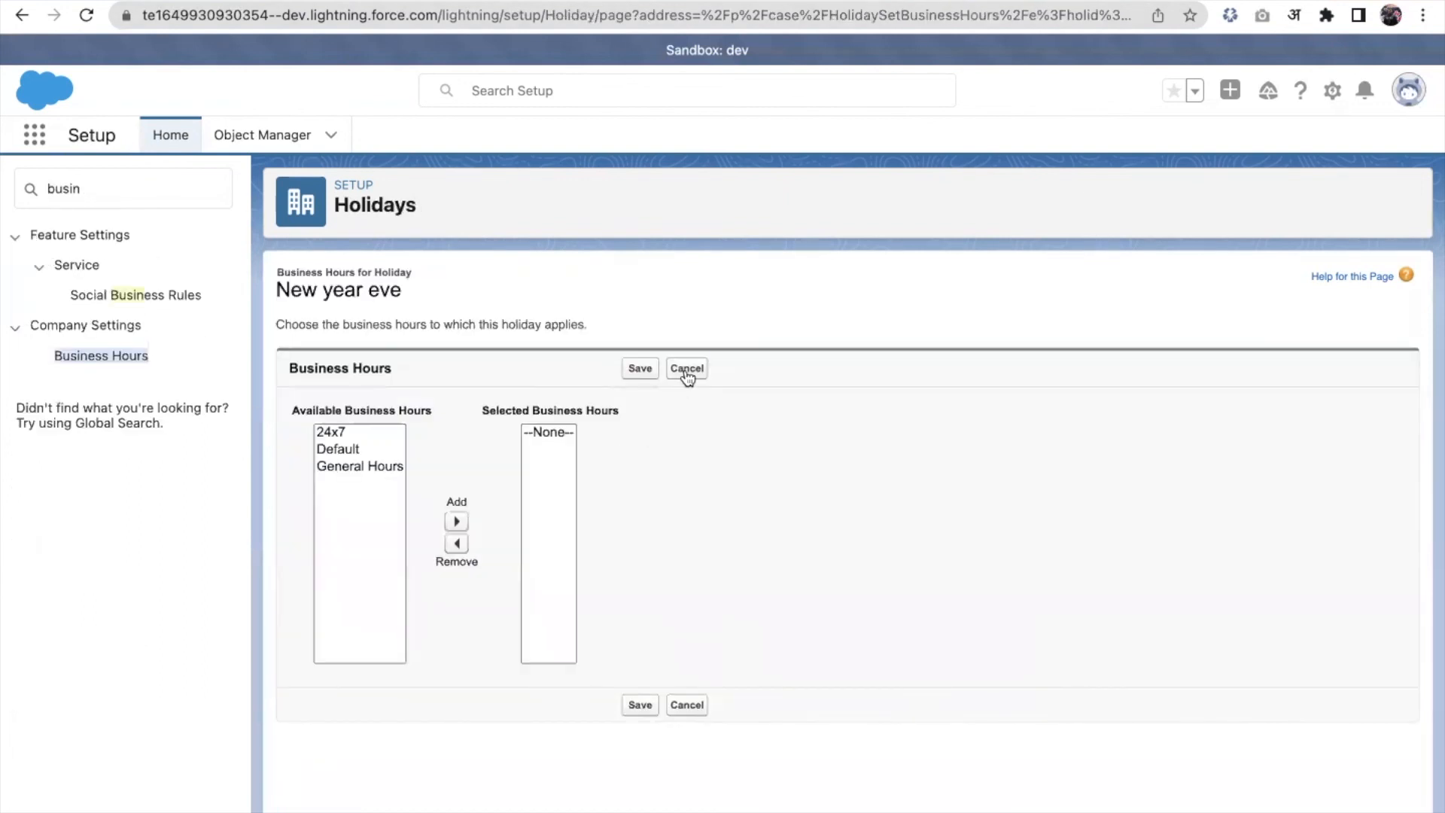
pyautogui.click(686, 368)
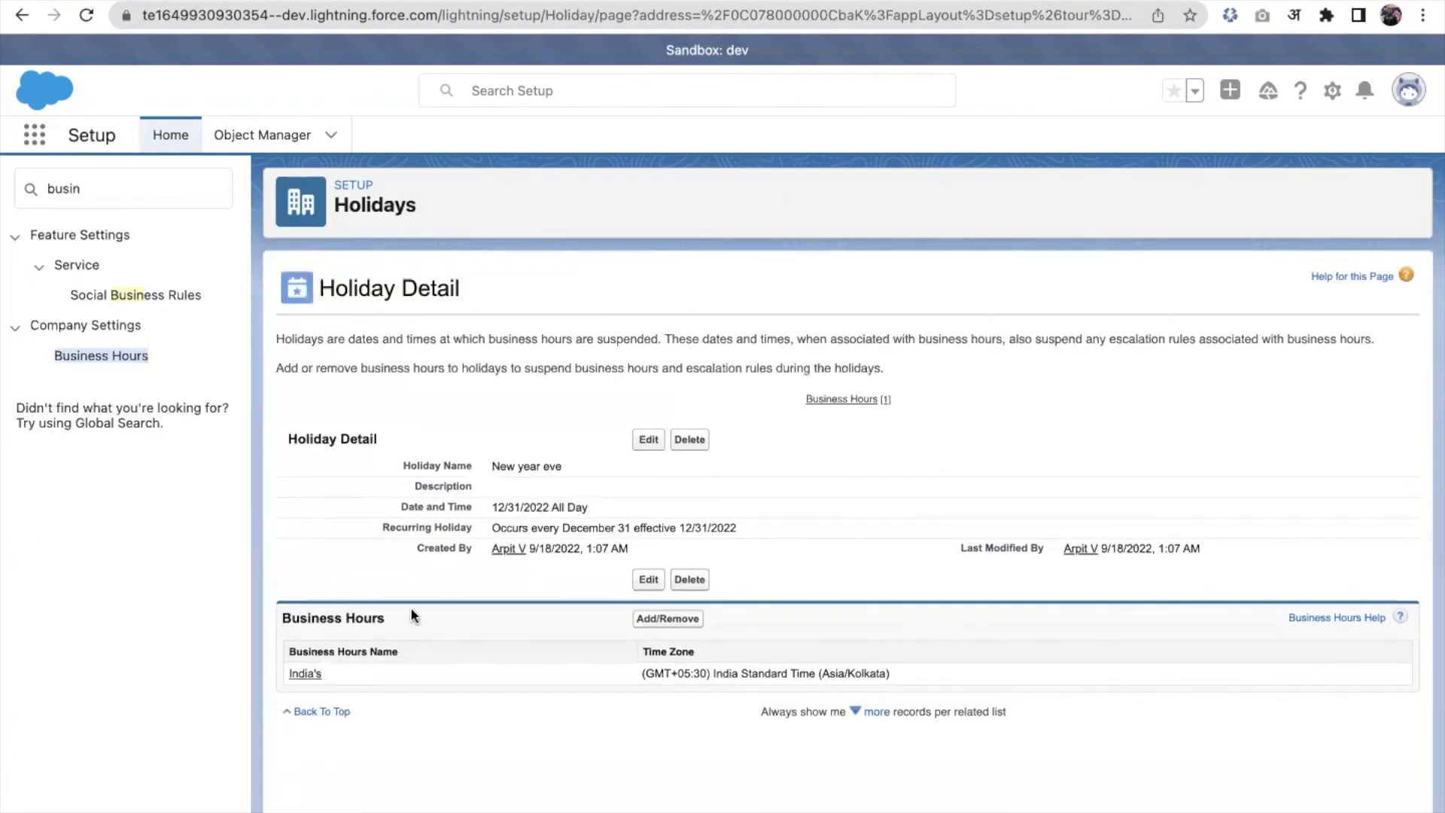
pyautogui.moveTo(661, 645)
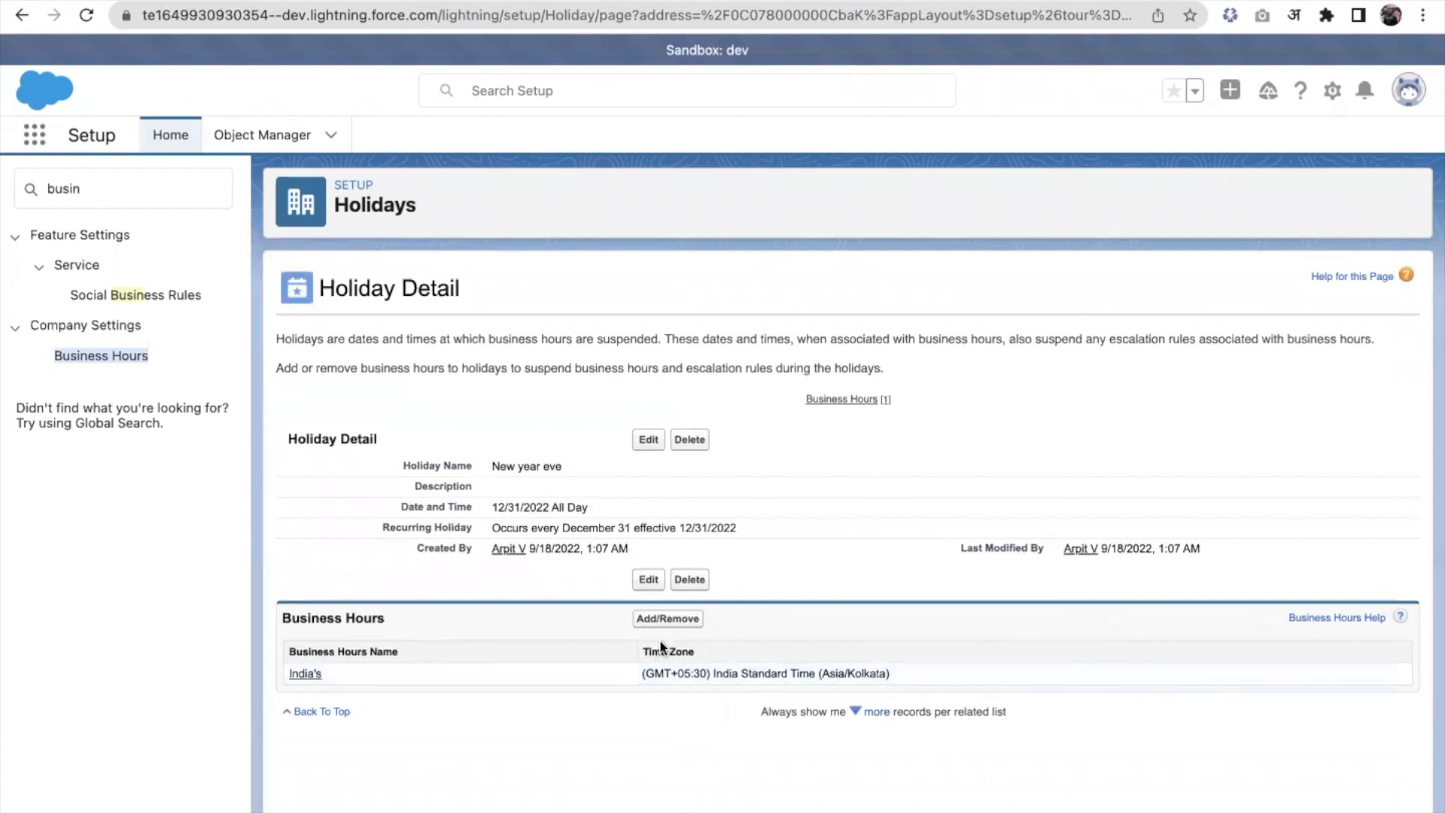
pyautogui.moveTo(840, 521)
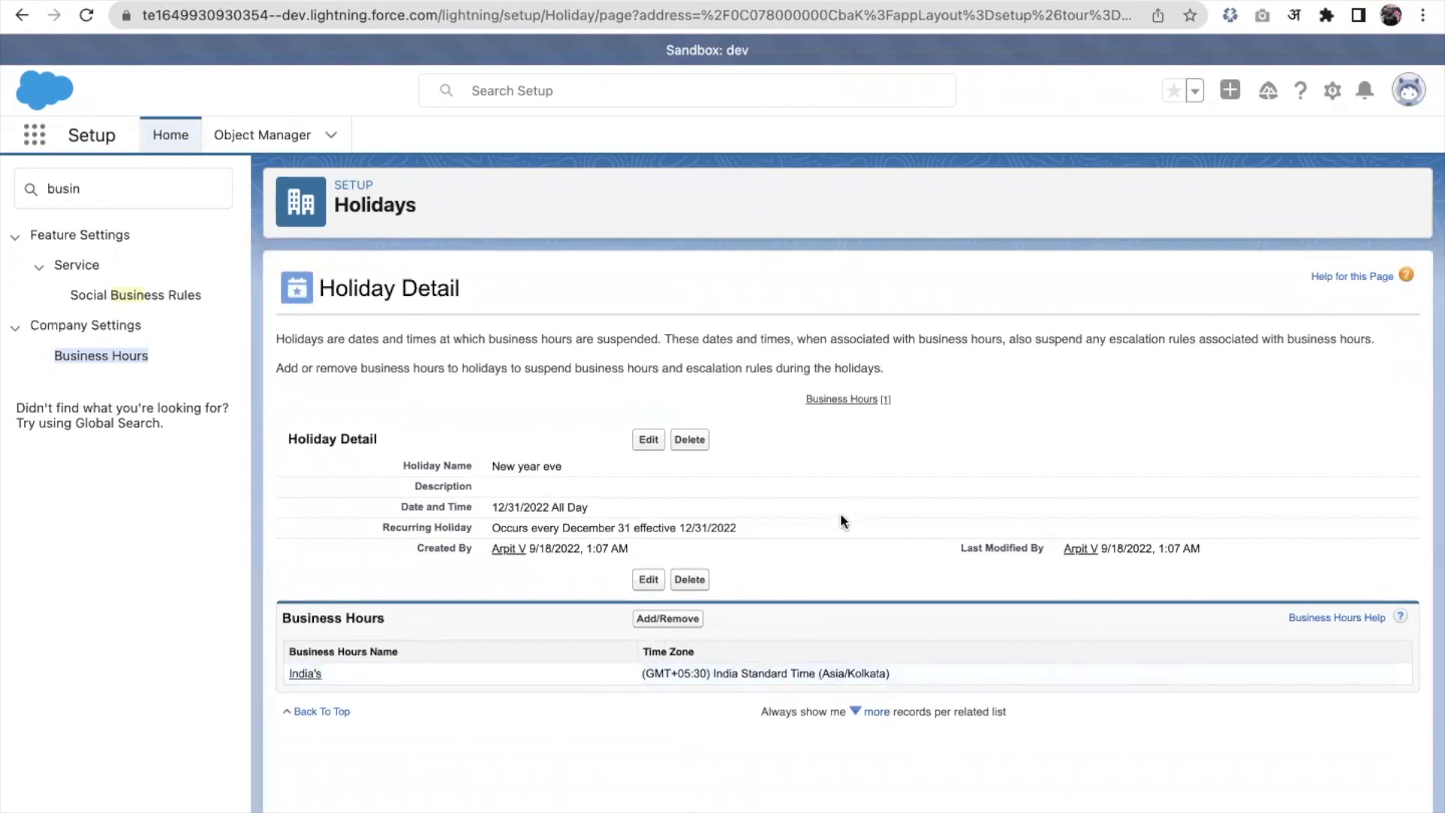
pyautogui.moveTo(1069, 208)
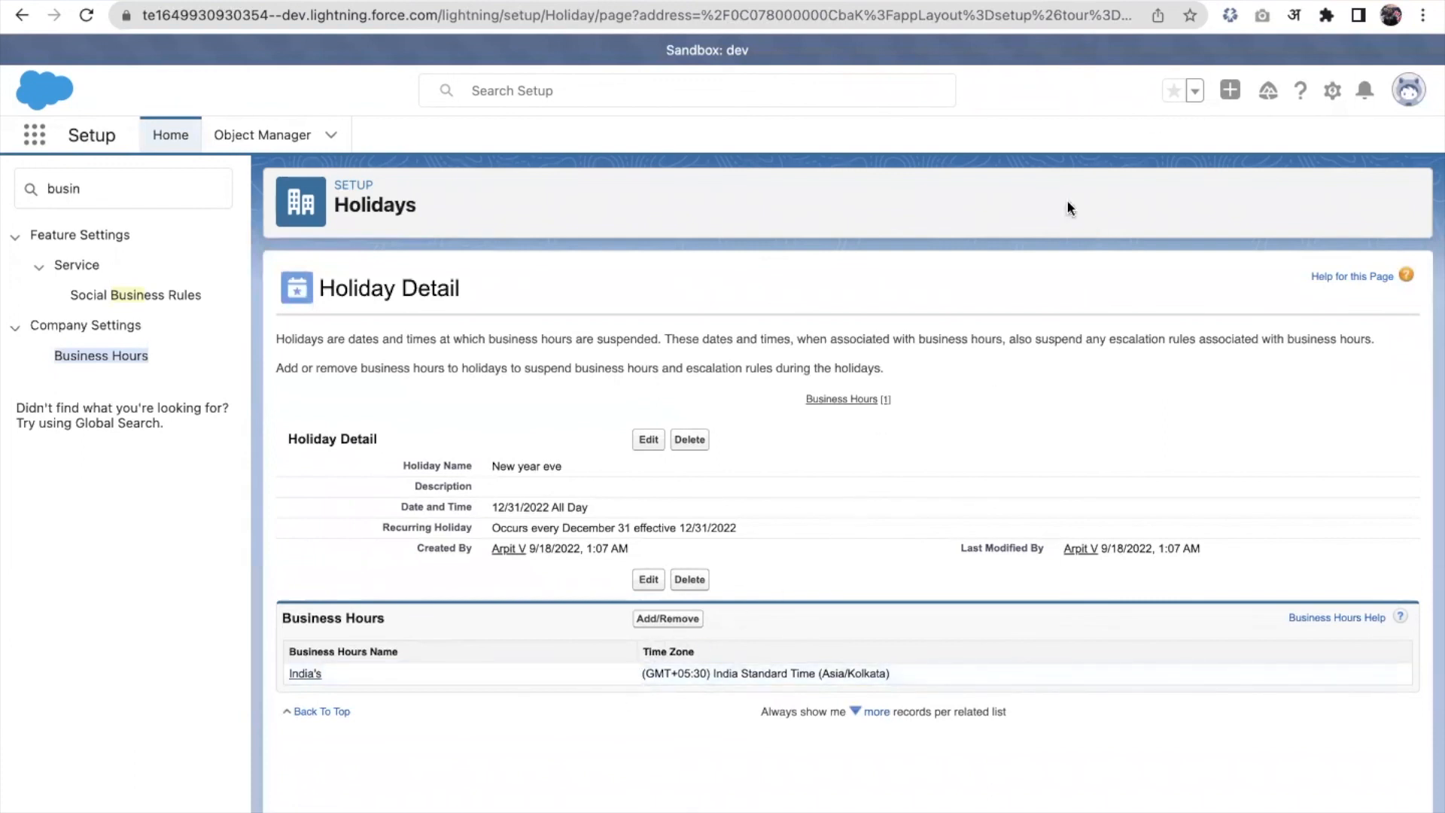
pyautogui.moveTo(943, 527)
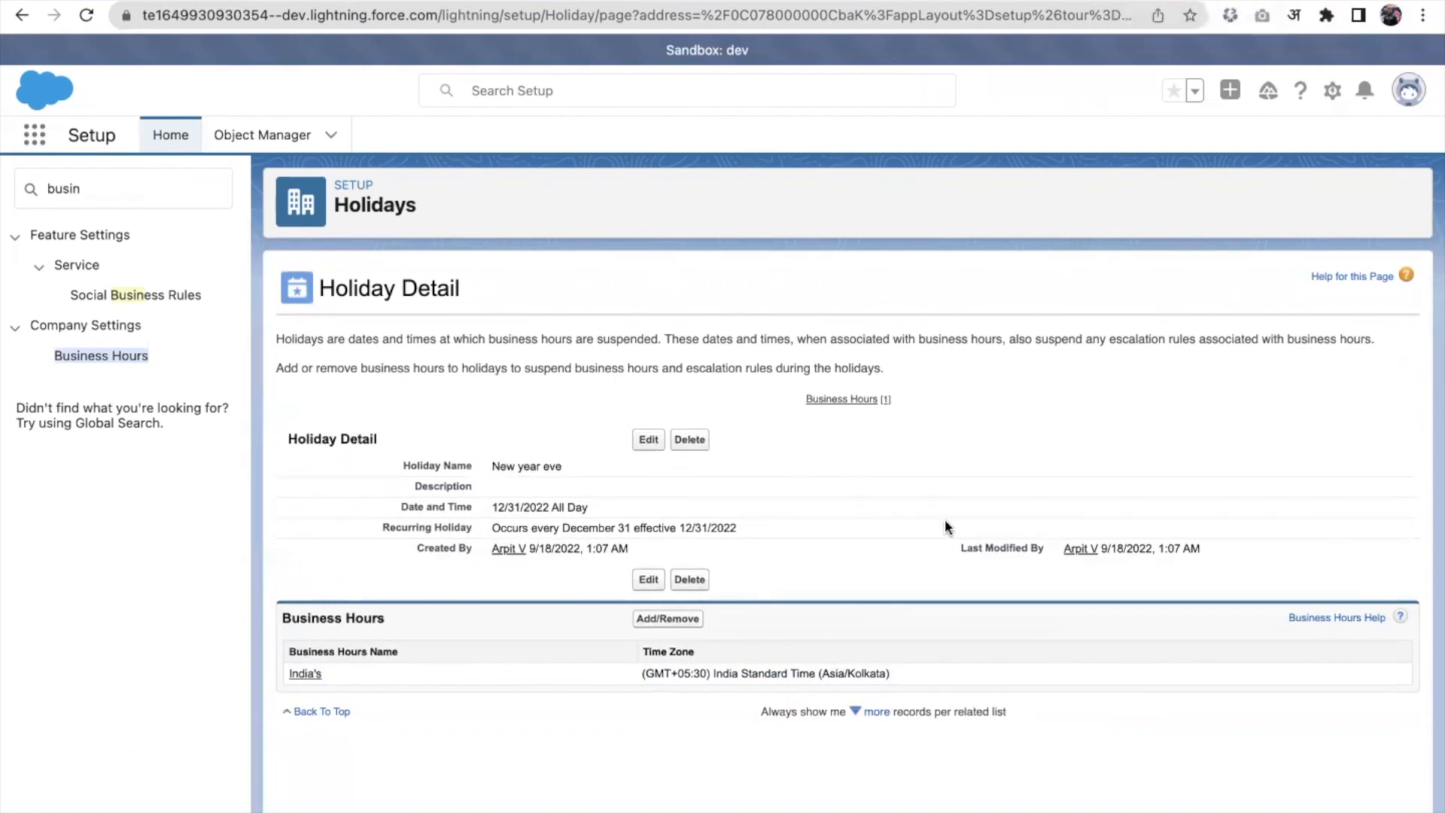
pyautogui.moveTo(597, 665)
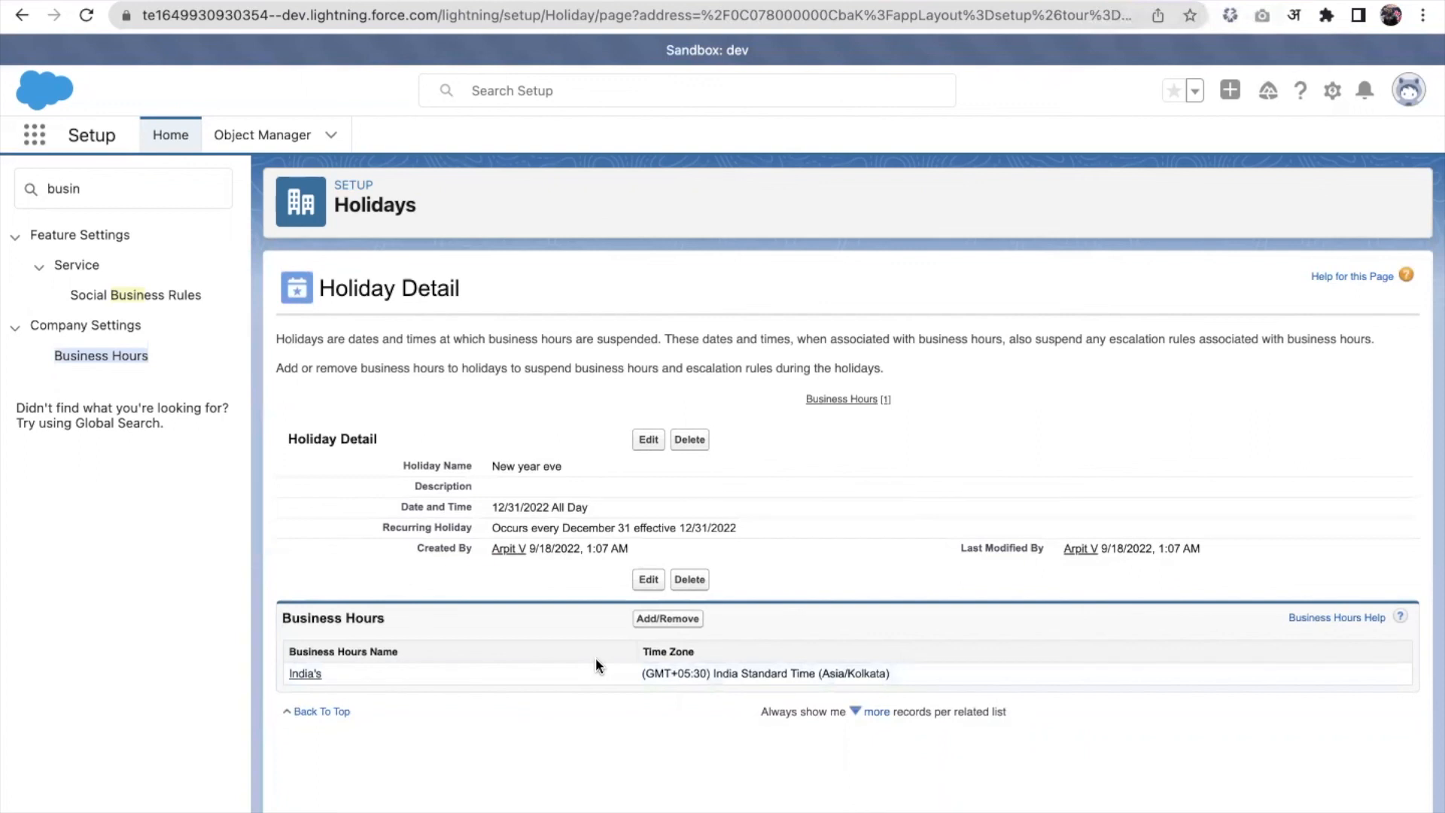
pyautogui.moveTo(596, 665)
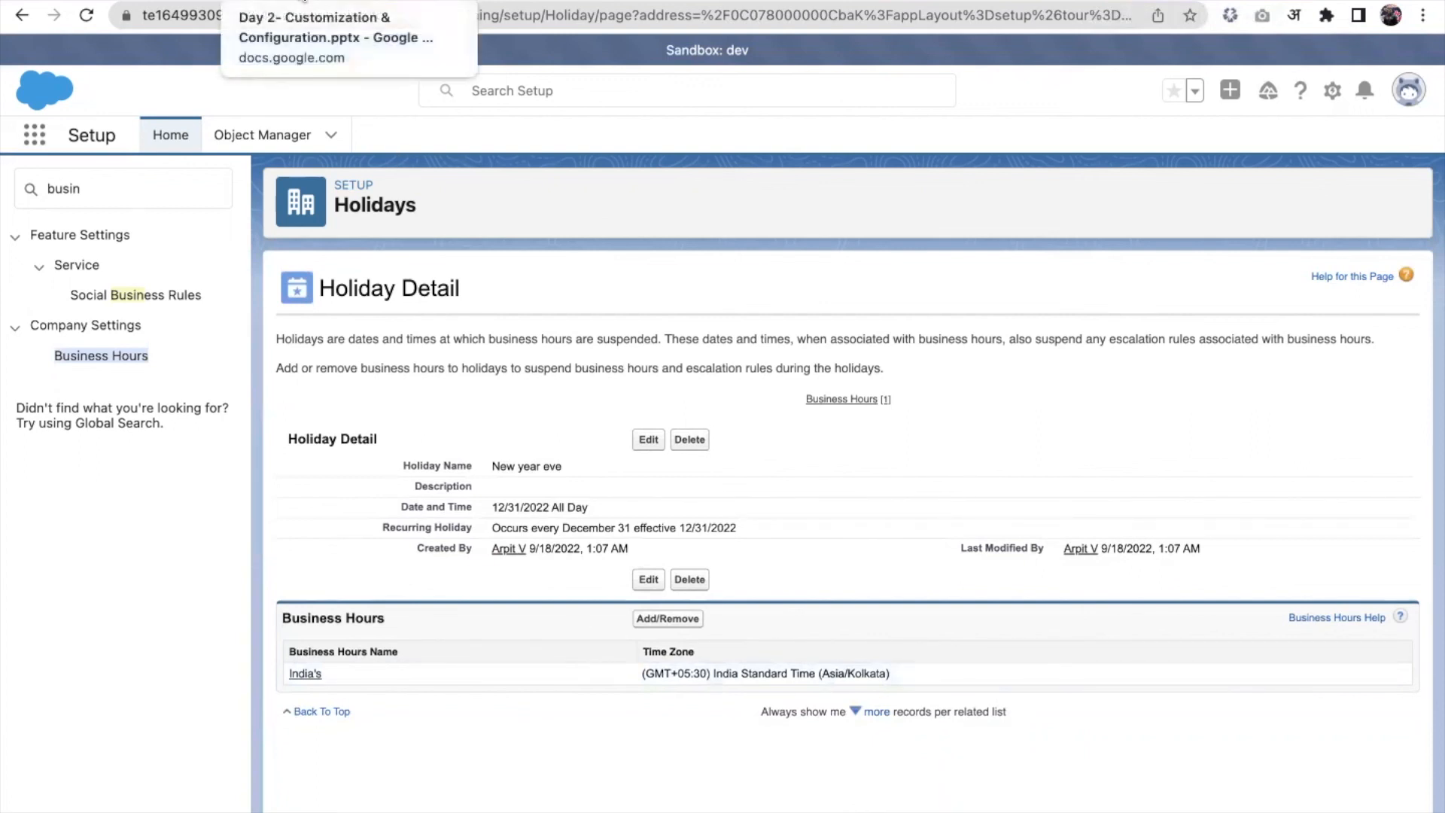
pyautogui.click(346, 36)
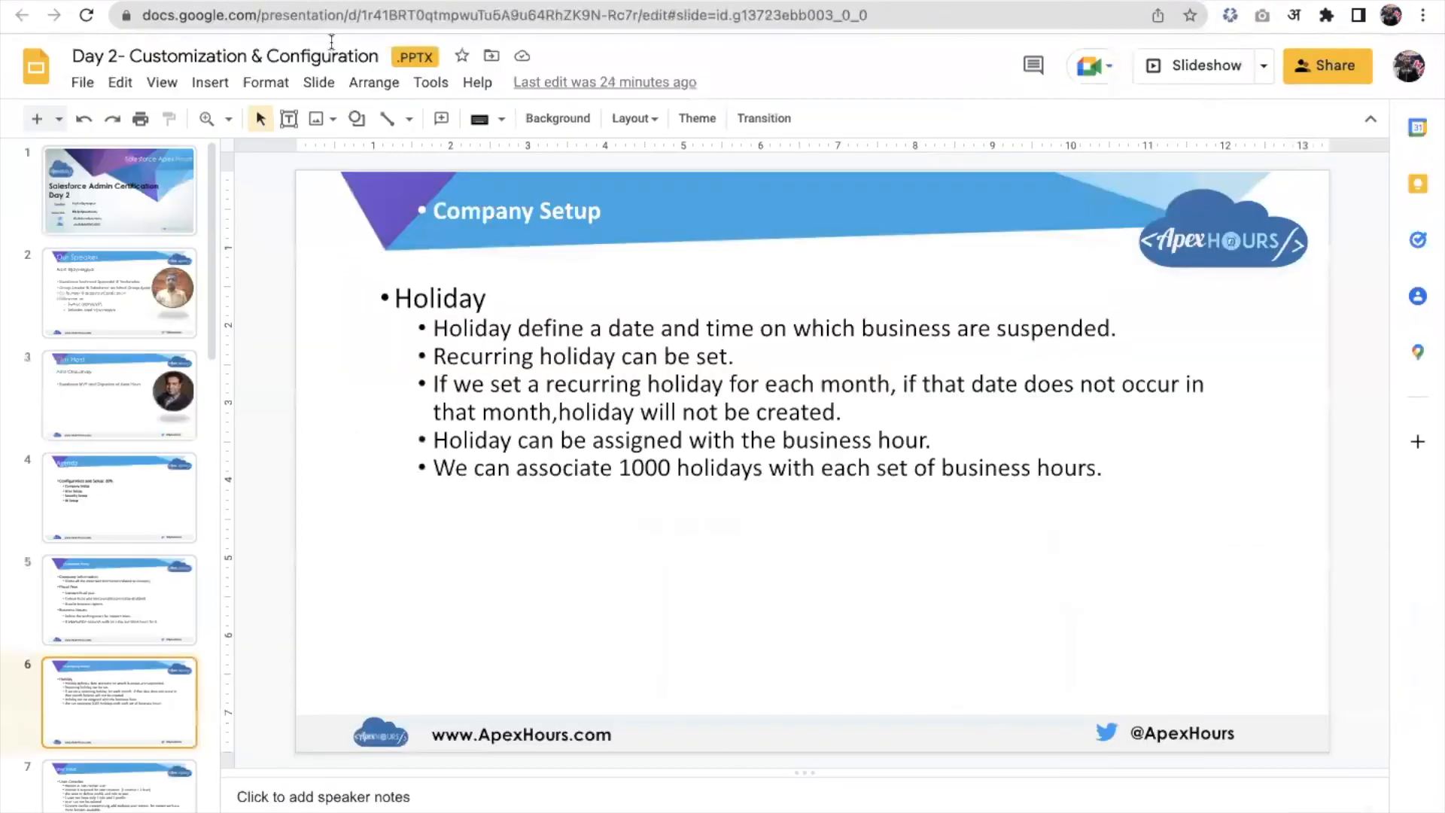
pyautogui.click(1194, 65)
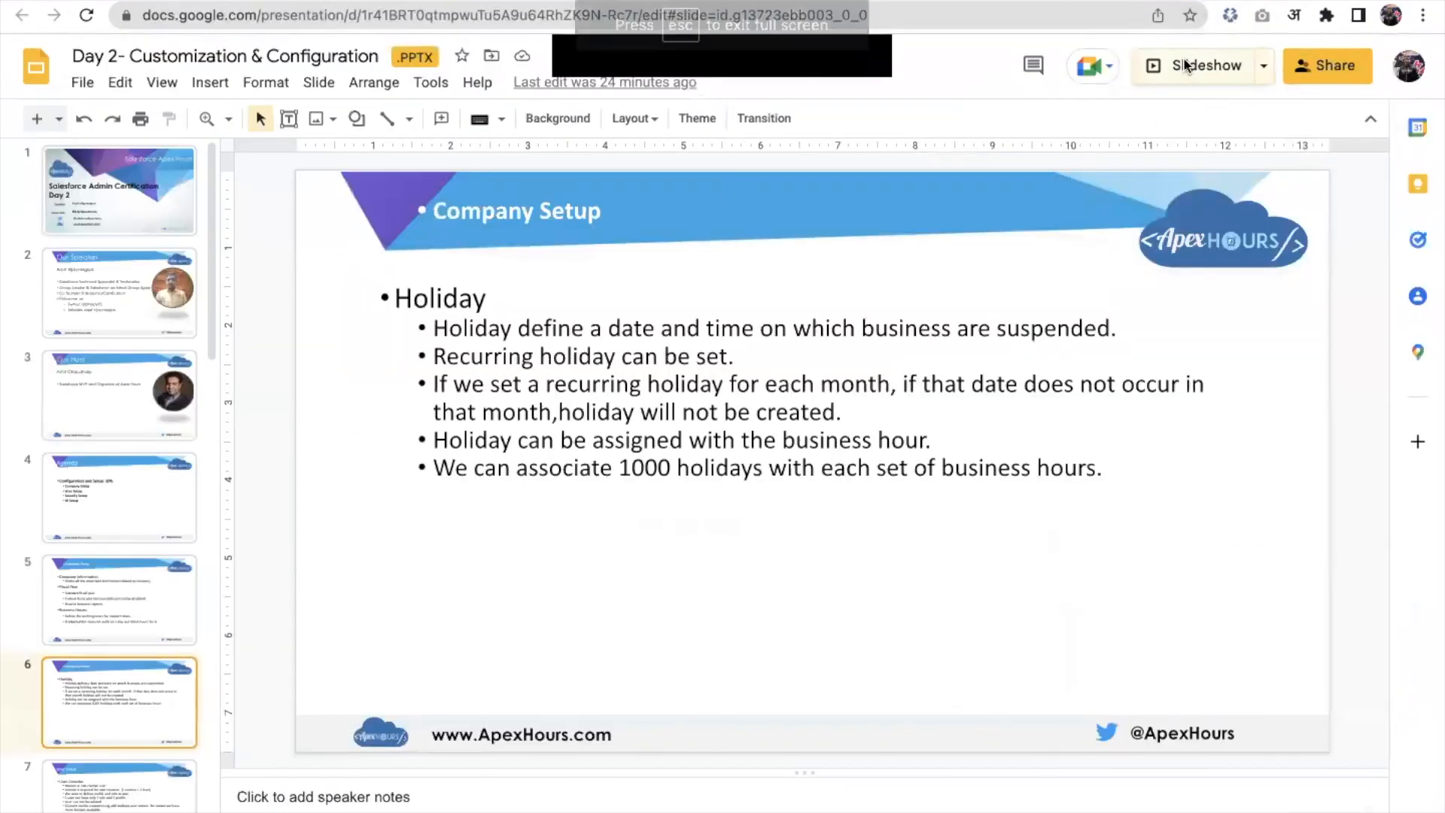